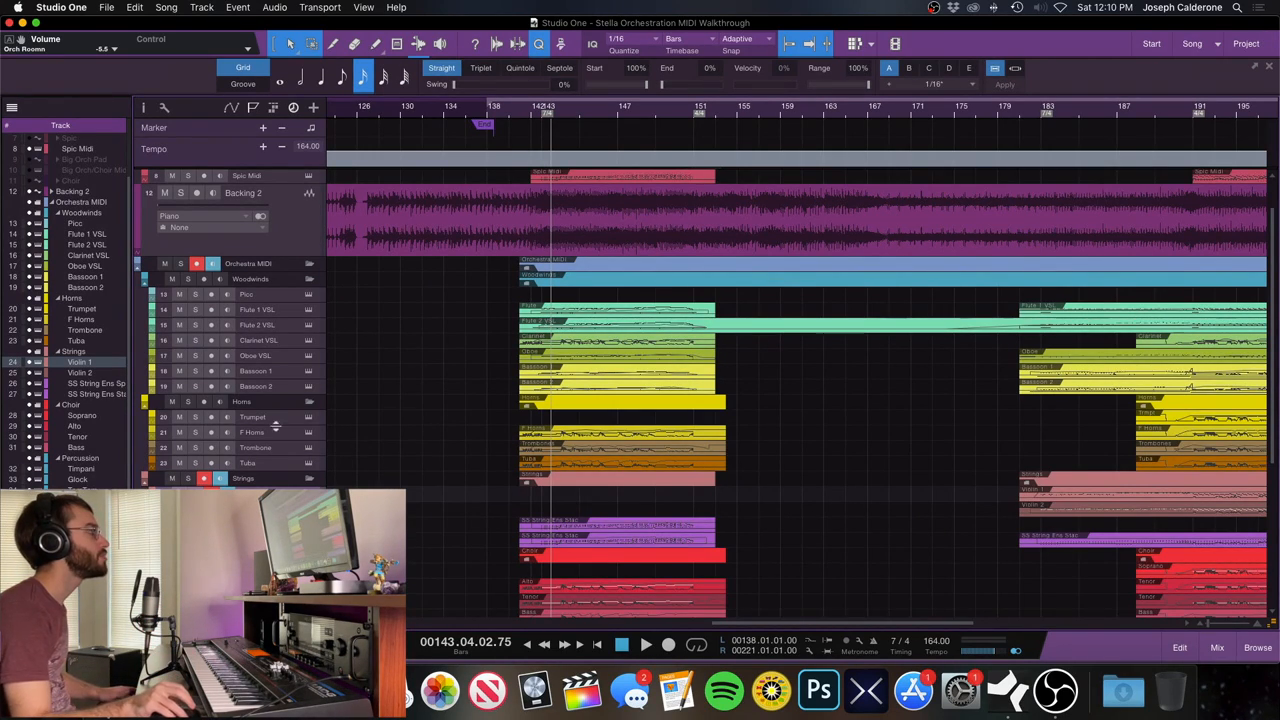
{"action": "mouse_move", "coordinate": [540, 337]}
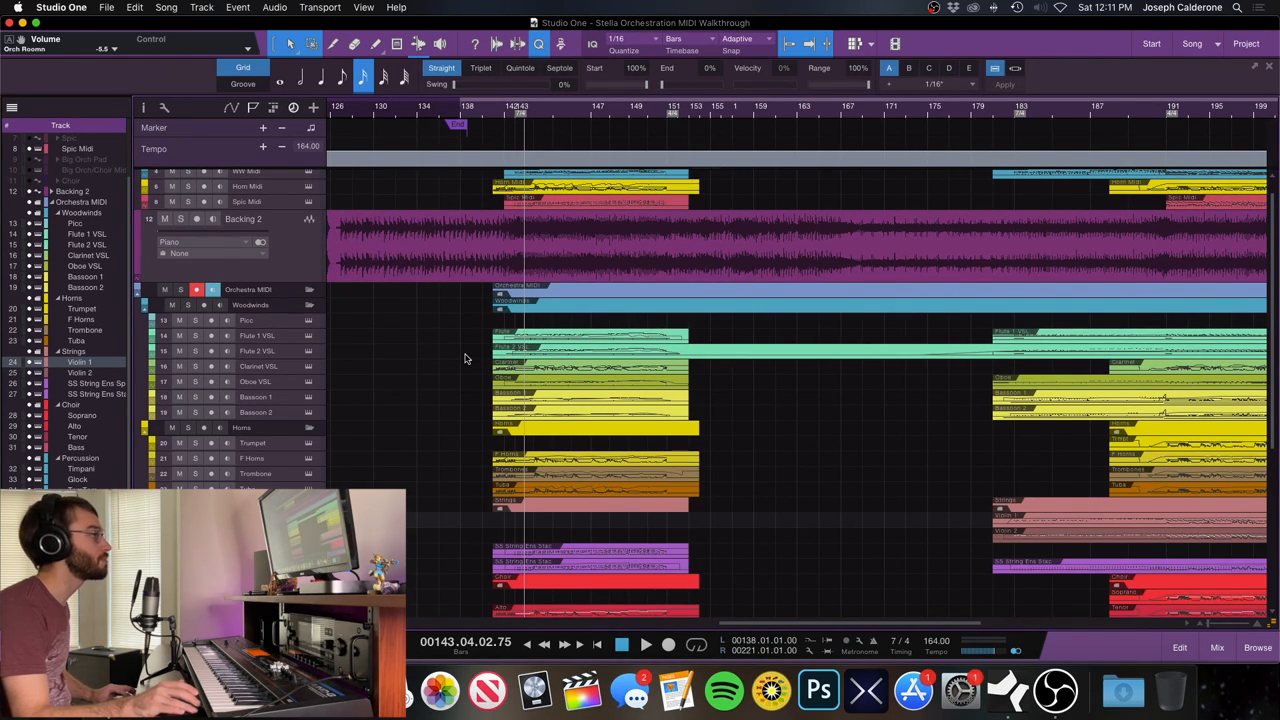
{"action": "mouse_move", "coordinate": [665, 418]}
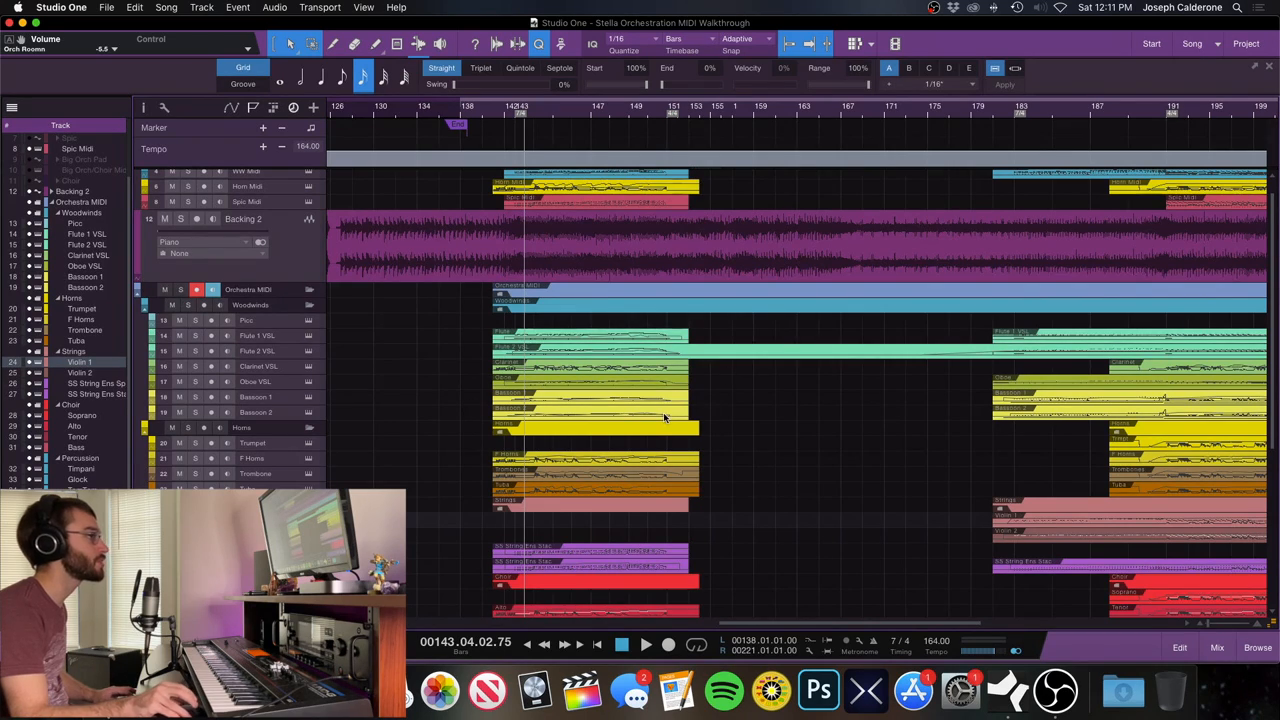
Scroll the arrangement to show the Things I Dont Need folder with its WW, Horn and Spic MIDI tracks.
{"action": "scroll", "scroll_direction": "right", "scroll_amount": 3}
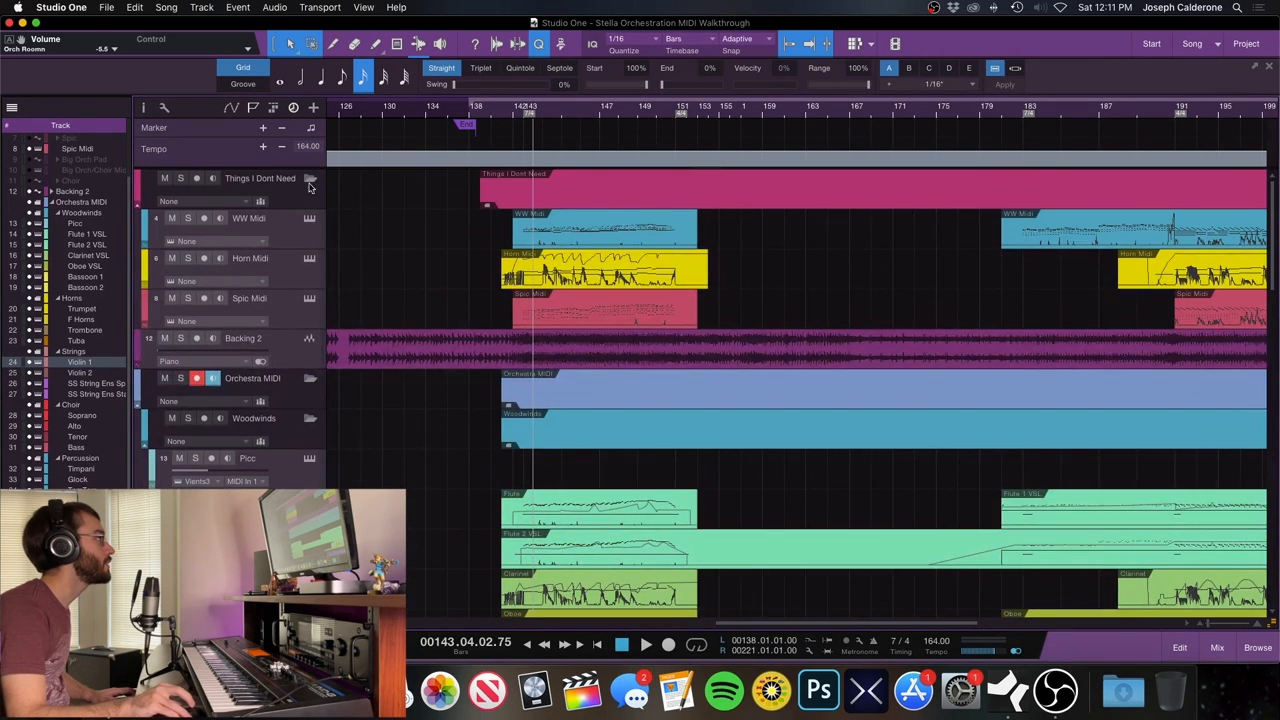
{"action": "double_click", "coordinate": [600, 230]}
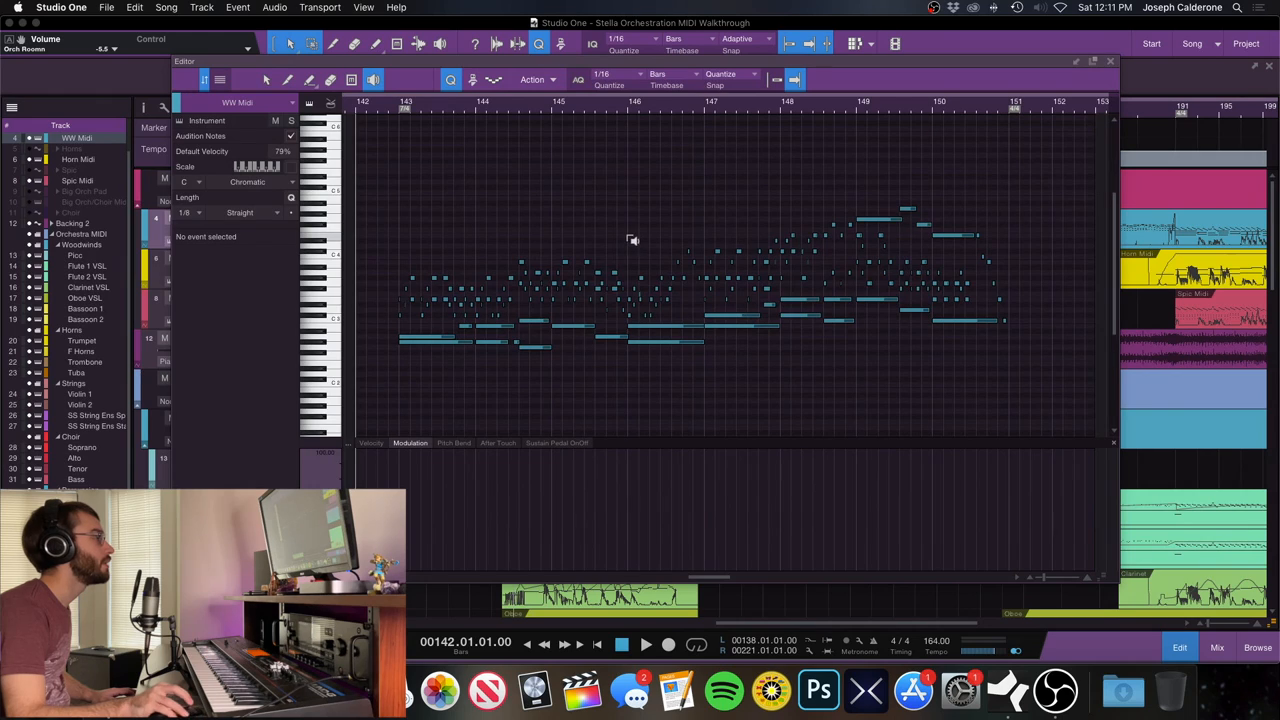
{"action": "mouse_move", "coordinate": [519, 296]}
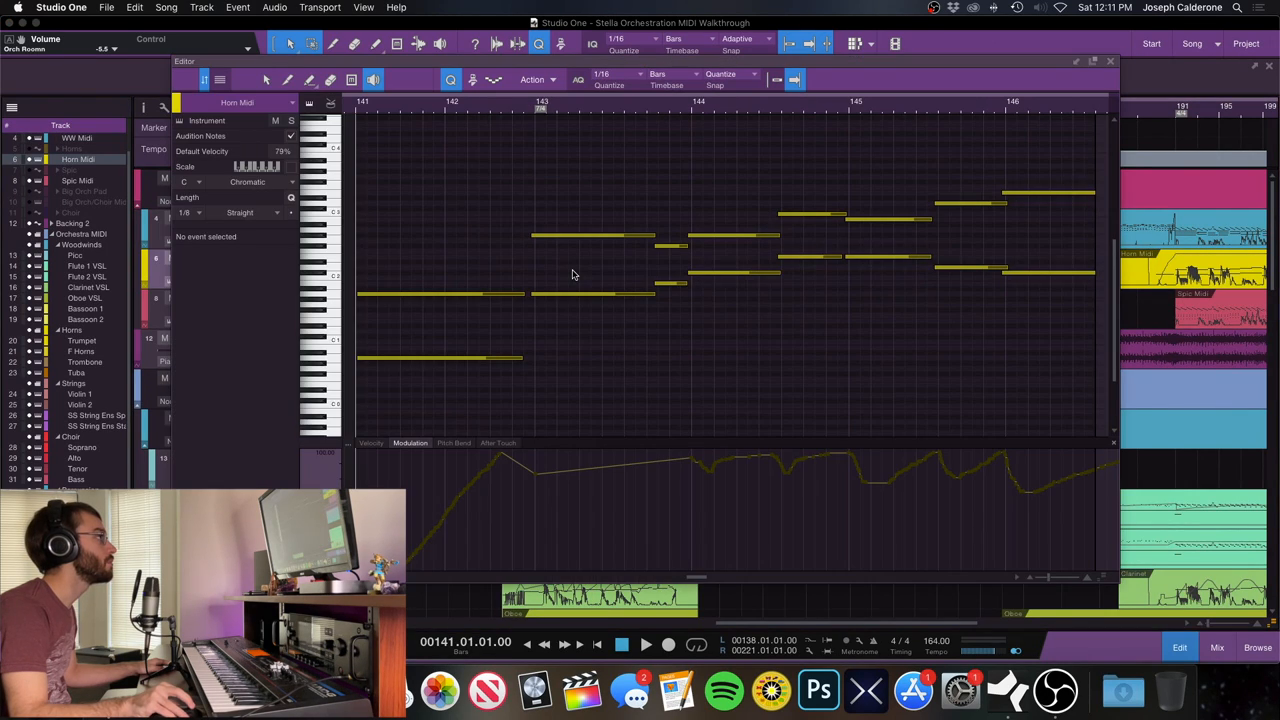
{"action": "scroll", "scroll_direction": "right", "scroll_amount": 3}
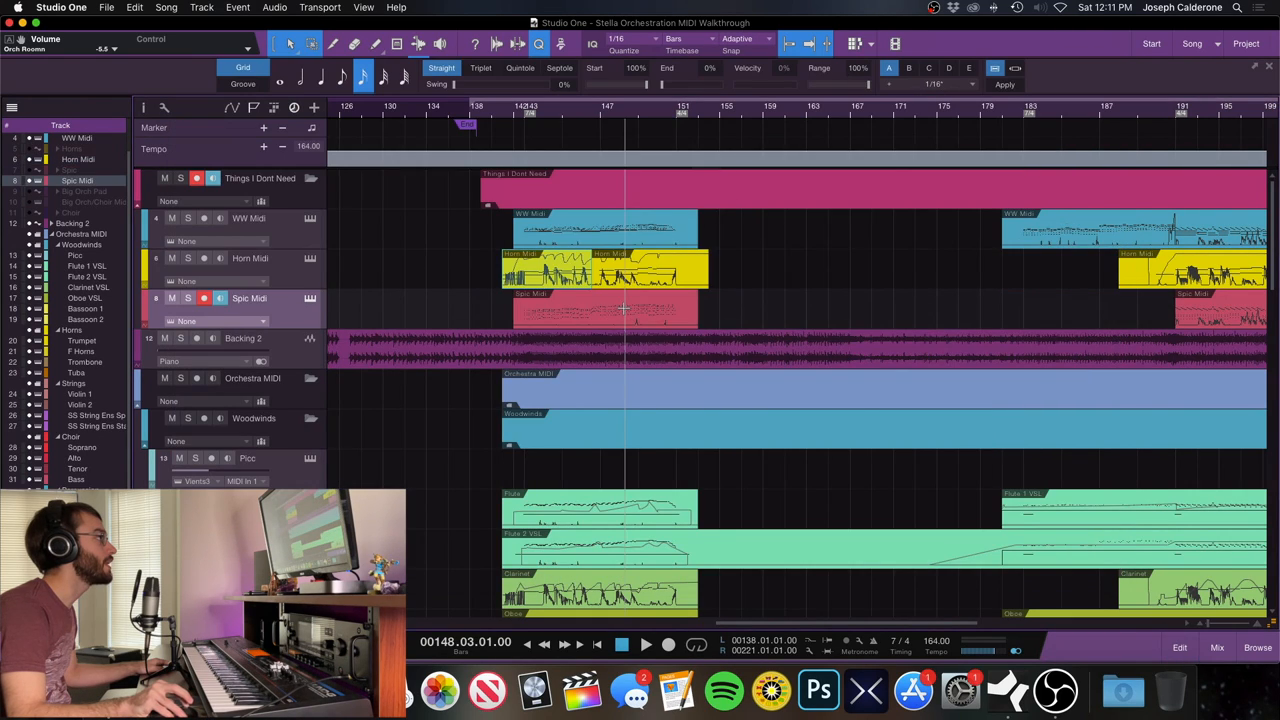
{"action": "double_click", "coordinate": [600, 310]}
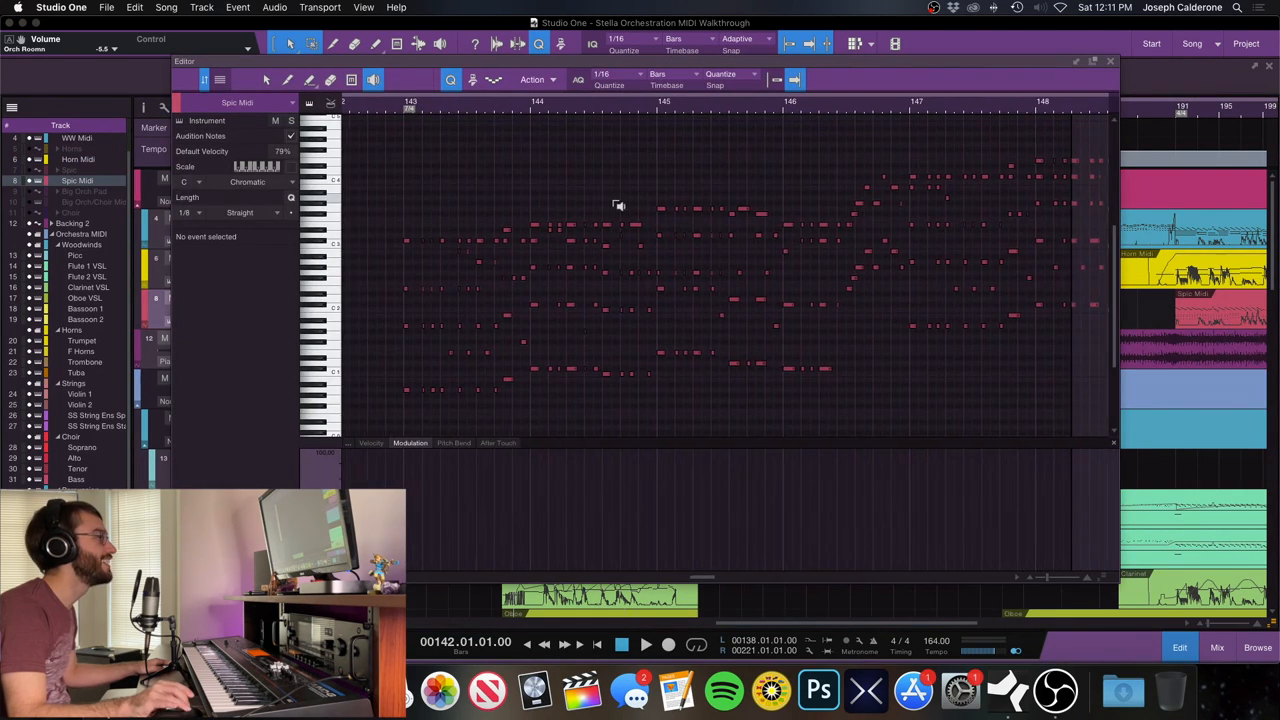
{"action": "scroll", "scroll_direction": "right", "scroll_amount": 3}
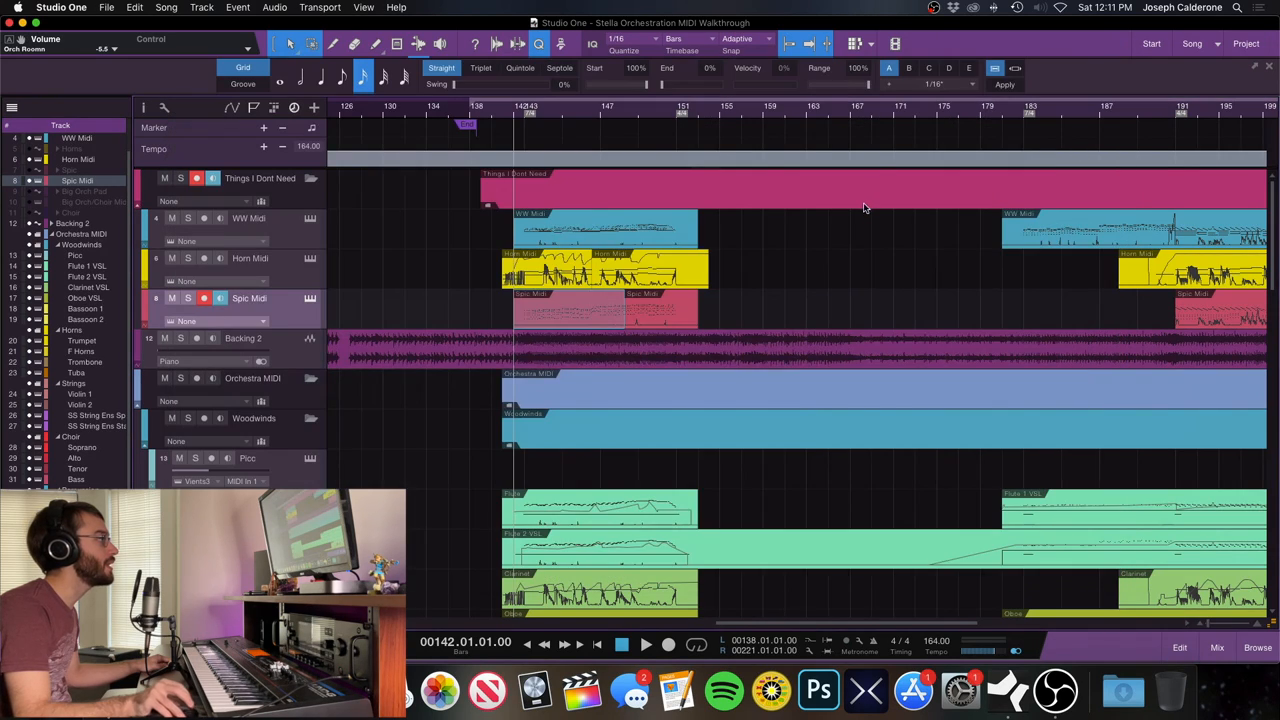
{"action": "mouse_move", "coordinate": [625, 300]}
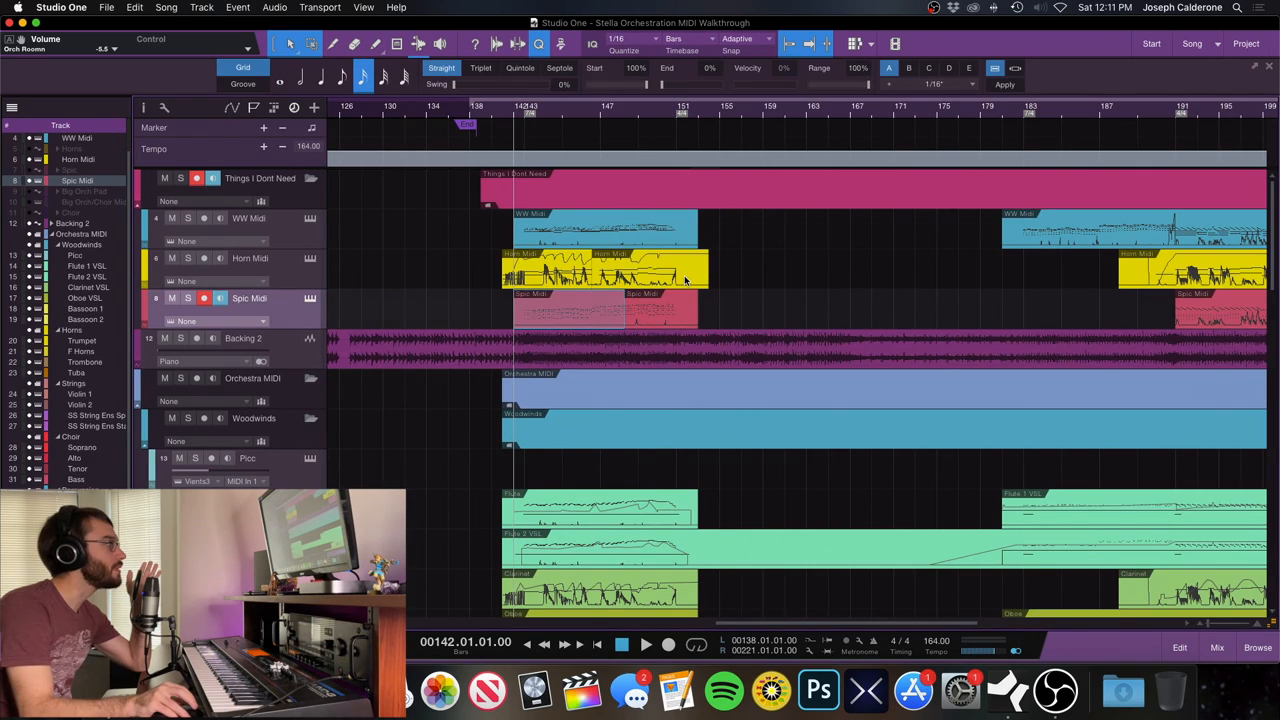
{"action": "mouse_move", "coordinate": [697, 274]}
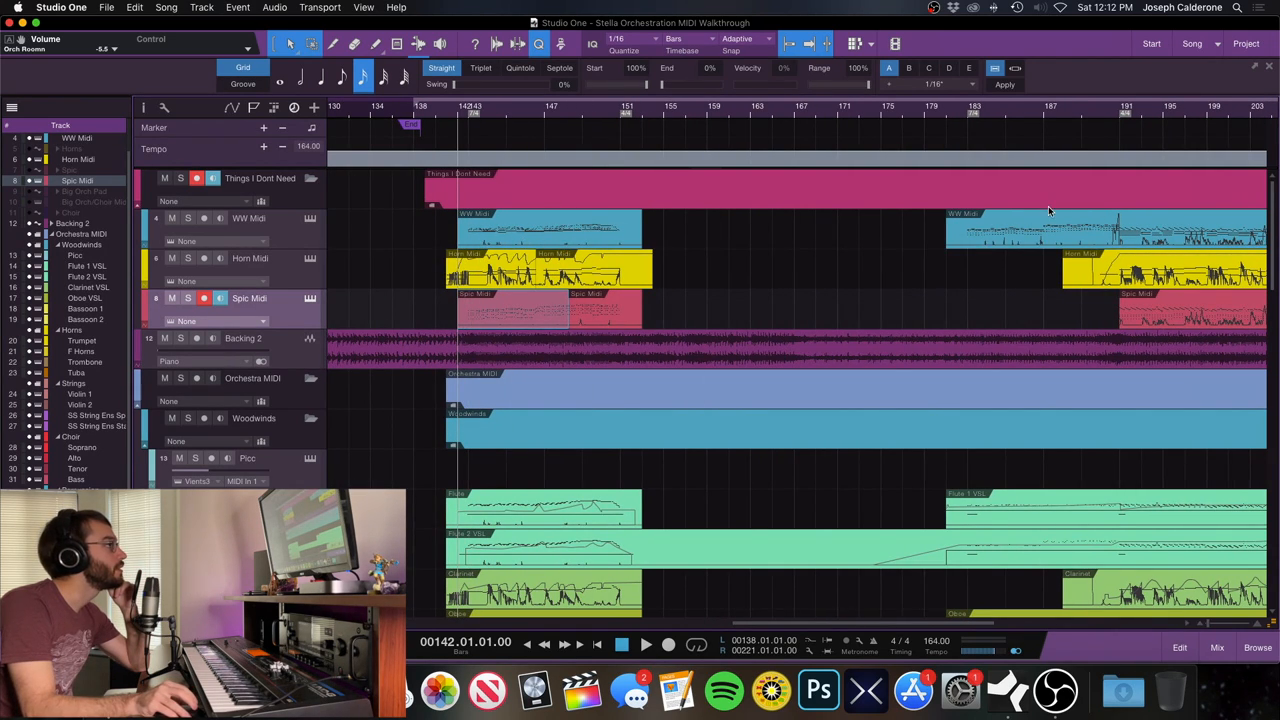
{"action": "scroll", "scroll_direction": "right", "scroll_amount": 3}
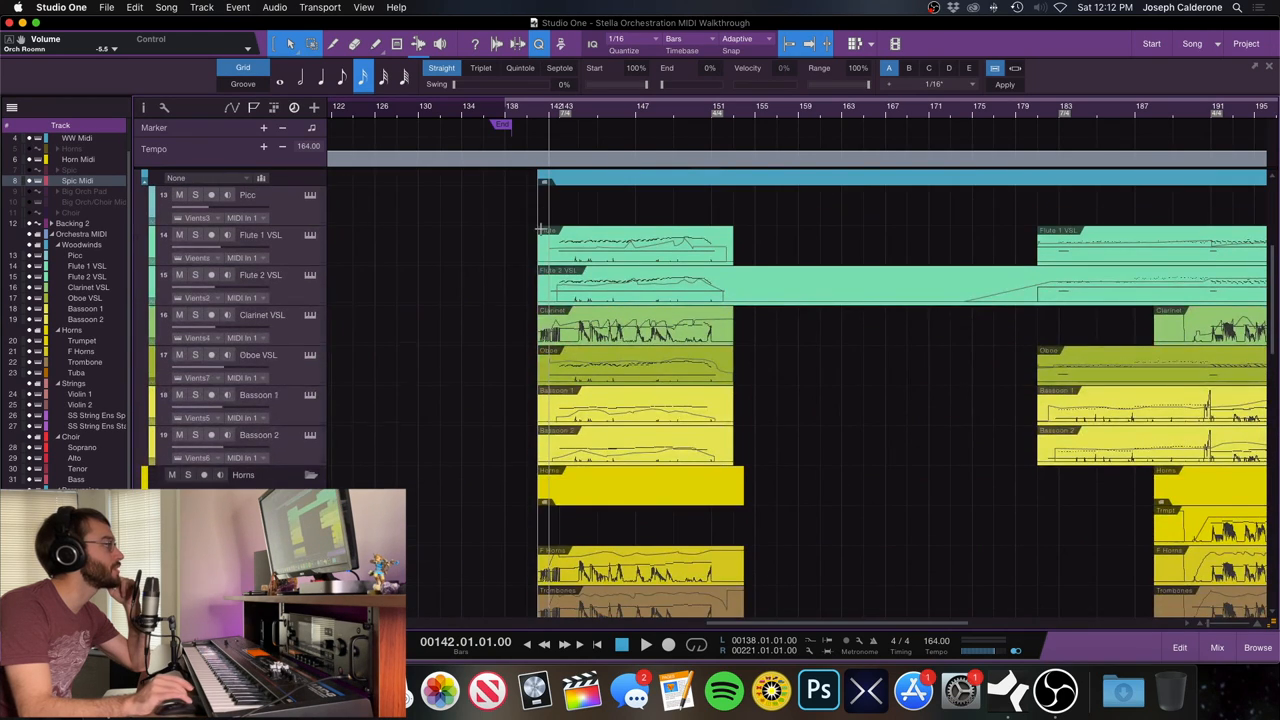
Scroll down the arrangement to the choir and percussion tracks below the woodwinds.
{"action": "scroll", "scroll_direction": "down", "scroll_amount": 3}
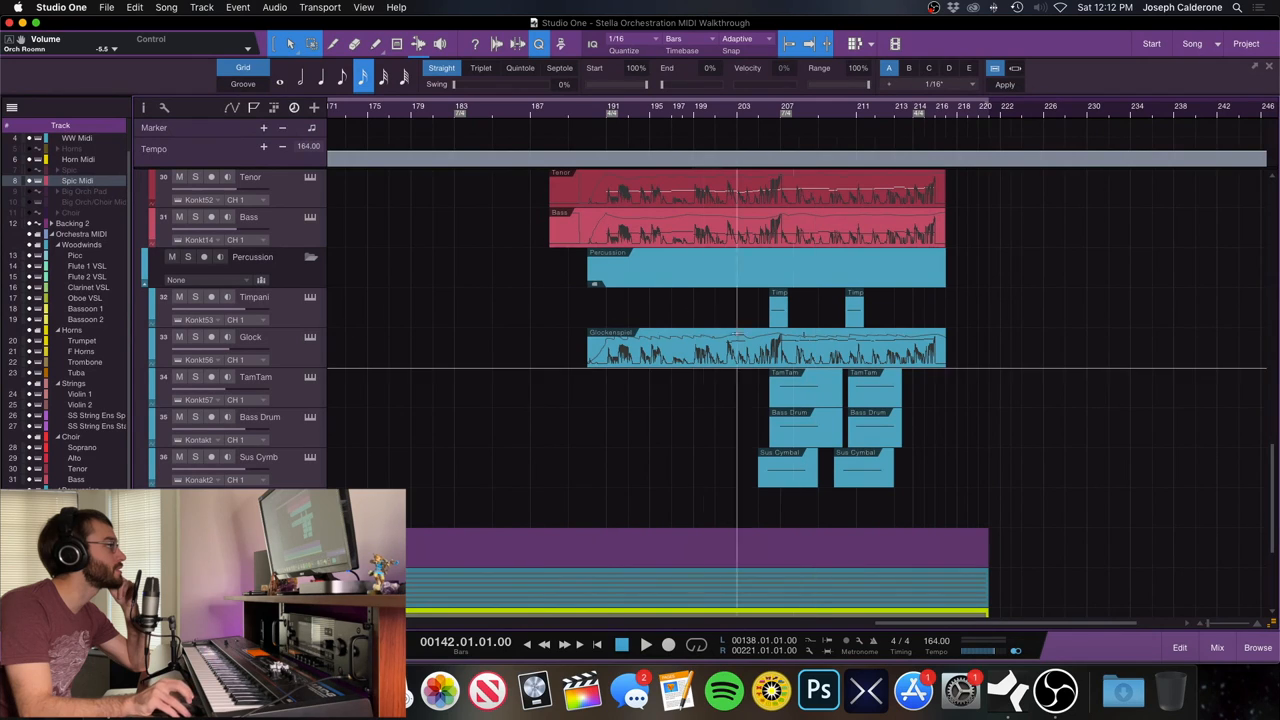
{"action": "scroll", "scroll_direction": "down", "scroll_amount": 3}
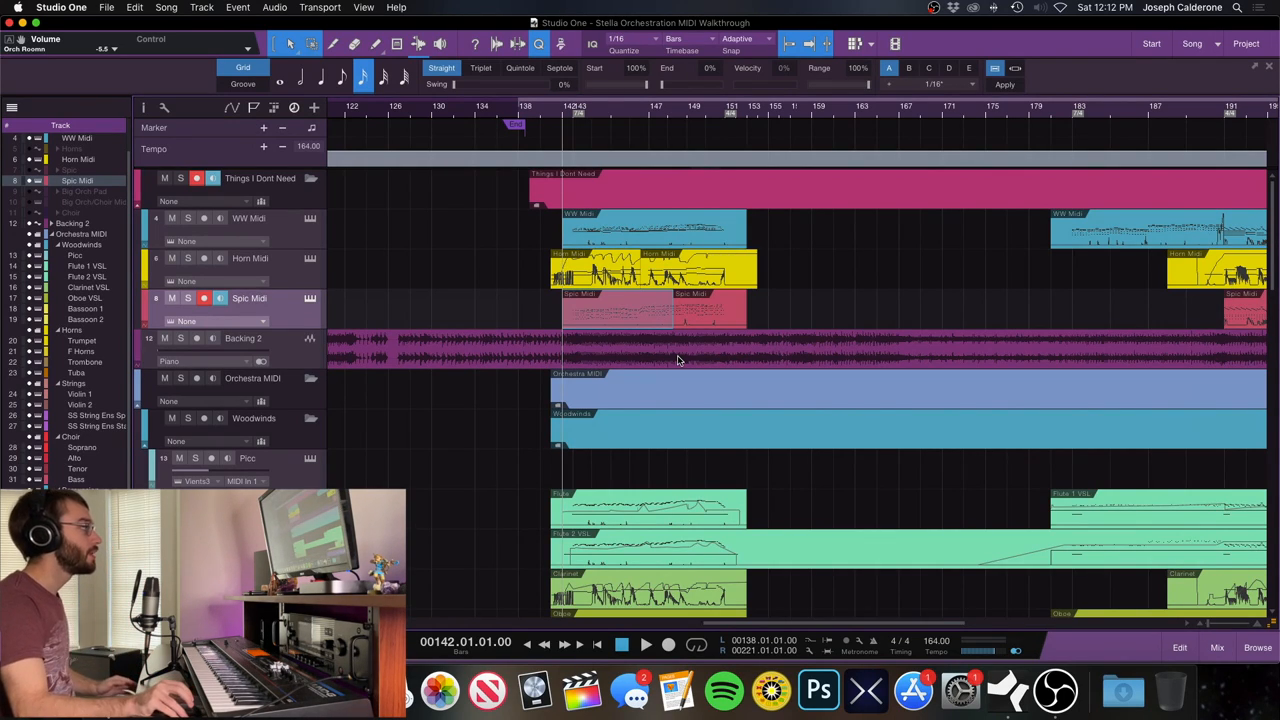
{"action": "mouse_move", "coordinate": [666, 355]}
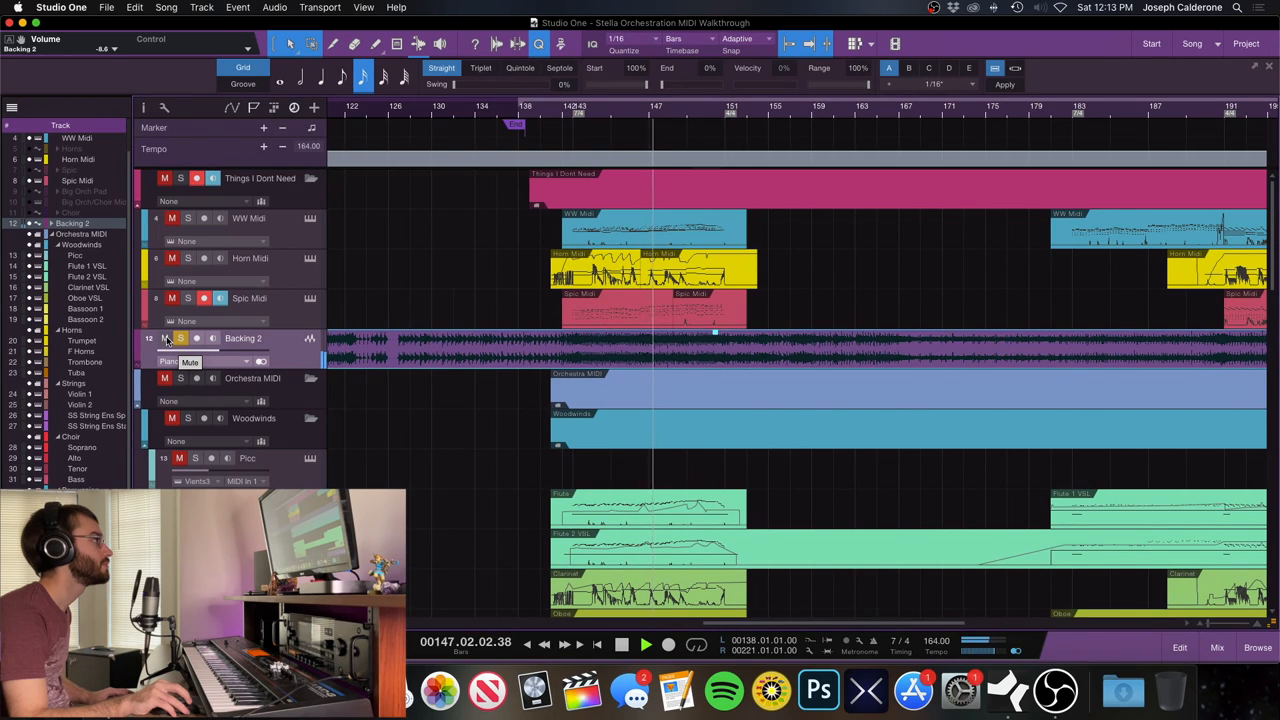
Mute Backing 2, stop playback at bar 142, and scroll across the orchestra tracks.
{"action": "left_click", "coordinate": [165, 338]}
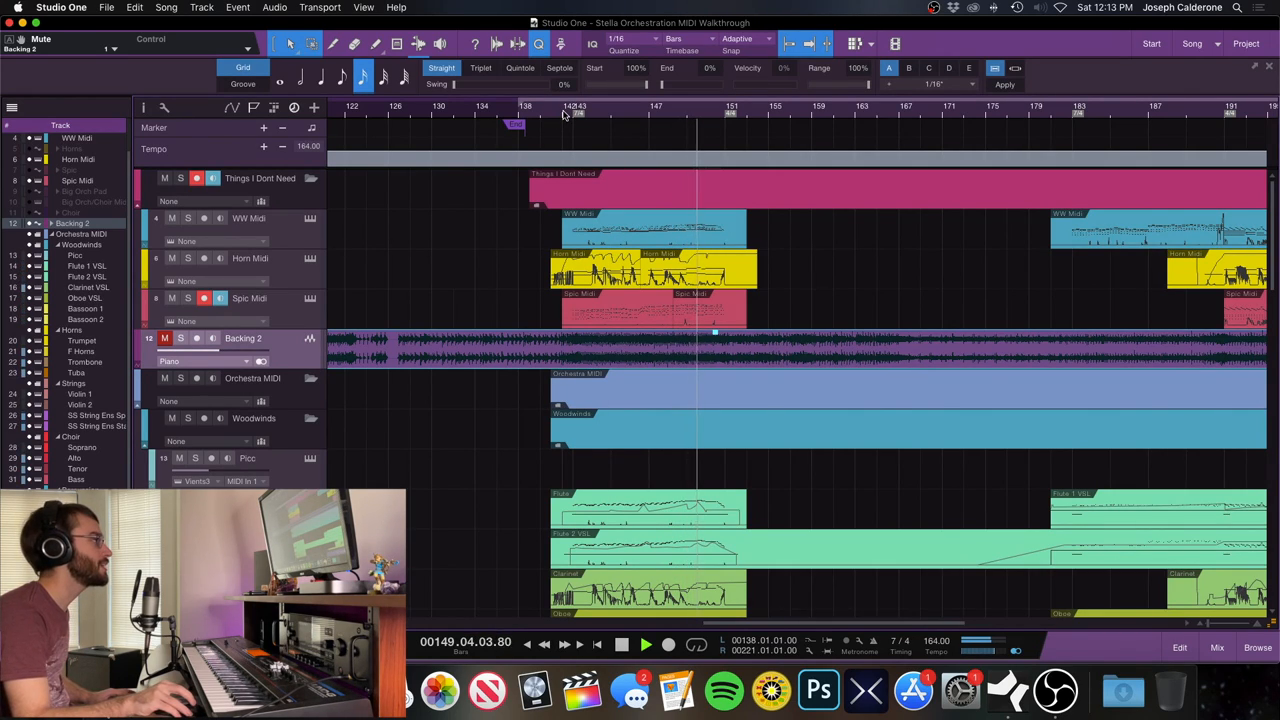
{"action": "left_click", "coordinate": [645, 643]}
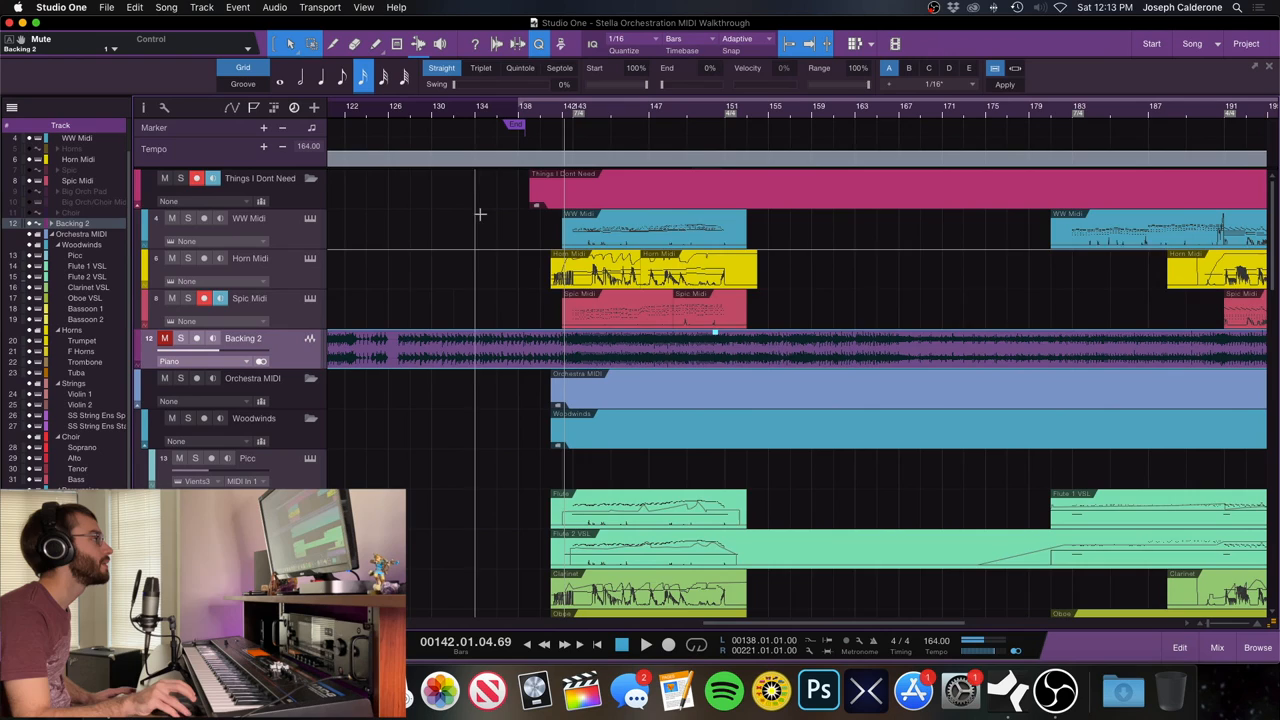
{"action": "scroll", "scroll_direction": "down", "scroll_amount": 3}
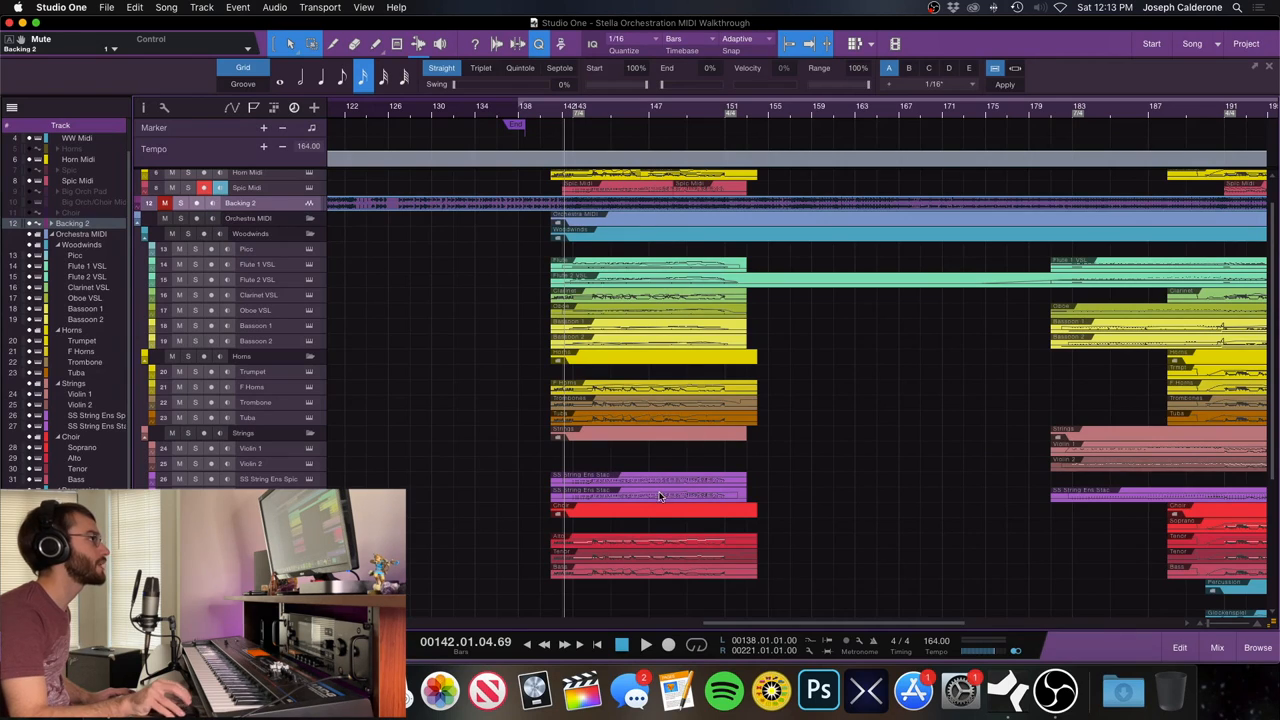
{"action": "scroll", "scroll_direction": "right", "scroll_amount": 3}
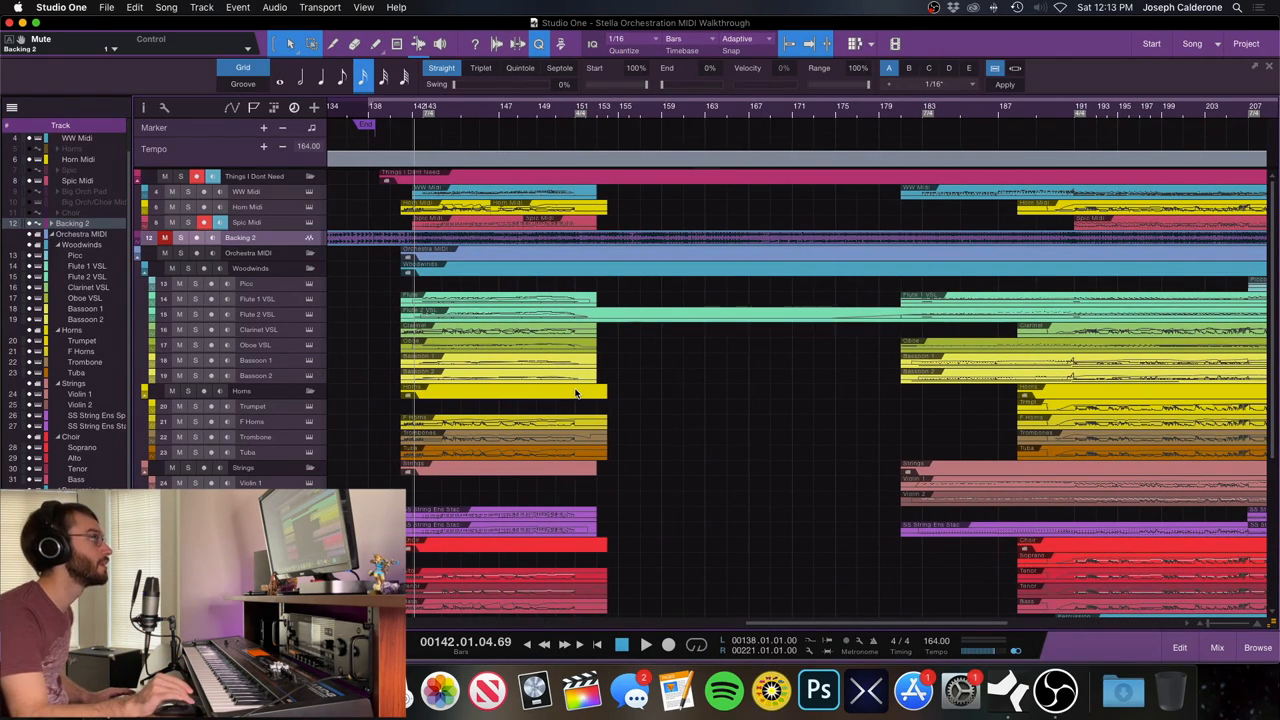
{"action": "scroll", "scroll_direction": "right", "scroll_amount": 3}
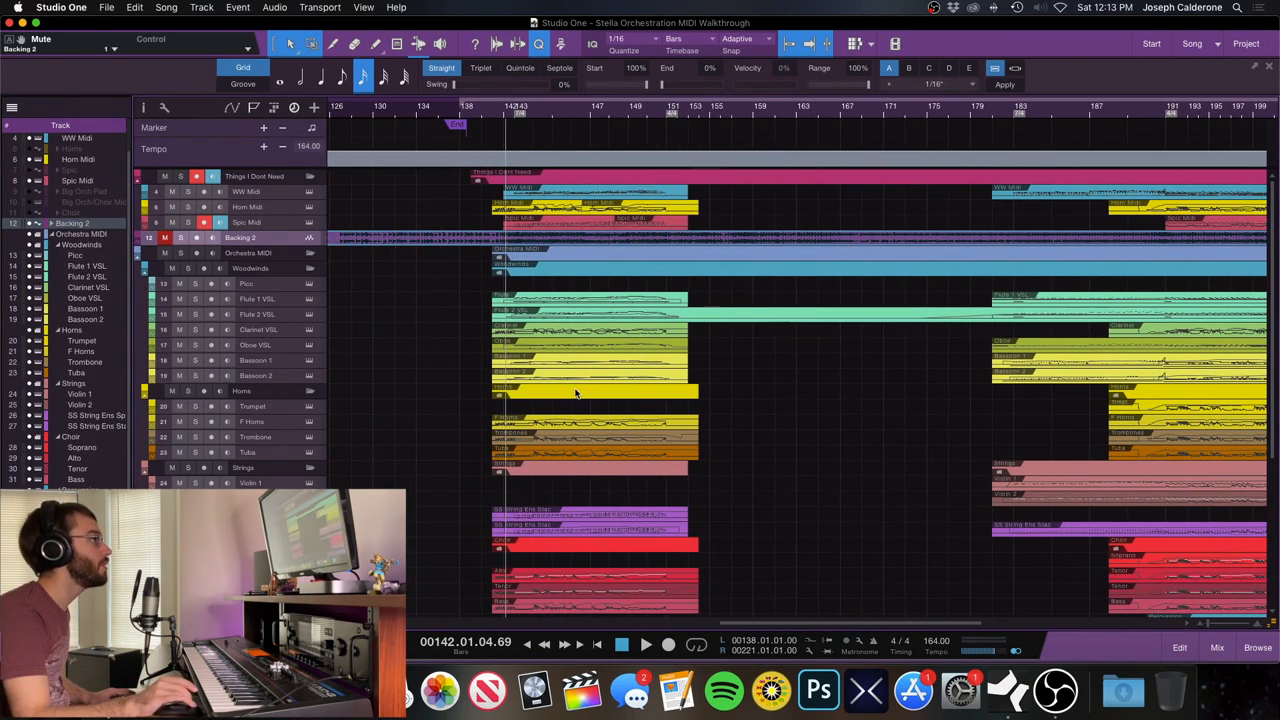
{"action": "mouse_move", "coordinate": [262, 410]}
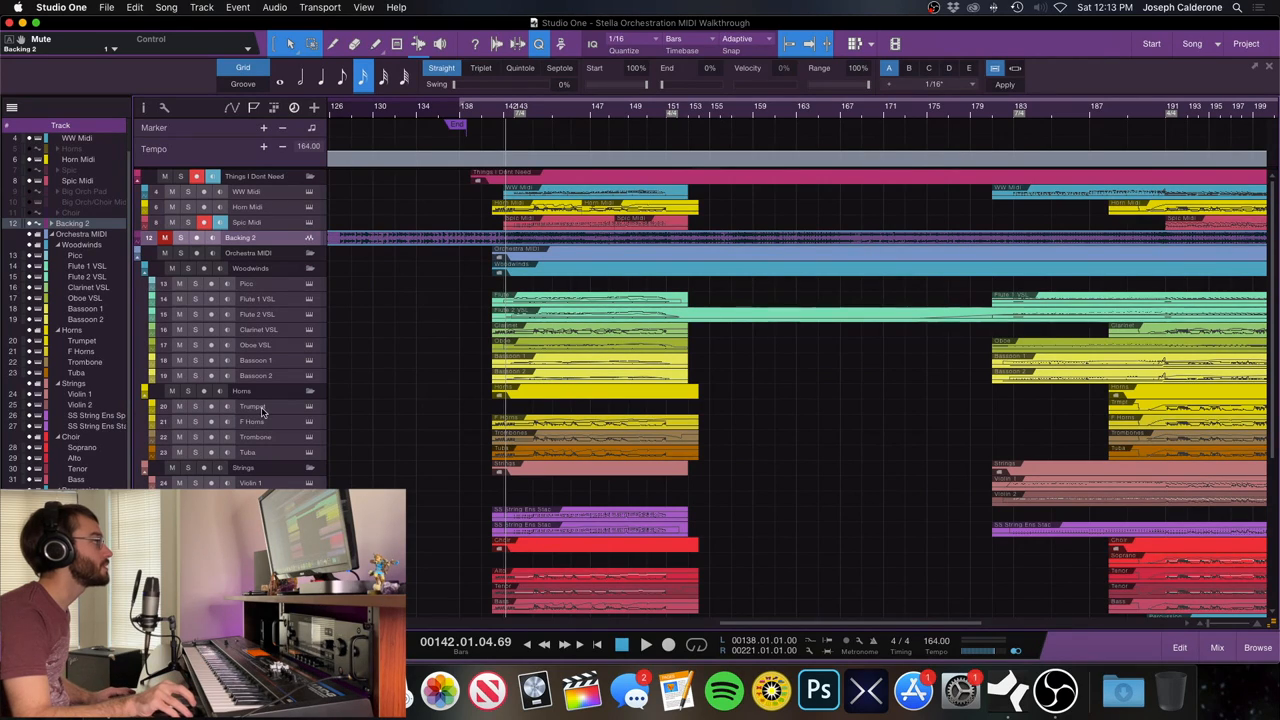
Solo the Woodwinds folder track and scroll right to the later woodwind parts.
{"action": "left_click", "coordinate": [211, 406]}
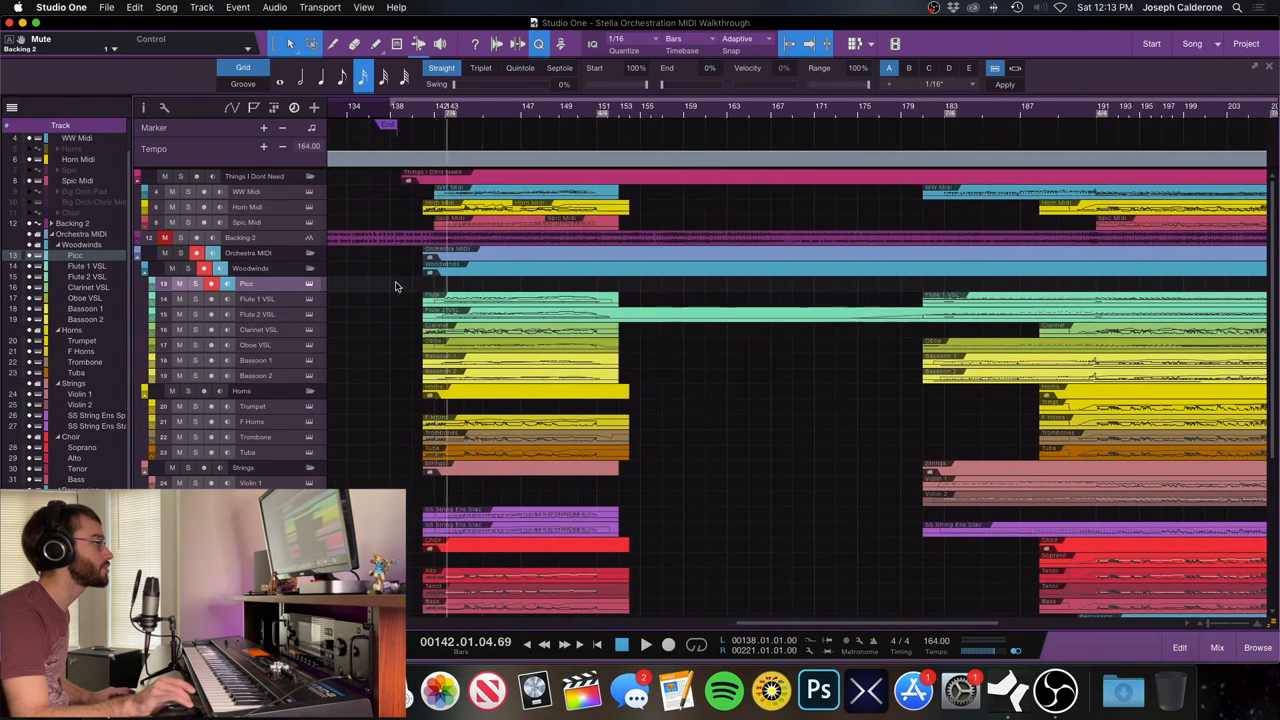
{"action": "scroll", "scroll_direction": "right", "scroll_amount": 3}
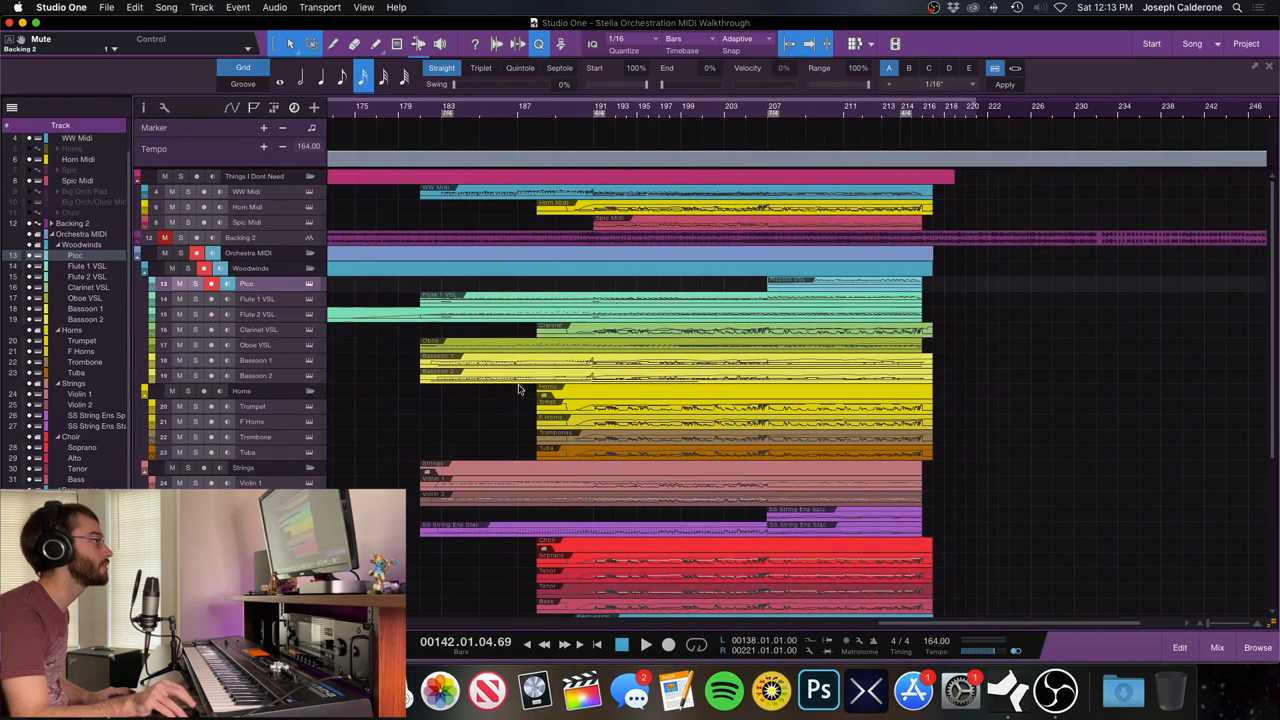
{"action": "mouse_move", "coordinate": [832, 288]}
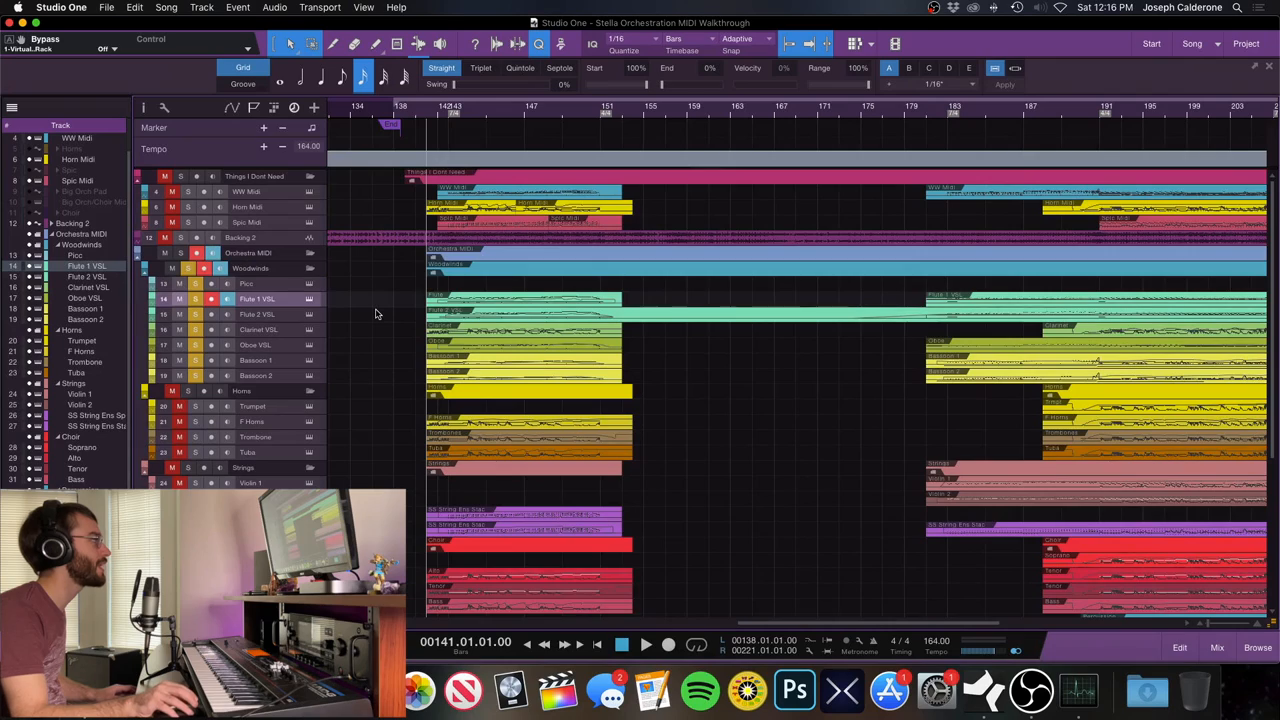
{"action": "mouse_move", "coordinate": [380, 318]}
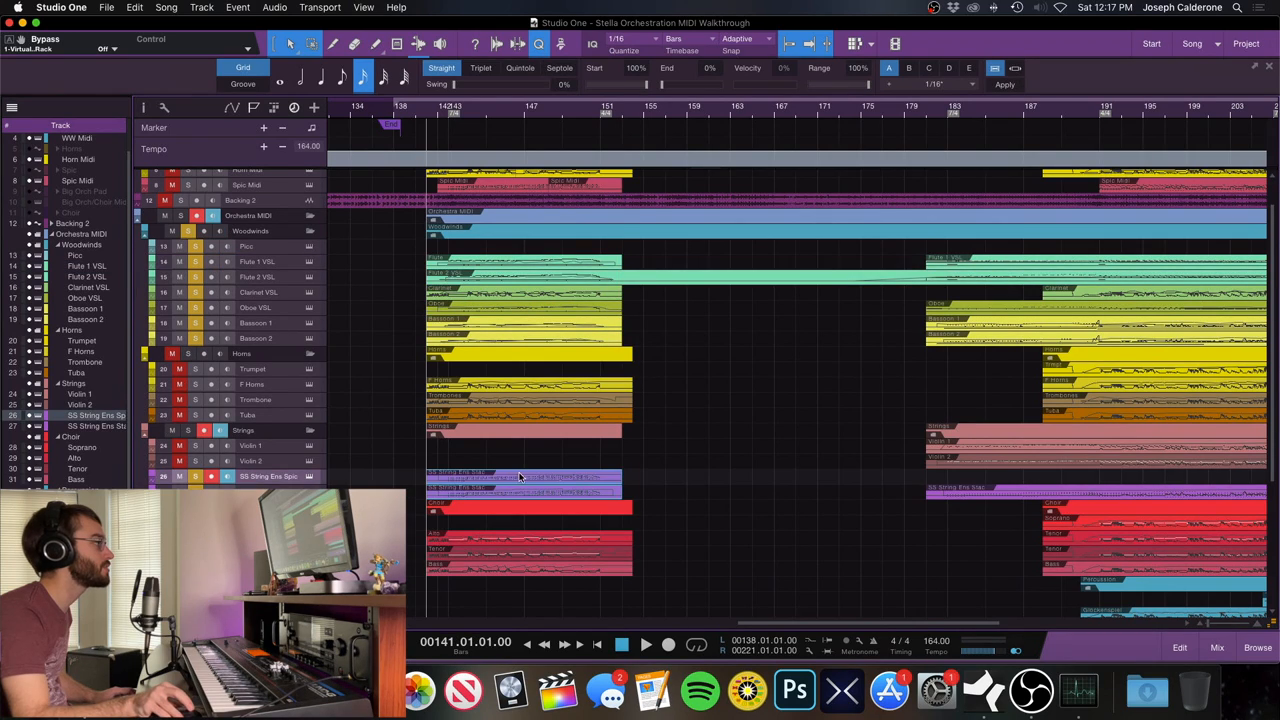
{"action": "mouse_move", "coordinate": [448, 479]}
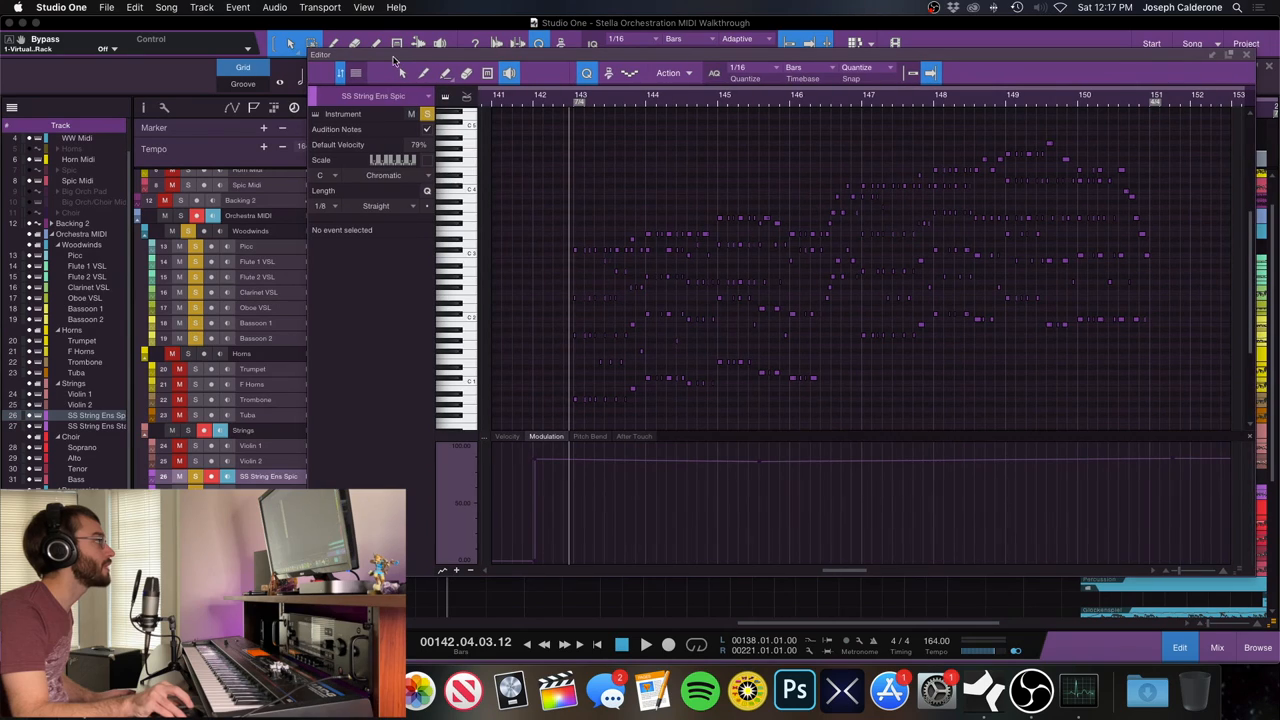
Toggle transport playback of the string part before returning to the arrangement.
{"action": "left_click", "coordinate": [646, 643]}
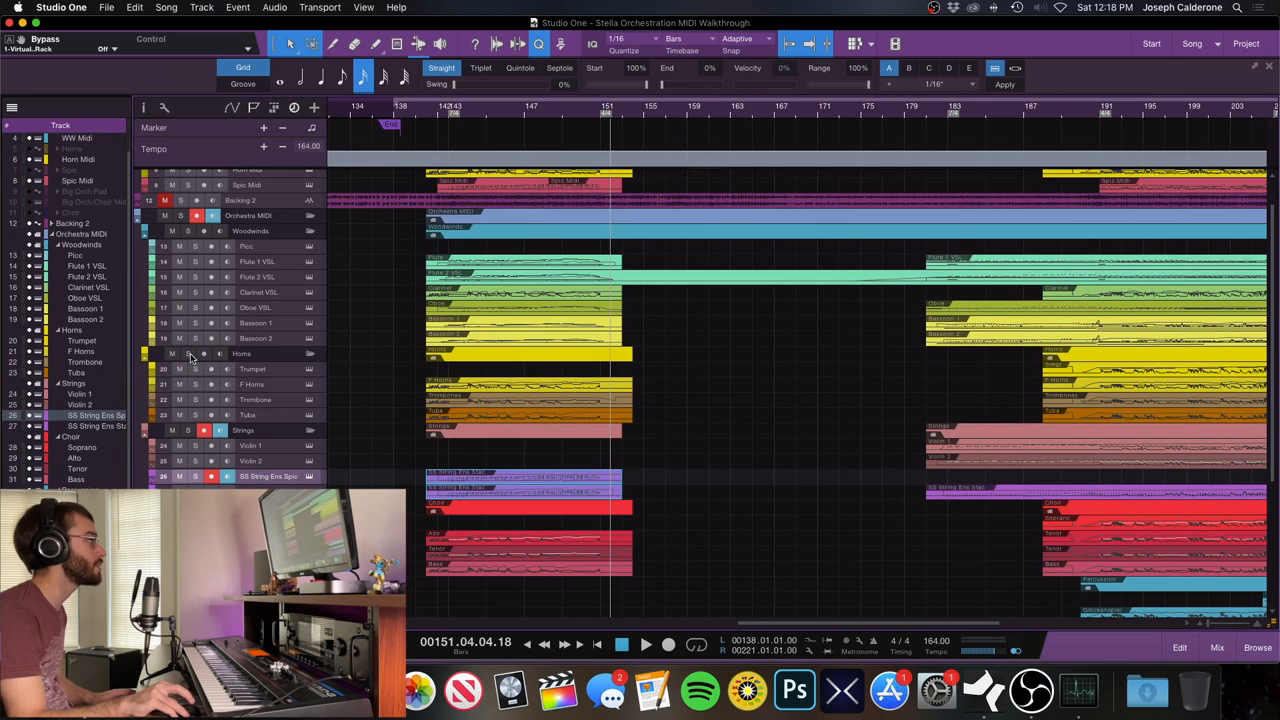
Solo the Horns folder track and toggle playback of the horn section.
{"action": "left_click", "coordinate": [433, 107]}
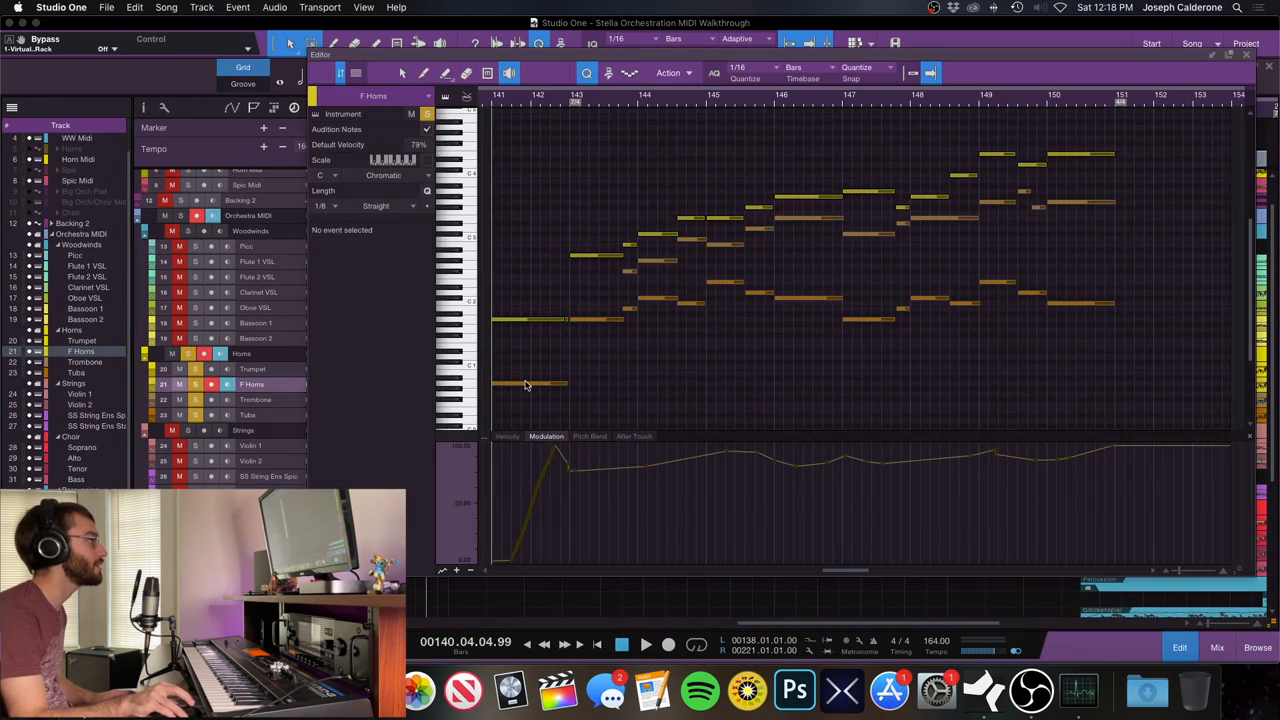
{"action": "left_click", "coordinate": [646, 644]}
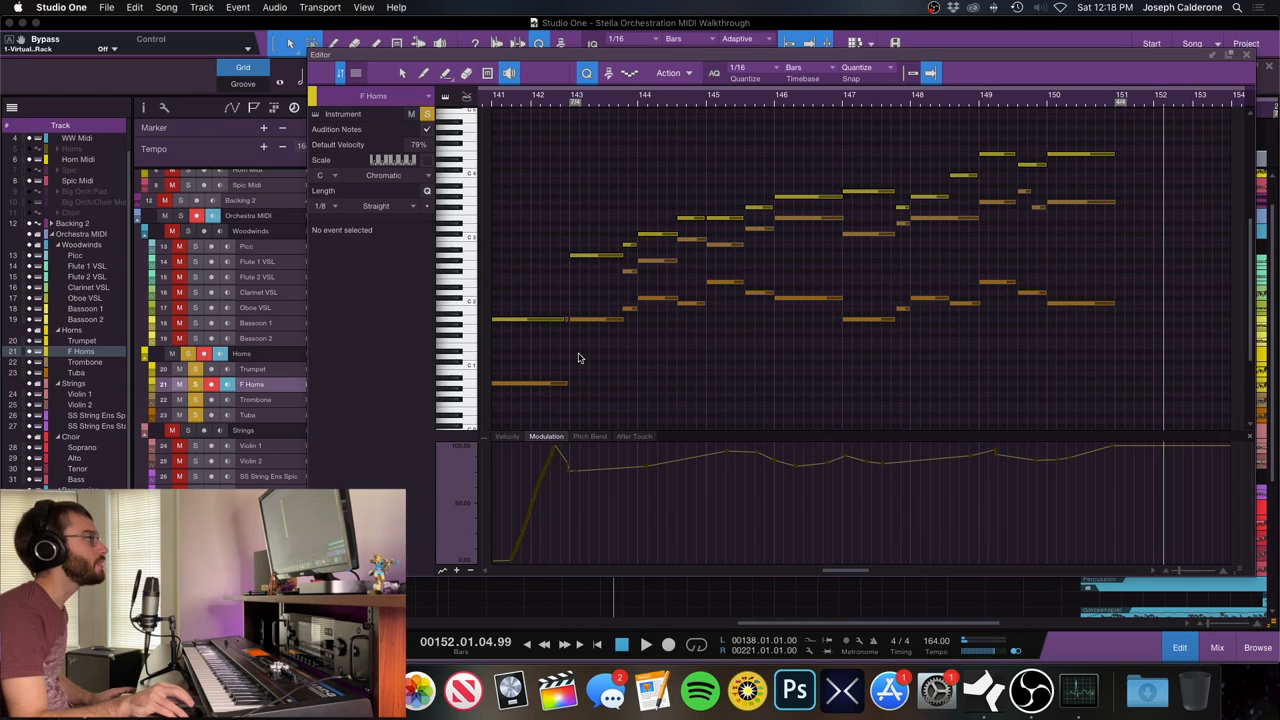
{"action": "mouse_move", "coordinate": [824, 319]}
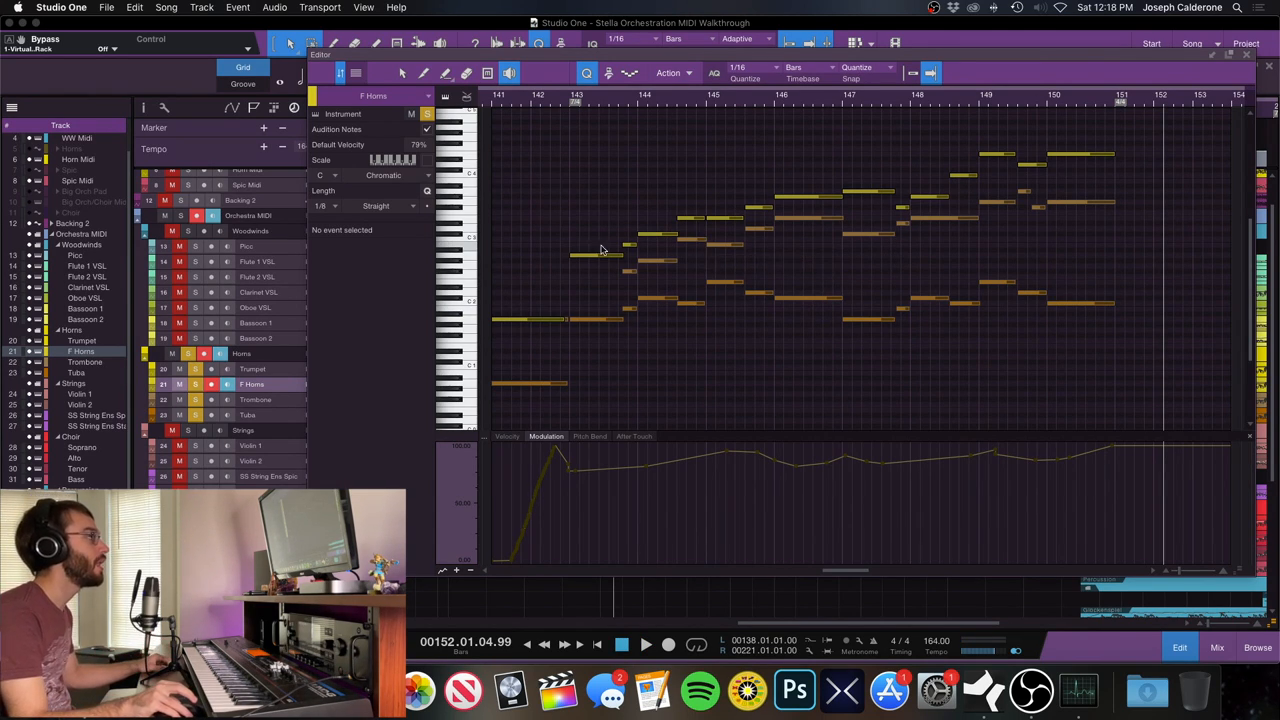
{"action": "mouse_move", "coordinate": [827, 233]}
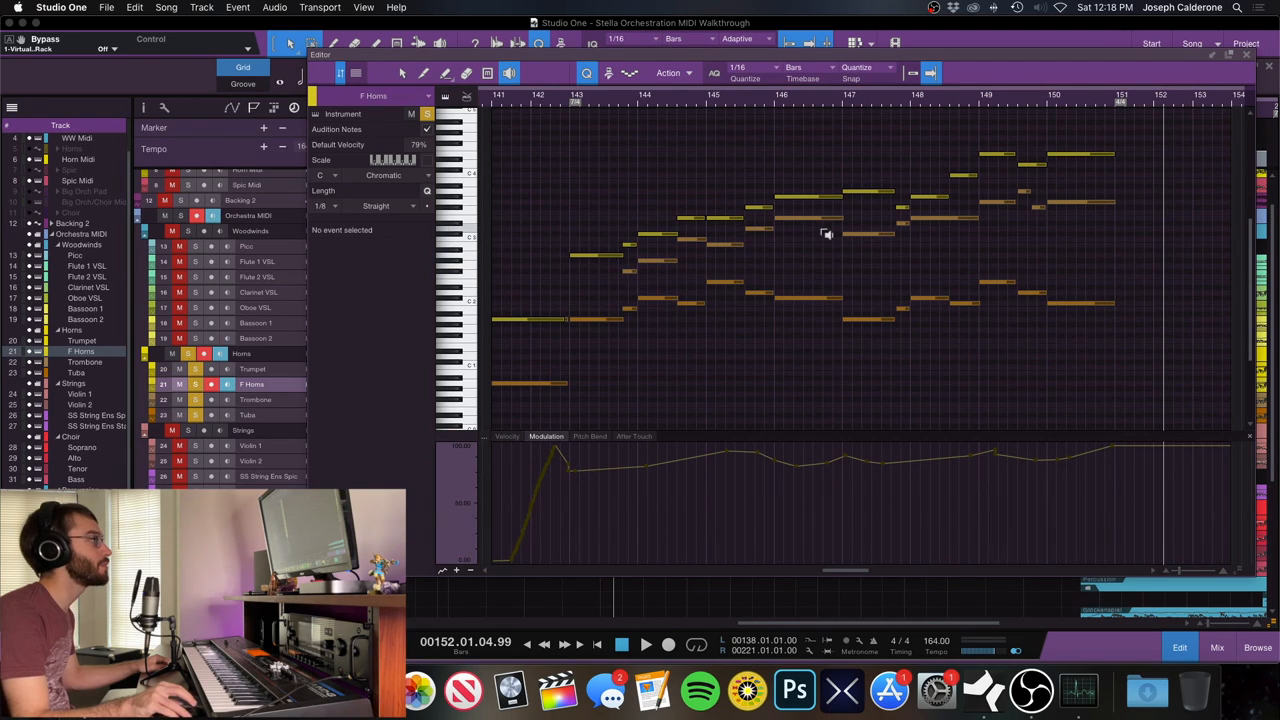
{"action": "mouse_move", "coordinate": [868, 217]}
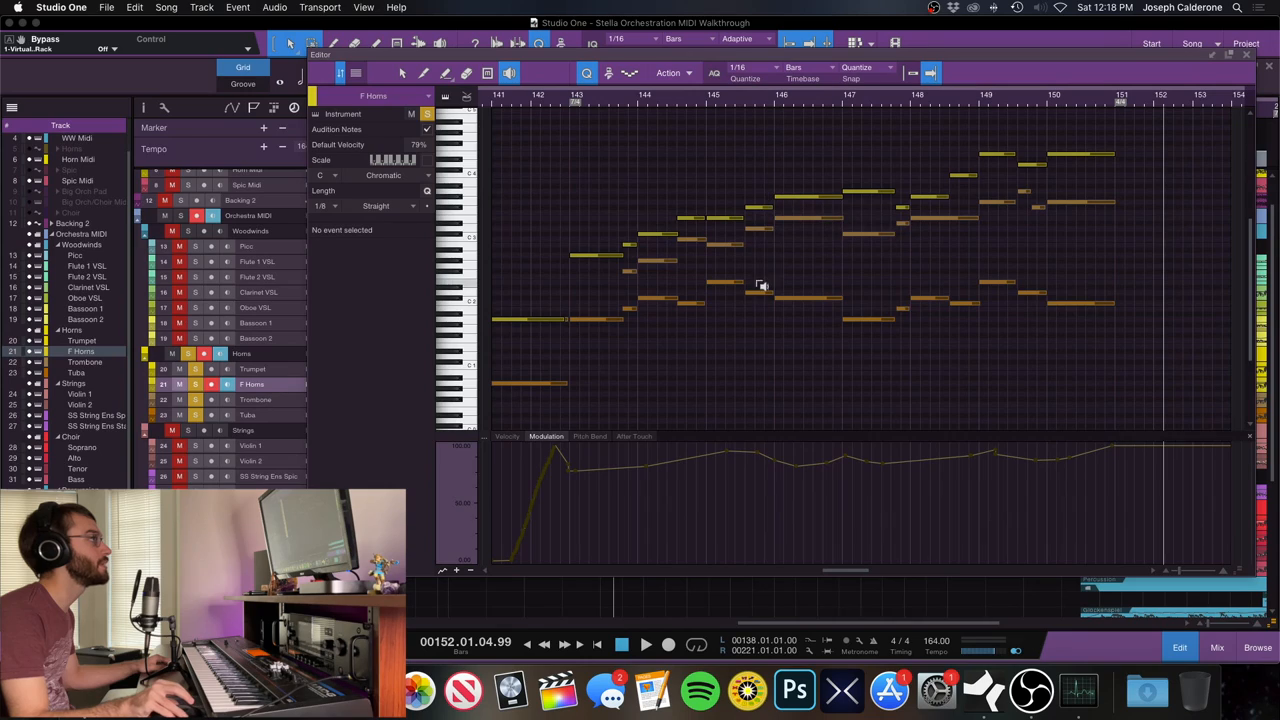
{"action": "mouse_move", "coordinate": [810, 190]}
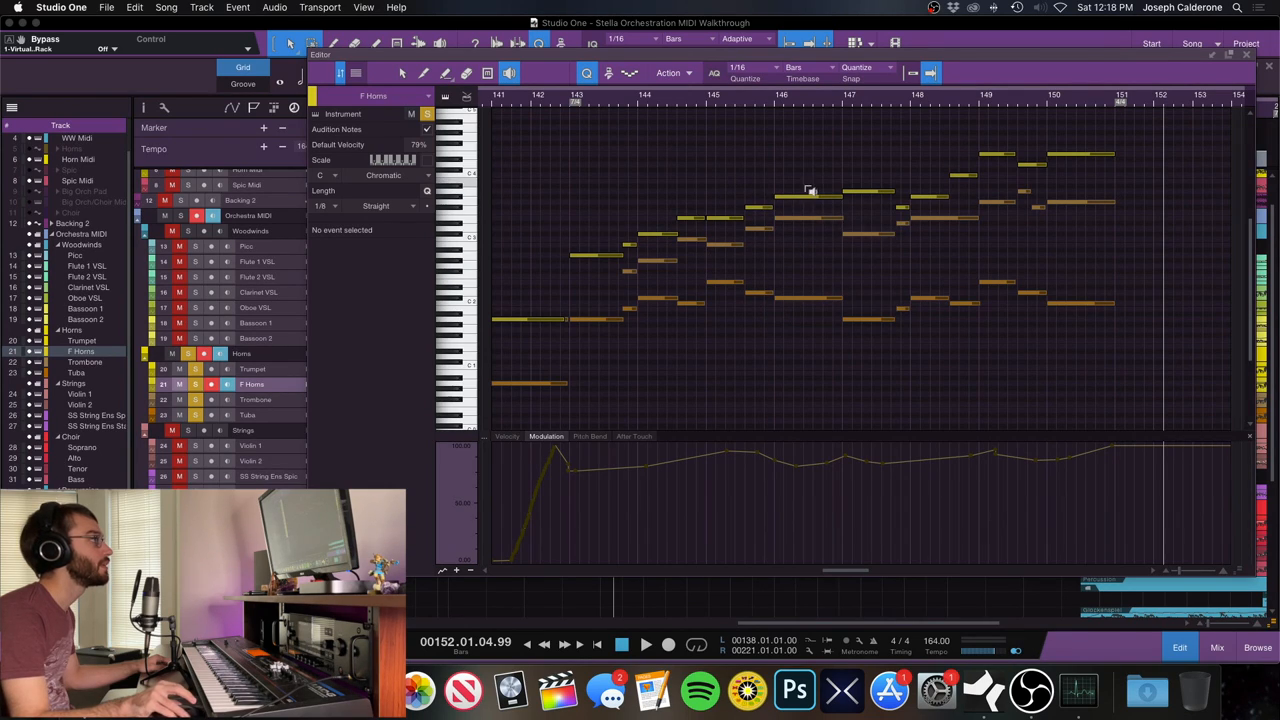
{"action": "mouse_move", "coordinate": [940, 215]}
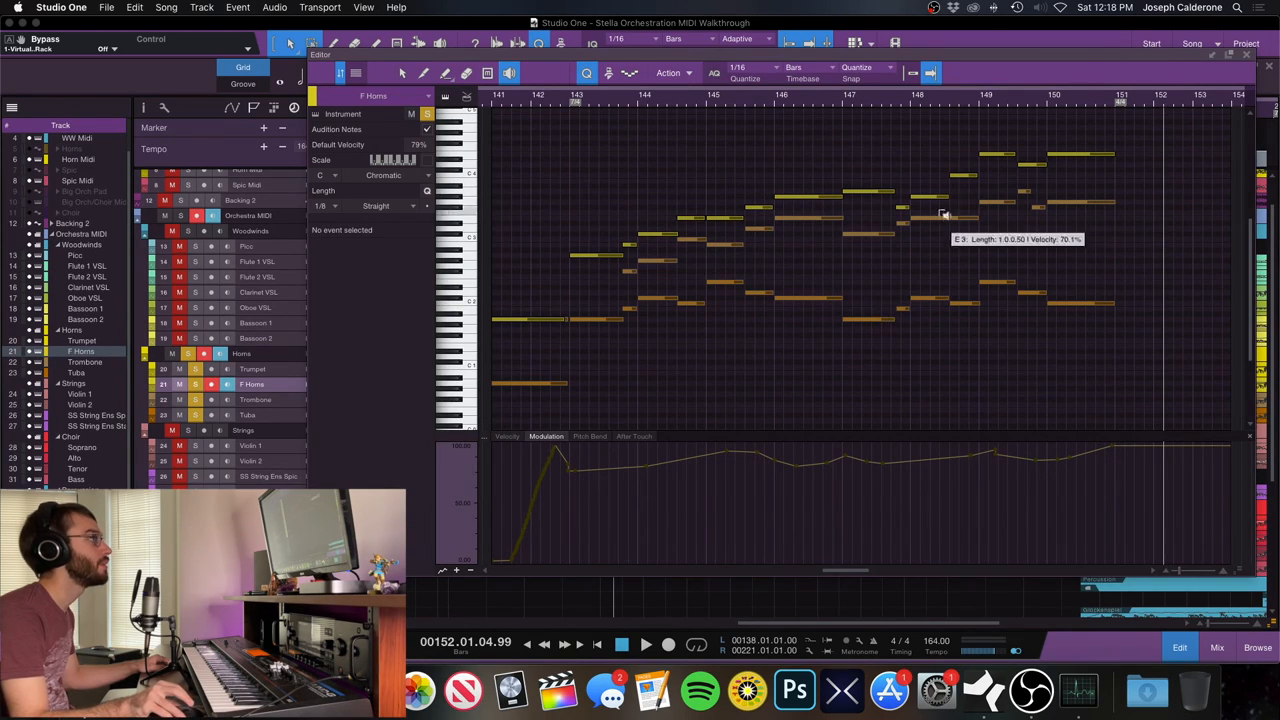
{"action": "mouse_move", "coordinate": [787, 338]}
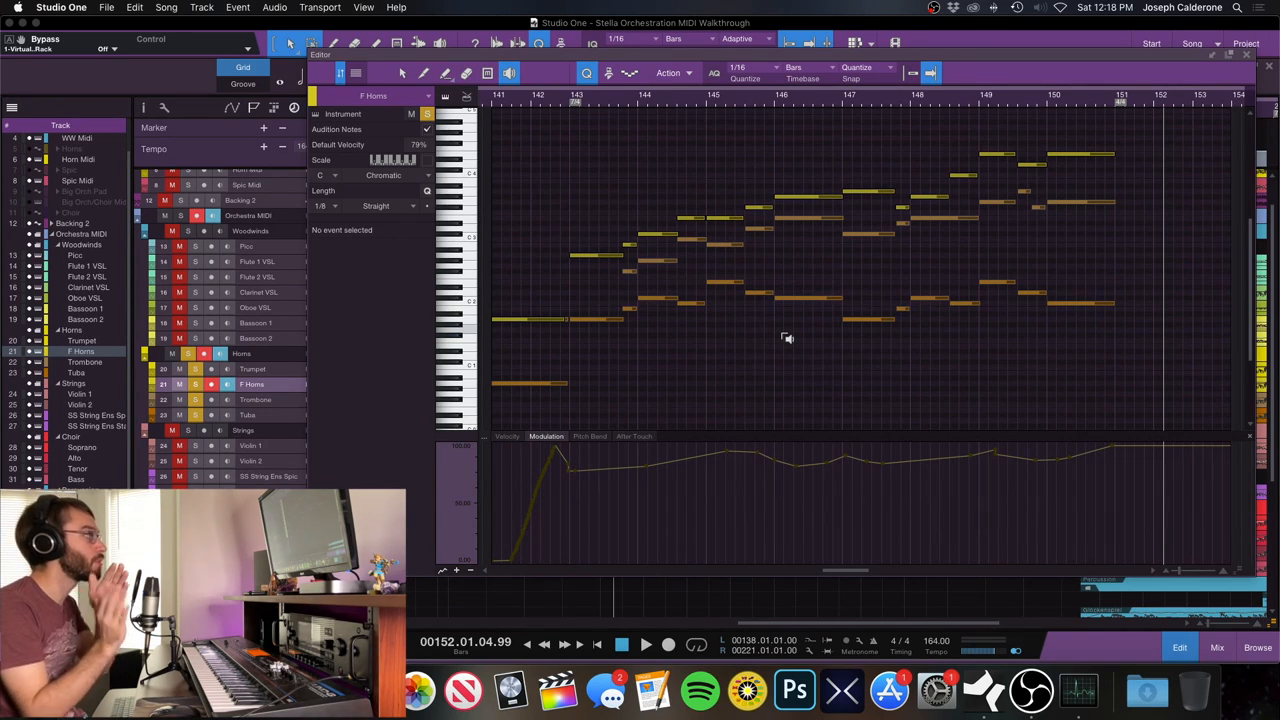
{"action": "mouse_move", "coordinate": [604, 107]}
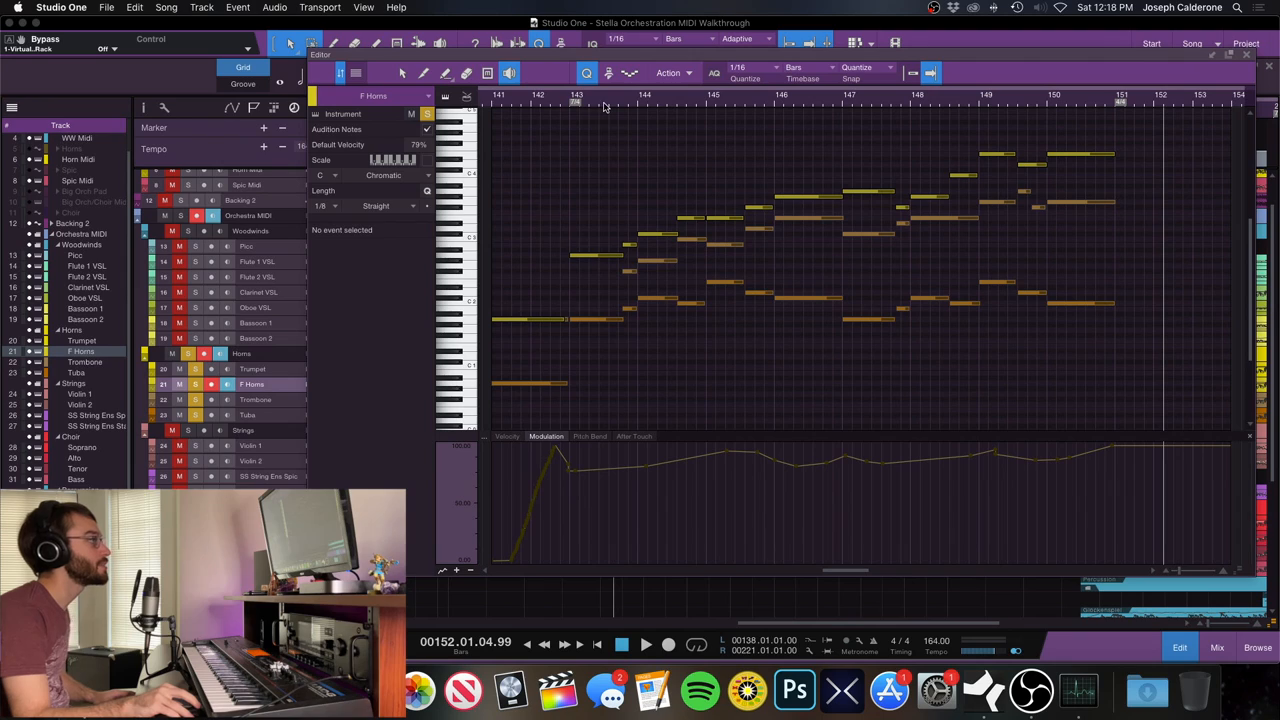
{"action": "mouse_move", "coordinate": [633, 107]}
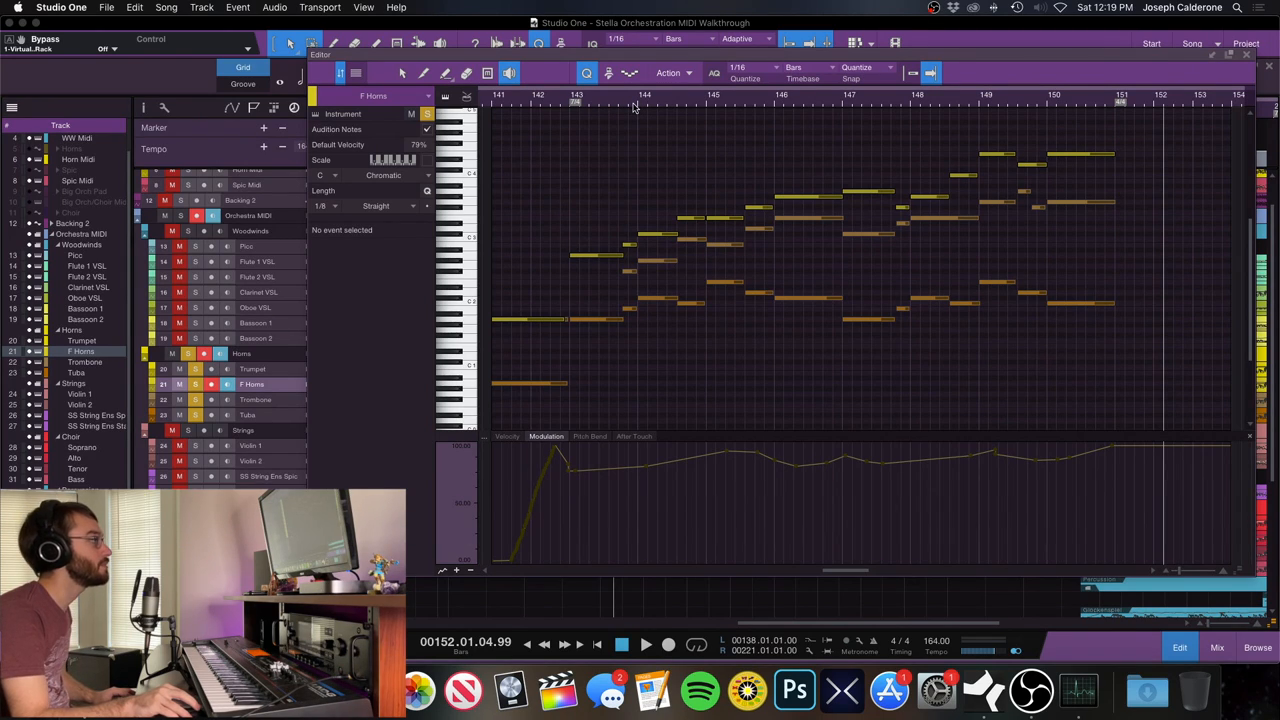
{"action": "mouse_move", "coordinate": [730, 362]}
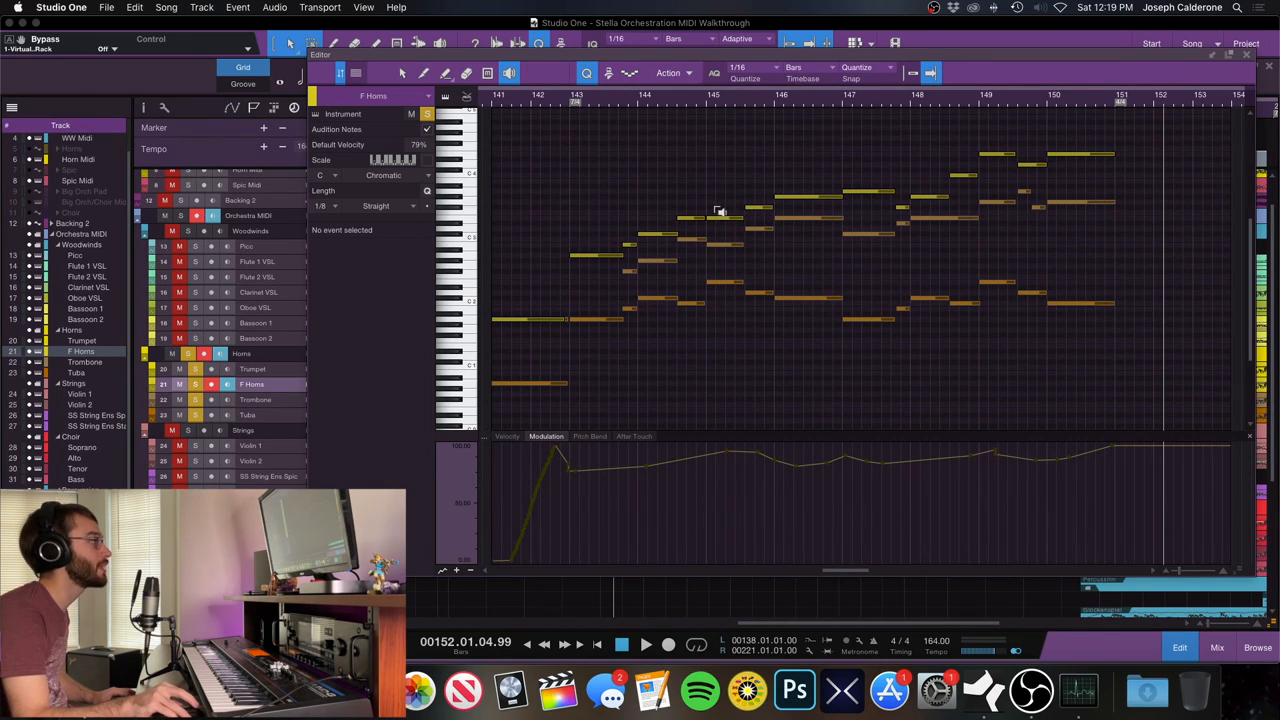
{"action": "mouse_move", "coordinate": [717, 270]}
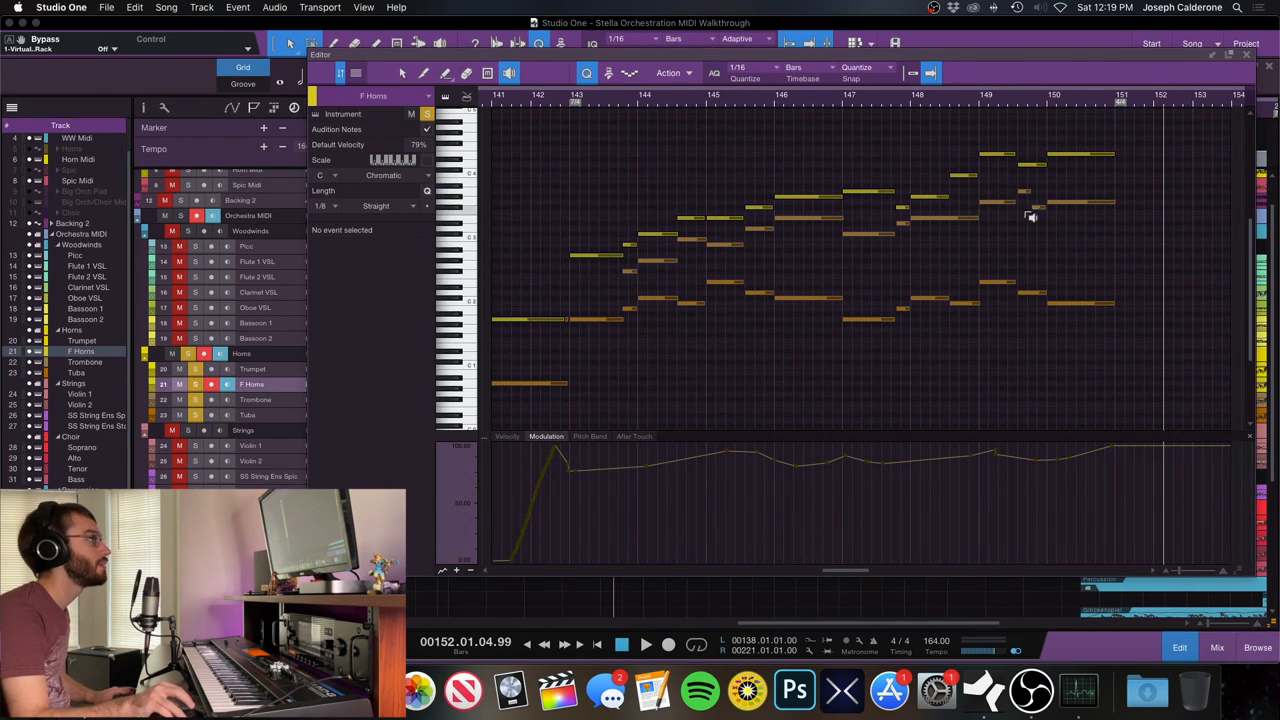
{"action": "mouse_move", "coordinate": [833, 257]}
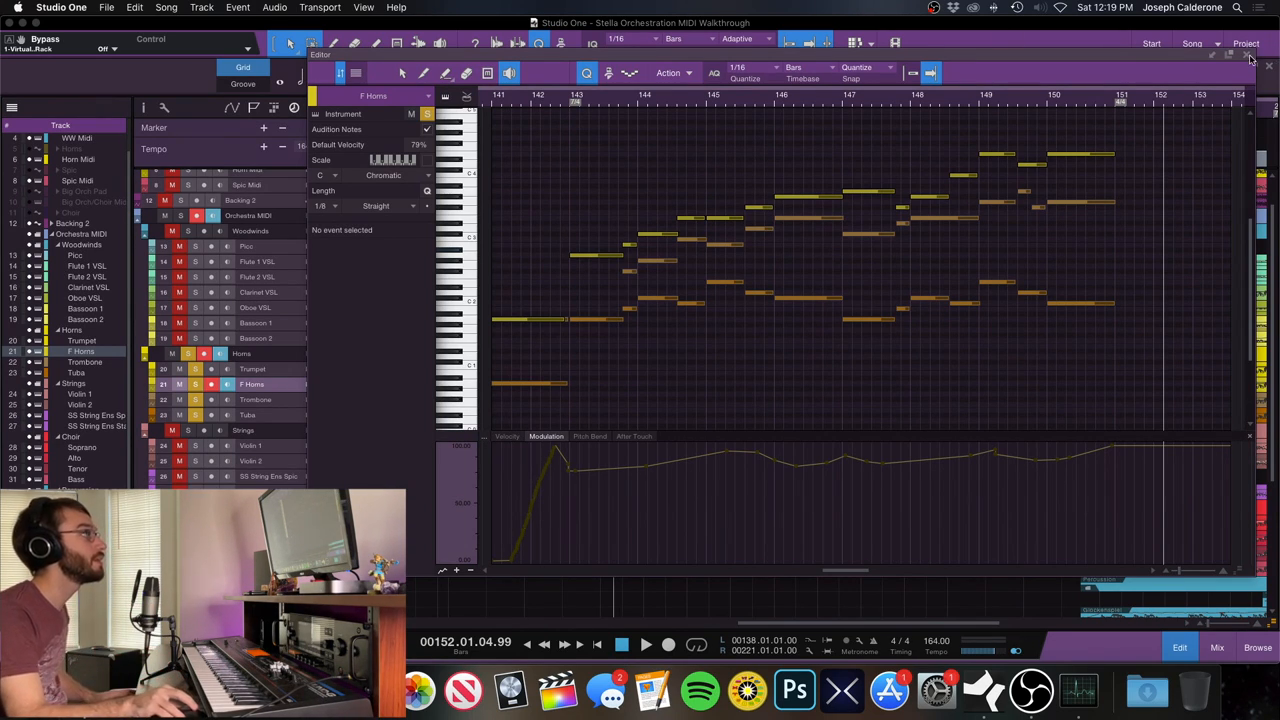
{"action": "mouse_move", "coordinate": [1248, 58]}
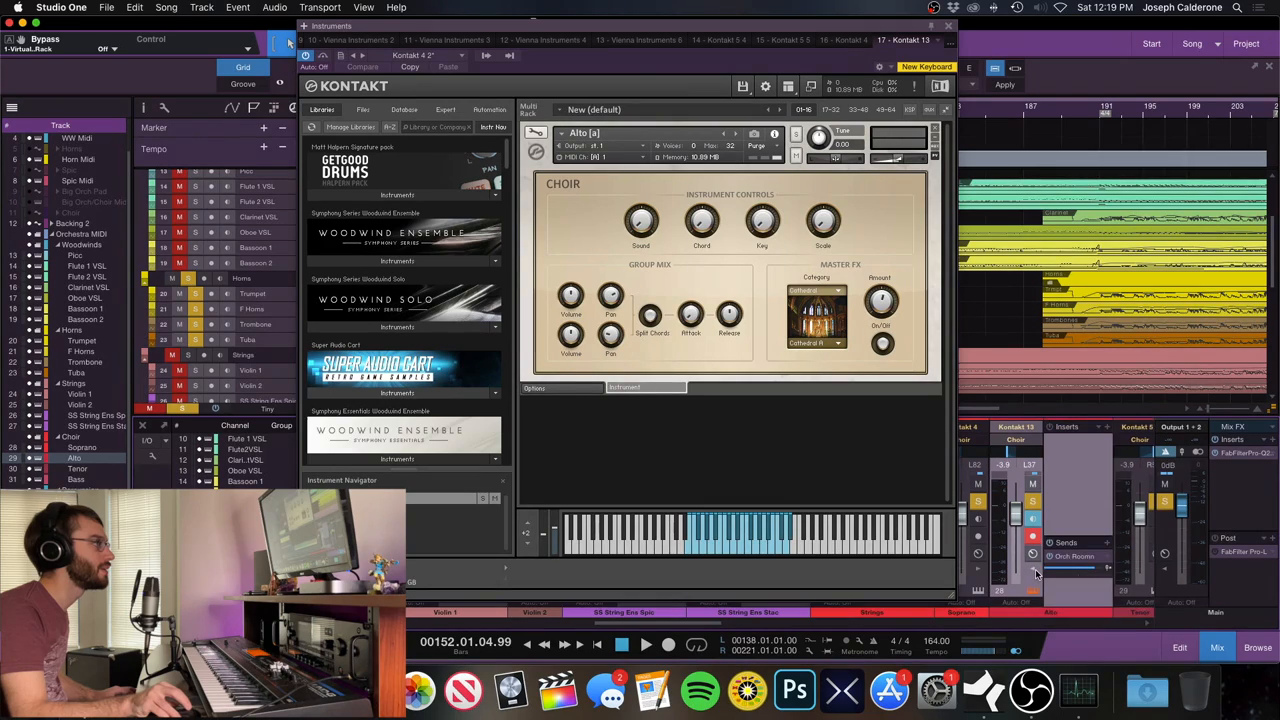
{"action": "left_click_drag", "start_coordinate": [1060, 570], "coordinate": [1075, 570]}
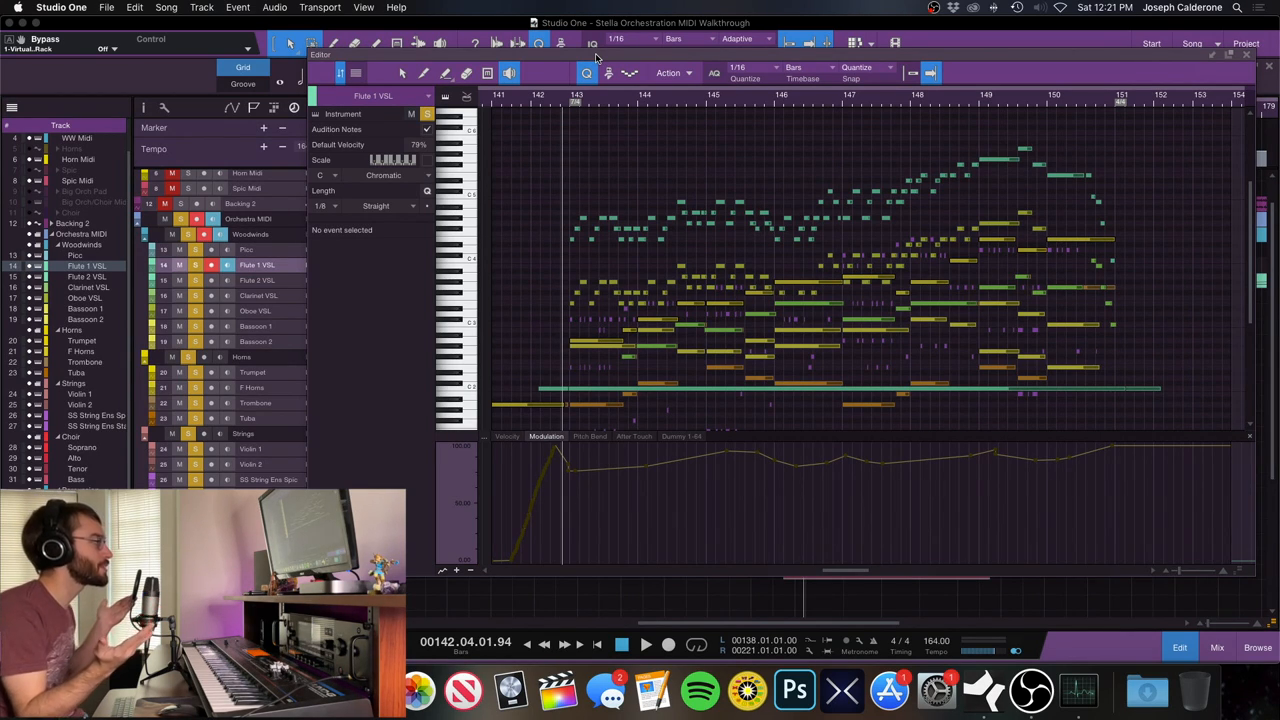
{"action": "mouse_move", "coordinate": [1242, 587]}
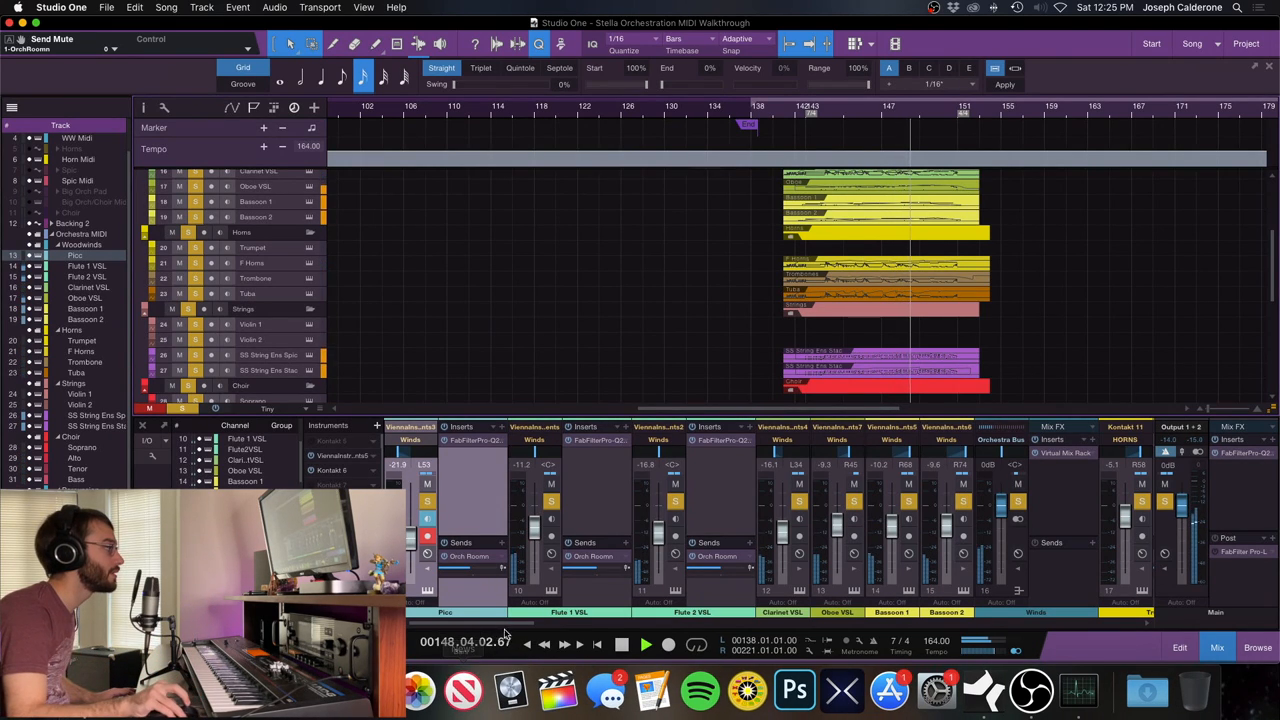
Scroll the mixer right to the percussion channels and Orch Room bus, toggling playback.
{"action": "scroll", "scroll_direction": "right", "scroll_amount": 3}
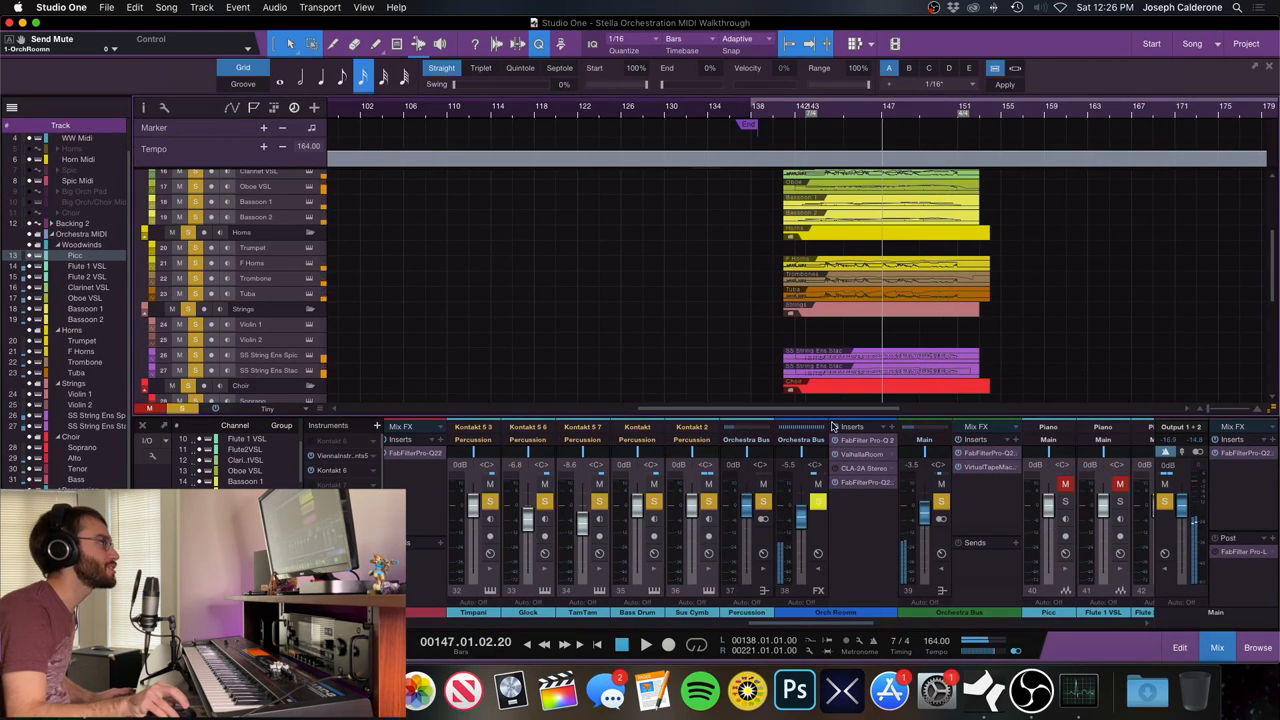
{"action": "left_click", "coordinate": [646, 643]}
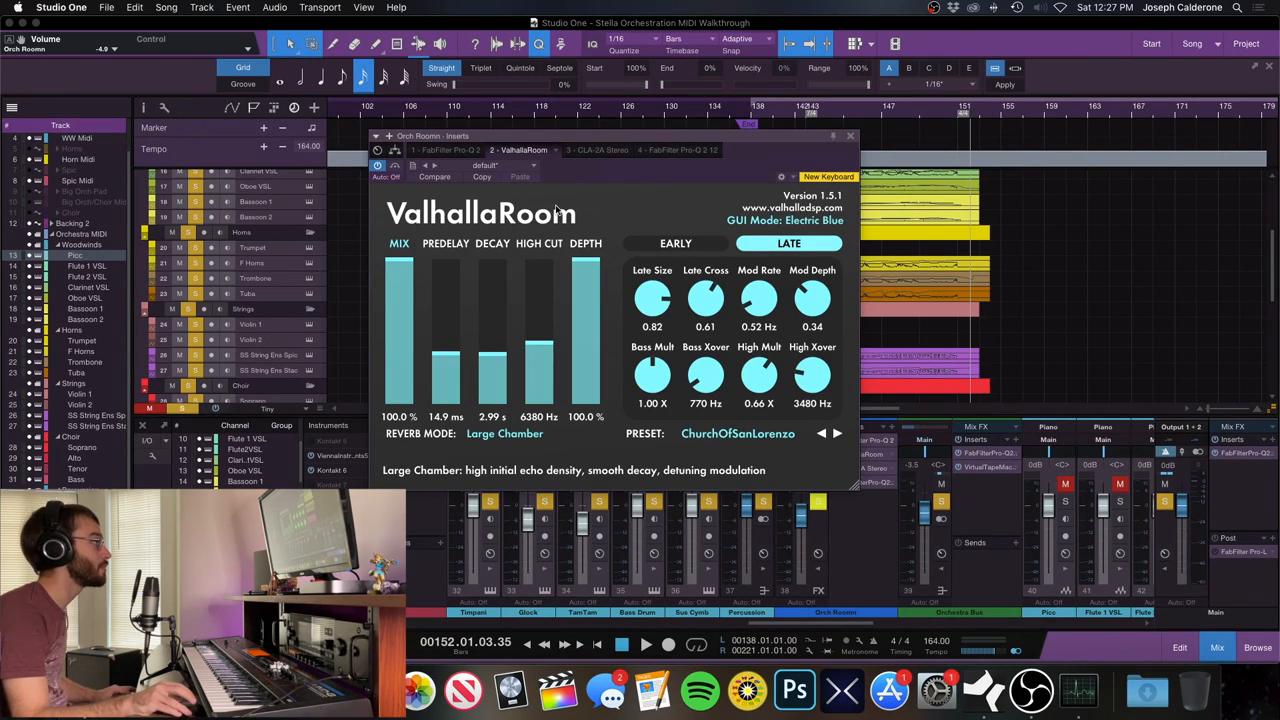
{"action": "mouse_move", "coordinate": [593, 210]}
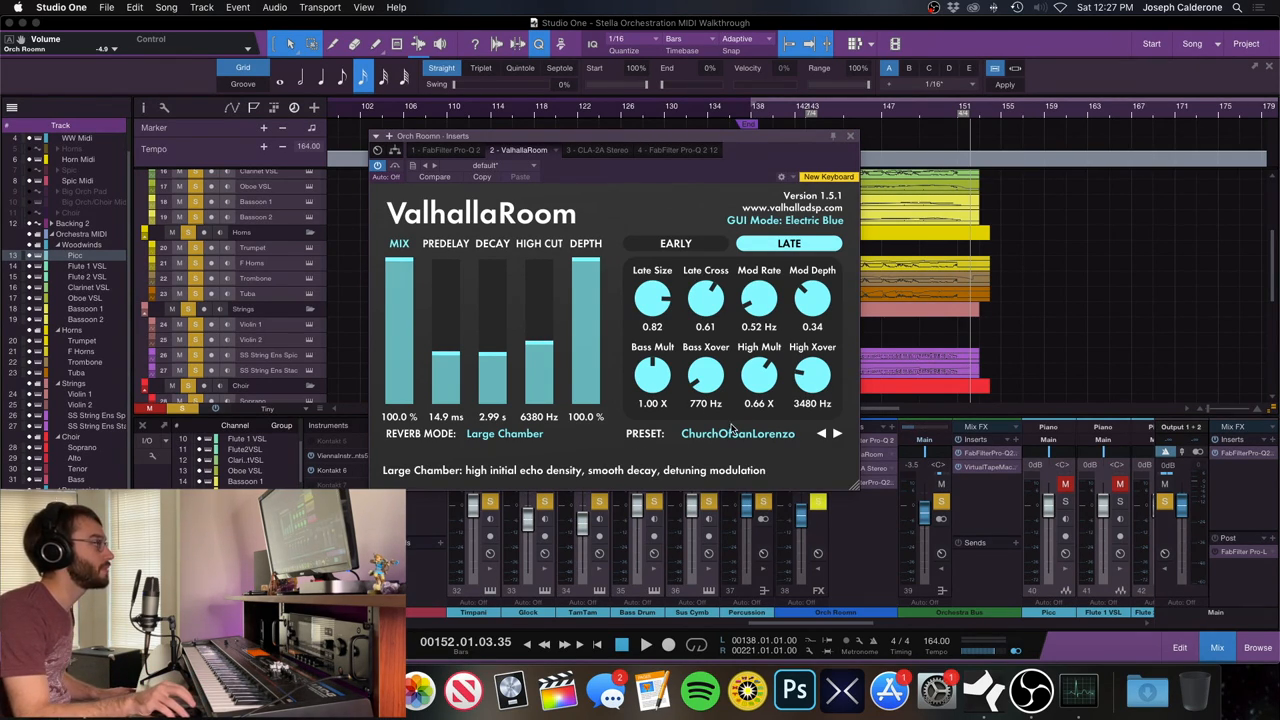
{"action": "mouse_move", "coordinate": [765, 440]}
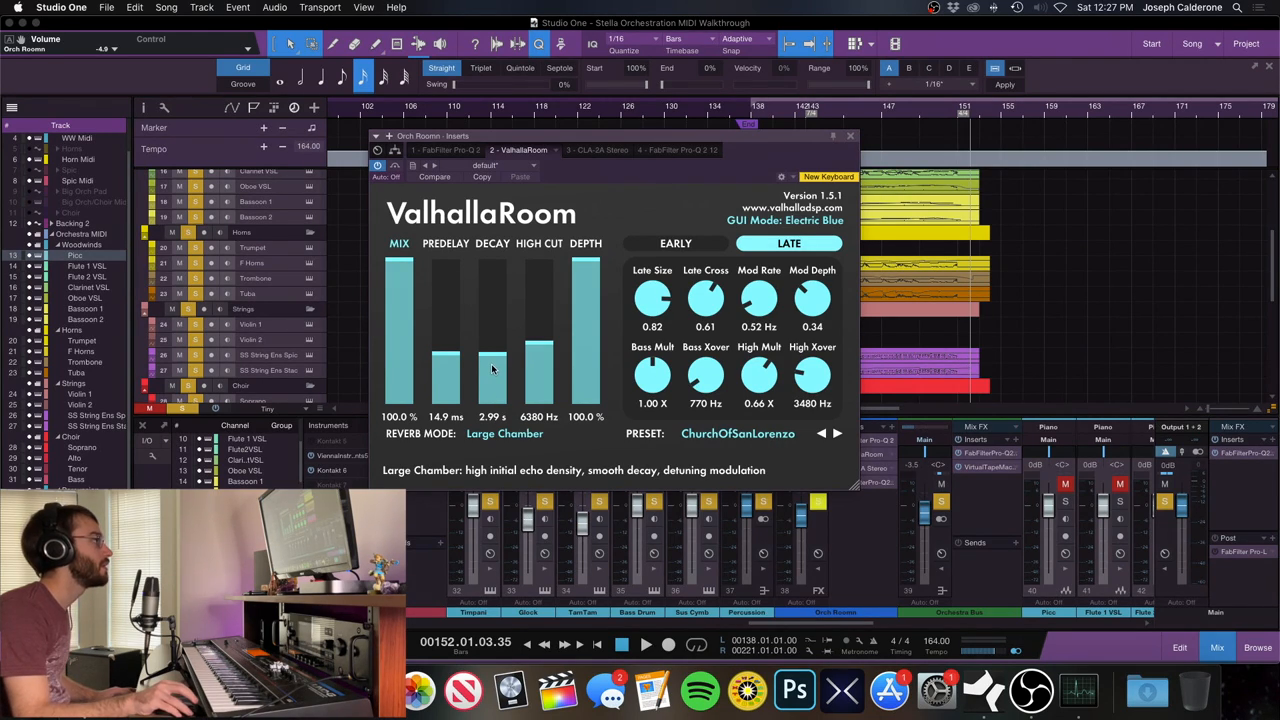
{"action": "mouse_move", "coordinate": [495, 358]}
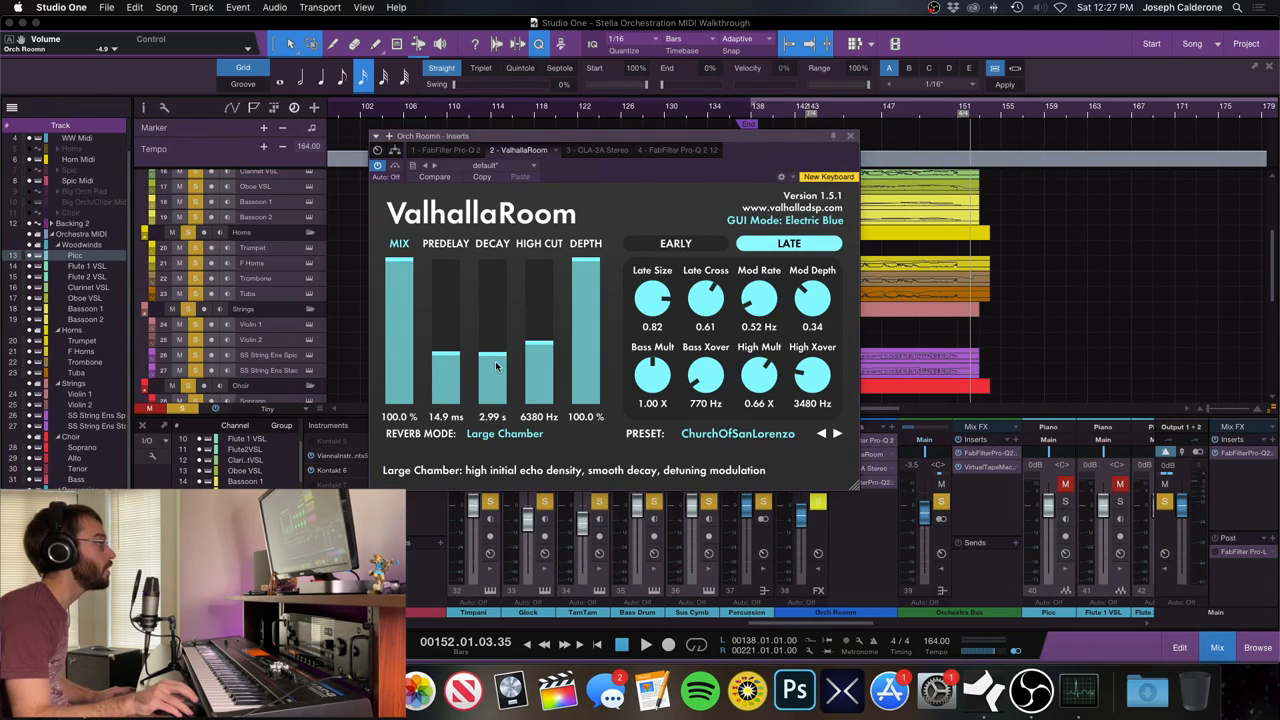
{"action": "mouse_move", "coordinate": [437, 392]}
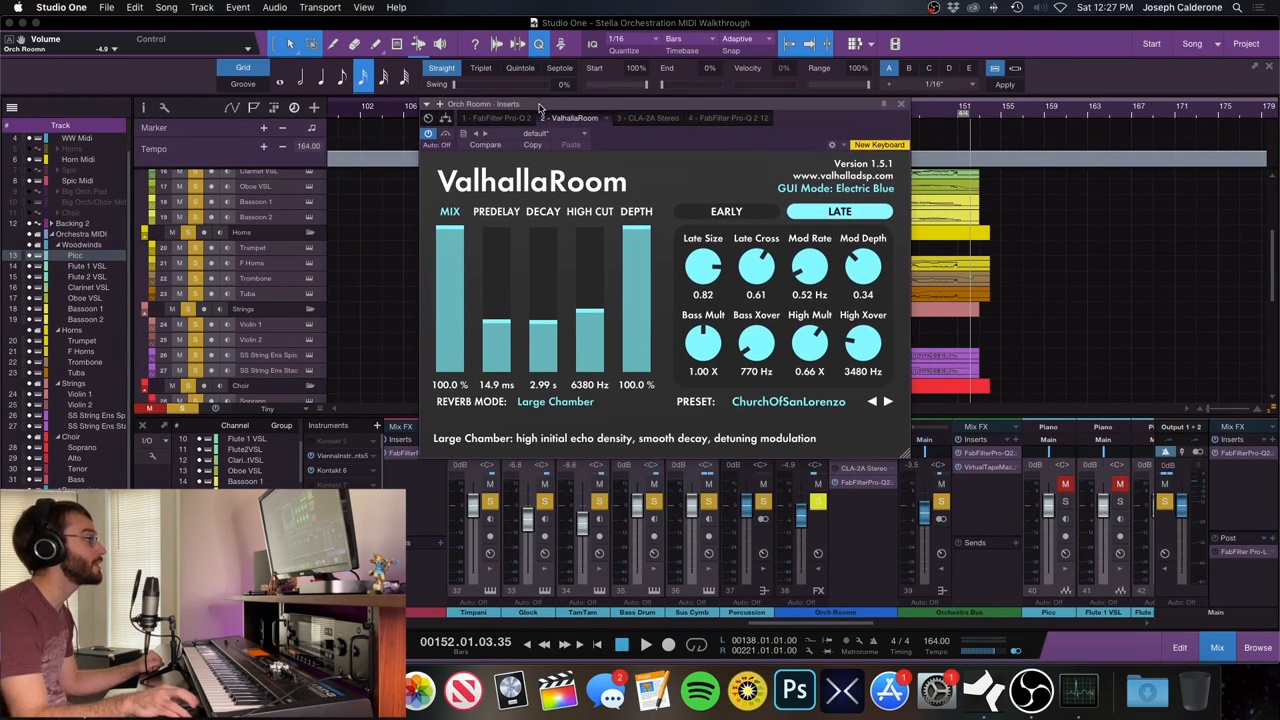
{"action": "mouse_move", "coordinate": [398, 299]}
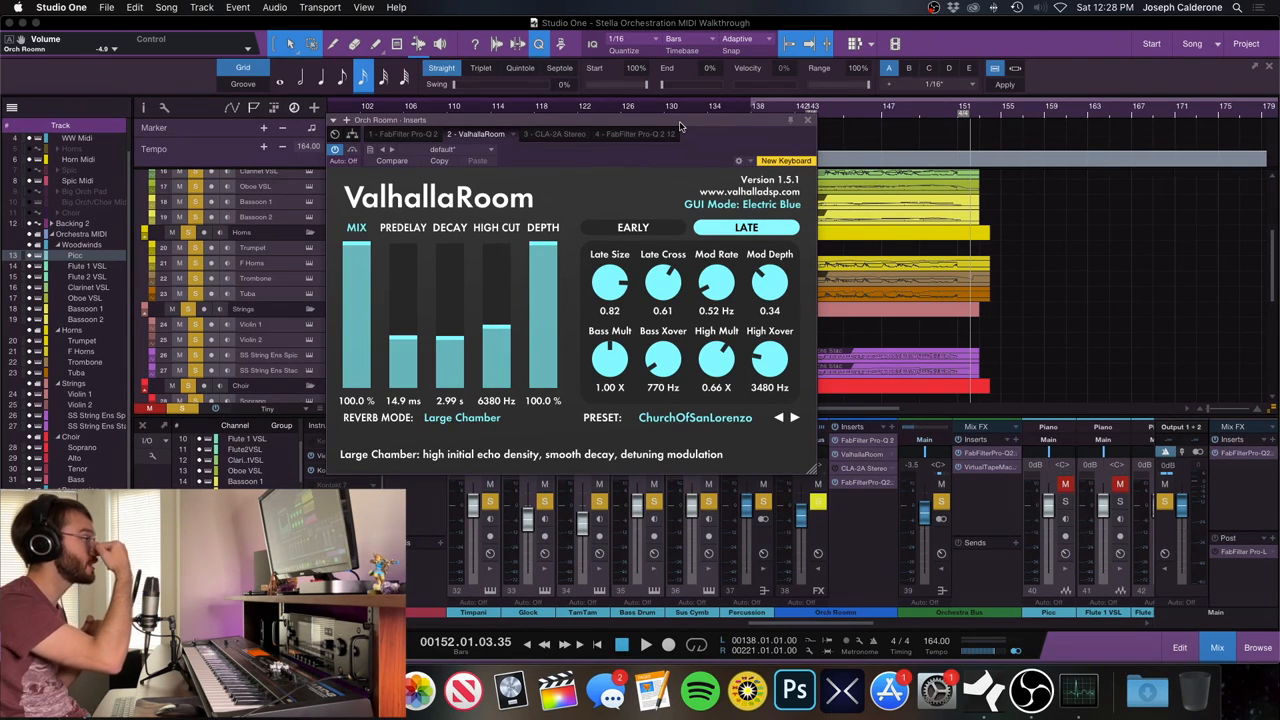
{"action": "mouse_move", "coordinate": [647, 126]}
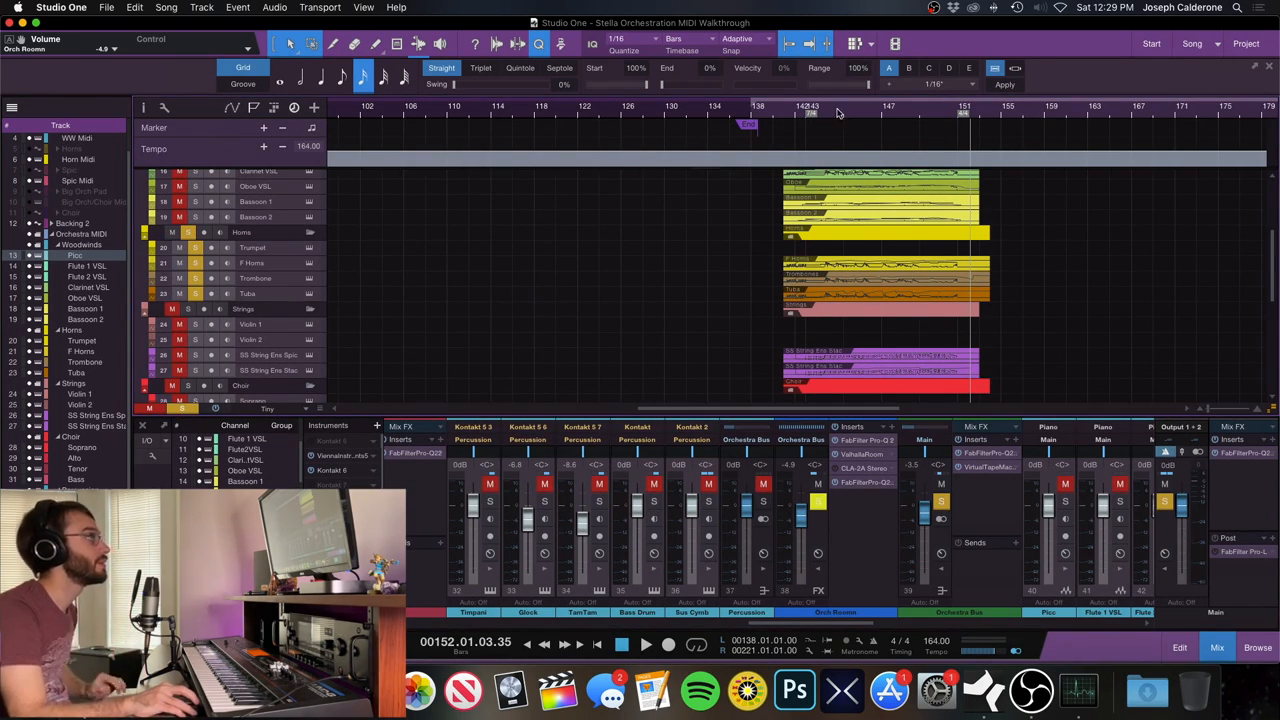
Toggle transport playback while the mixer shows the horn and string channels.
{"action": "left_click", "coordinate": [646, 643]}
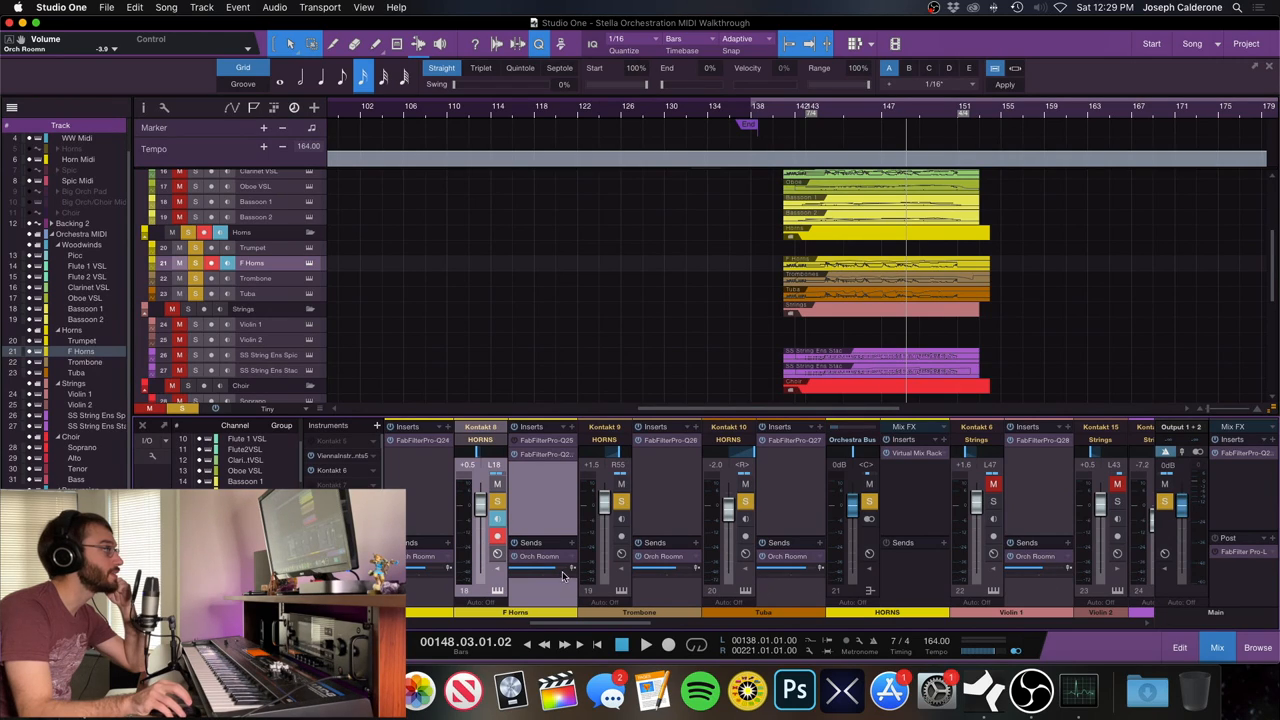
Drag the F Horns send to the Orch Room reverb bus up to about +1.9.
{"action": "left_click_drag", "start_coordinate": [535, 568], "coordinate": [550, 568]}
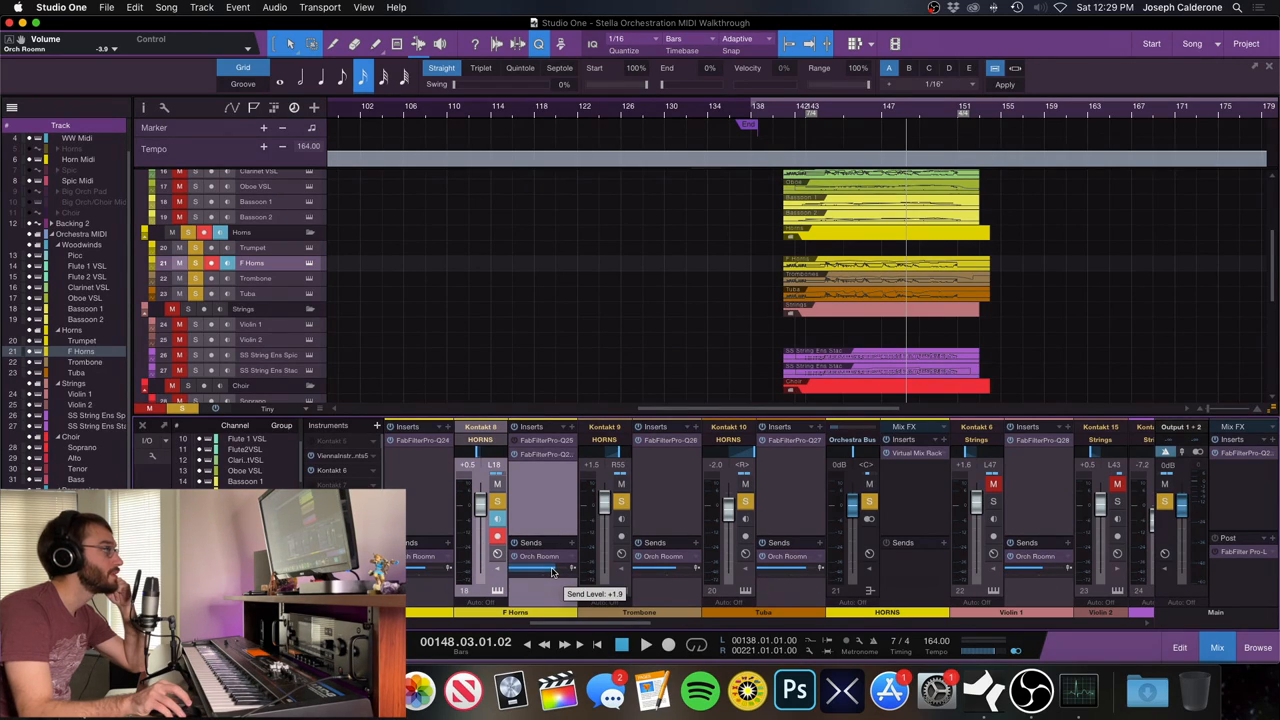
{"action": "left_click_drag", "start_coordinate": [550, 568], "coordinate": [1040, 568]}
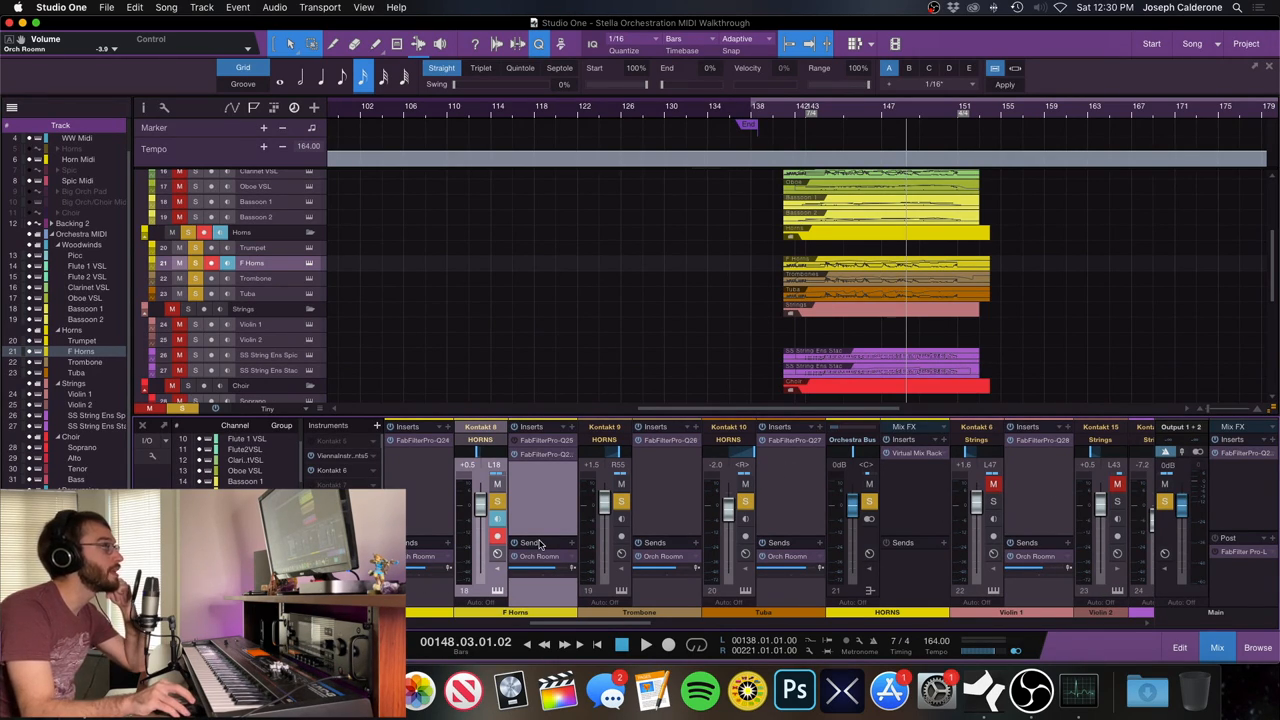
{"action": "mouse_move", "coordinate": [1032, 345]}
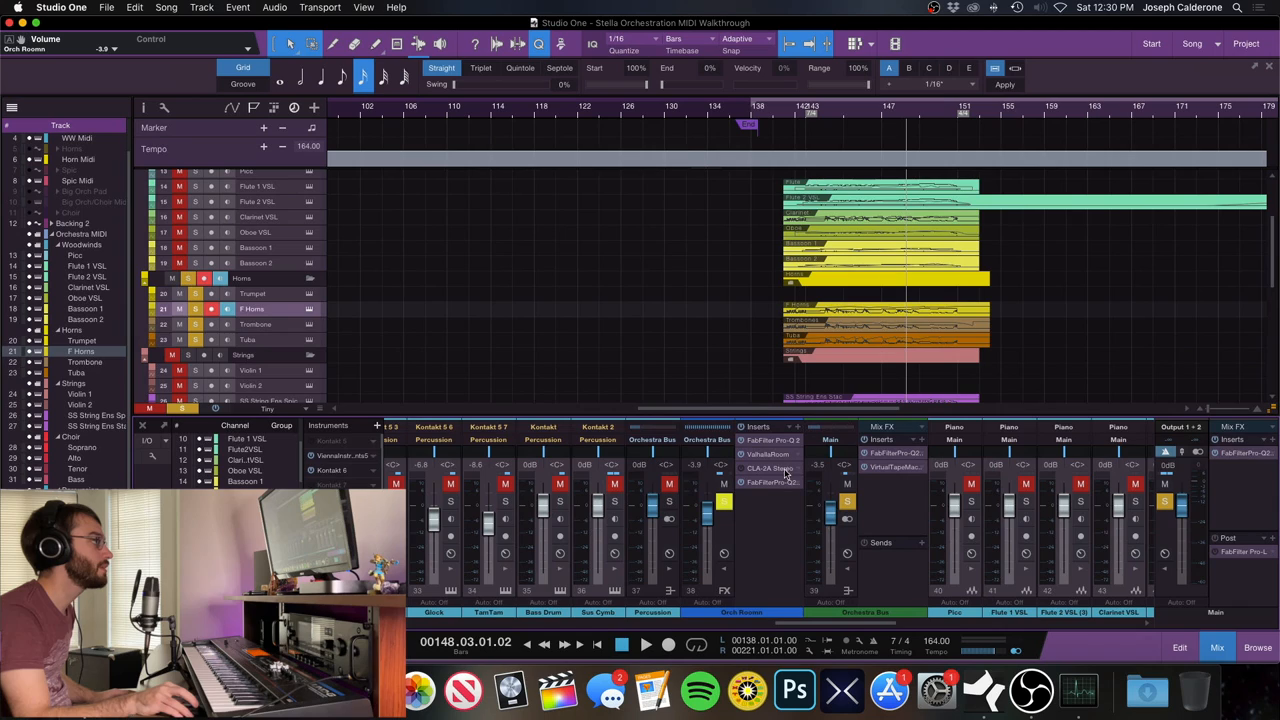
Open the Orch Room bus's first FabFilter Pro-Q 2 insert, inspect it, and close it.
{"action": "left_click", "coordinate": [772, 440]}
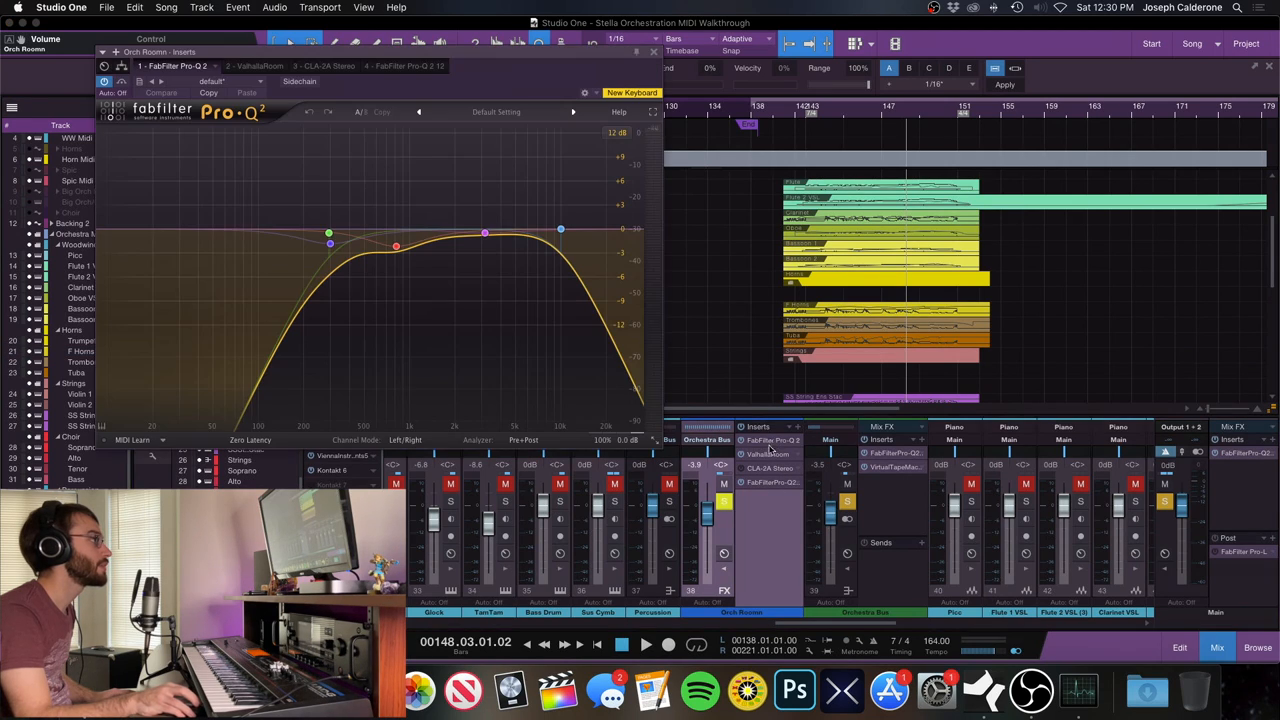
{"action": "left_click_drag", "start_coordinate": [329, 232], "coordinate": [329, 232]}
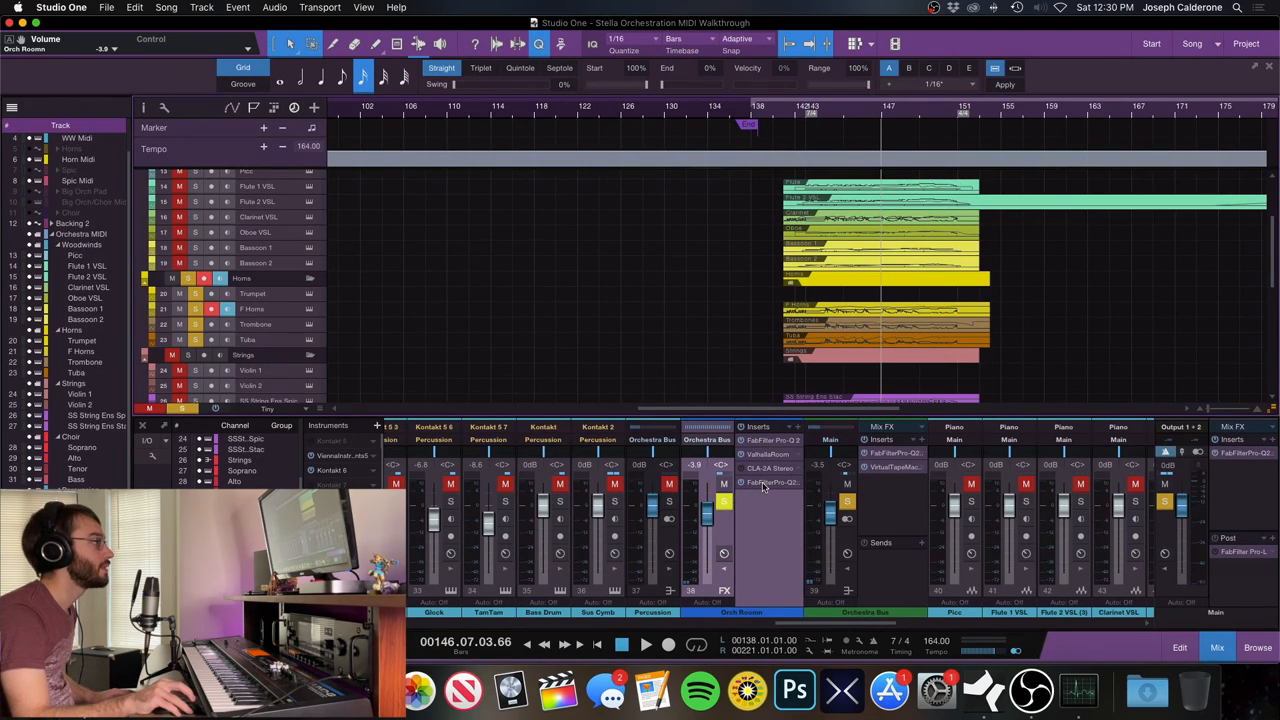
Inspect the final Pro-Q 2 EQ's 200 Hz low cut, then bring up the CLA-2A window.
{"action": "left_click", "coordinate": [770, 482]}
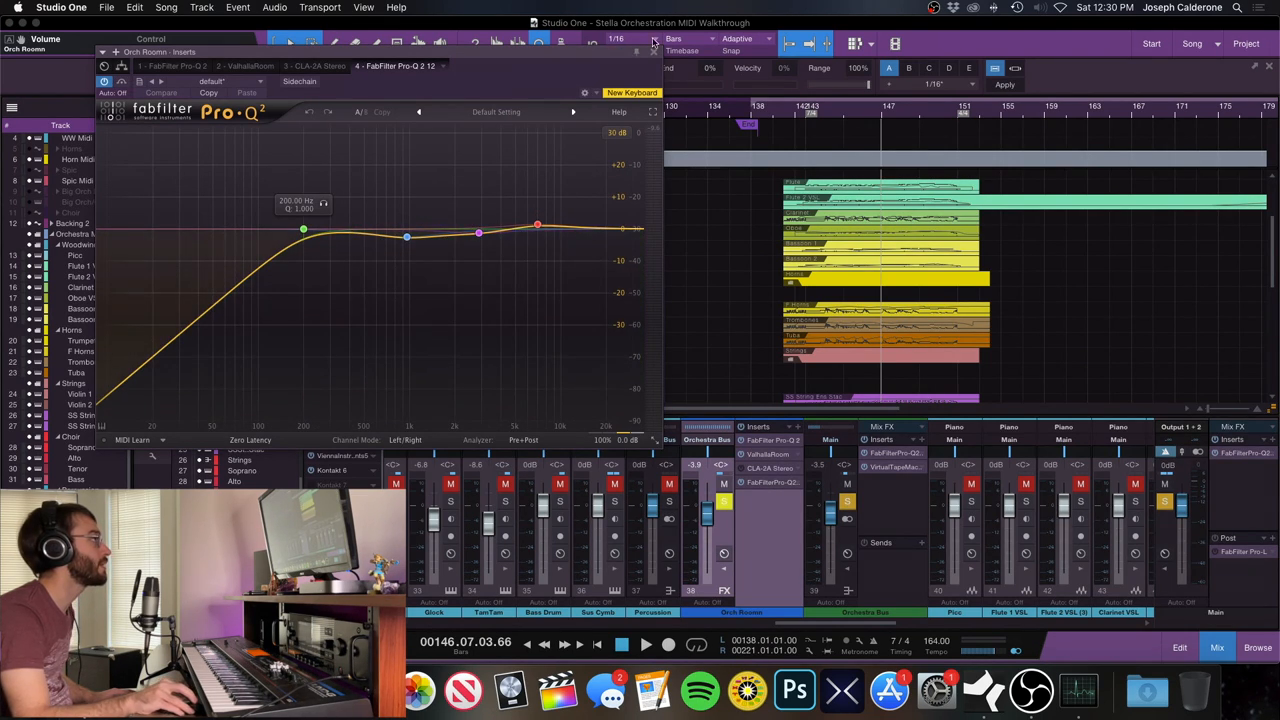
{"action": "left_click", "coordinate": [652, 51]}
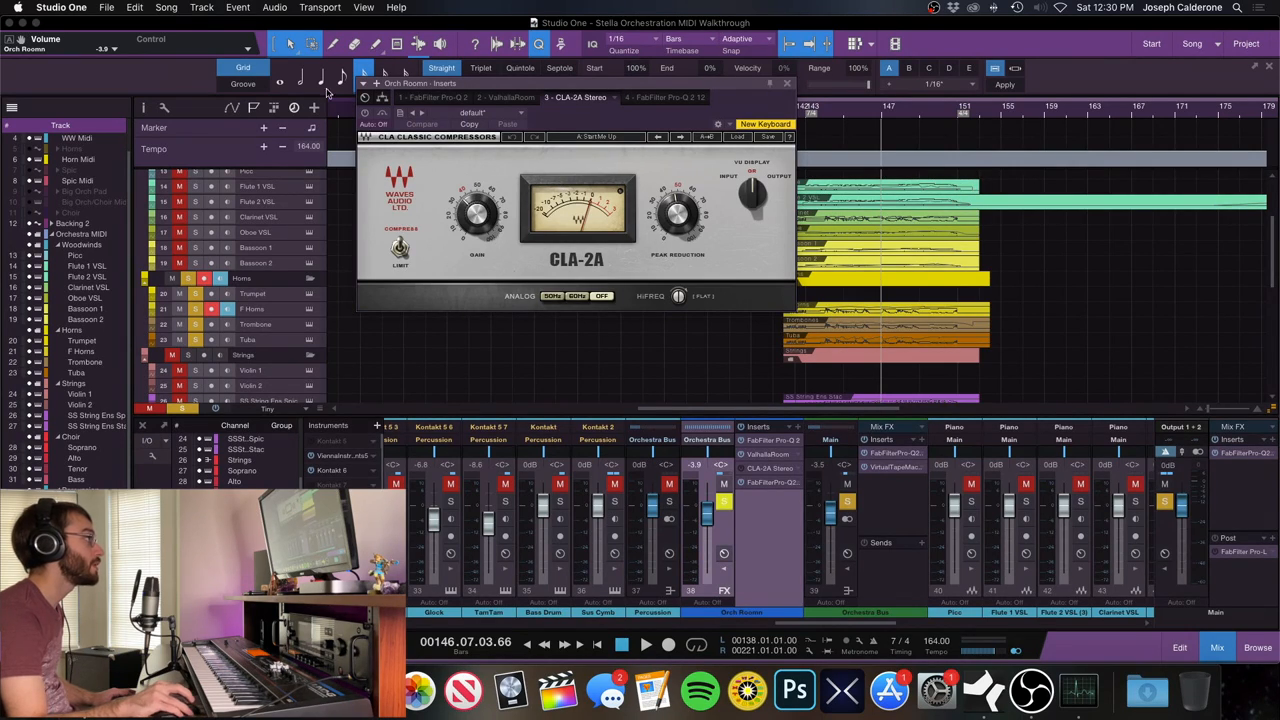
{"action": "mouse_move", "coordinate": [865, 121]}
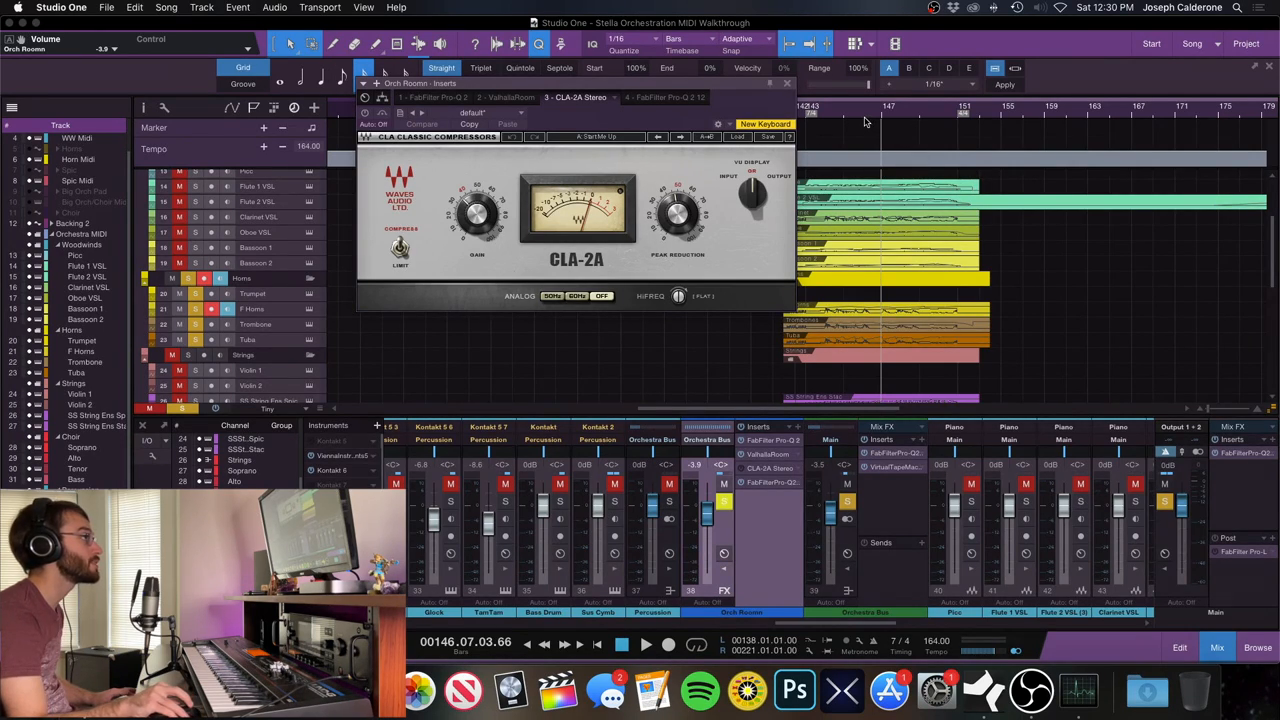
Look over the CLA-2A compressor settings on Orch Room, then close its window.
{"action": "left_click", "coordinate": [646, 643]}
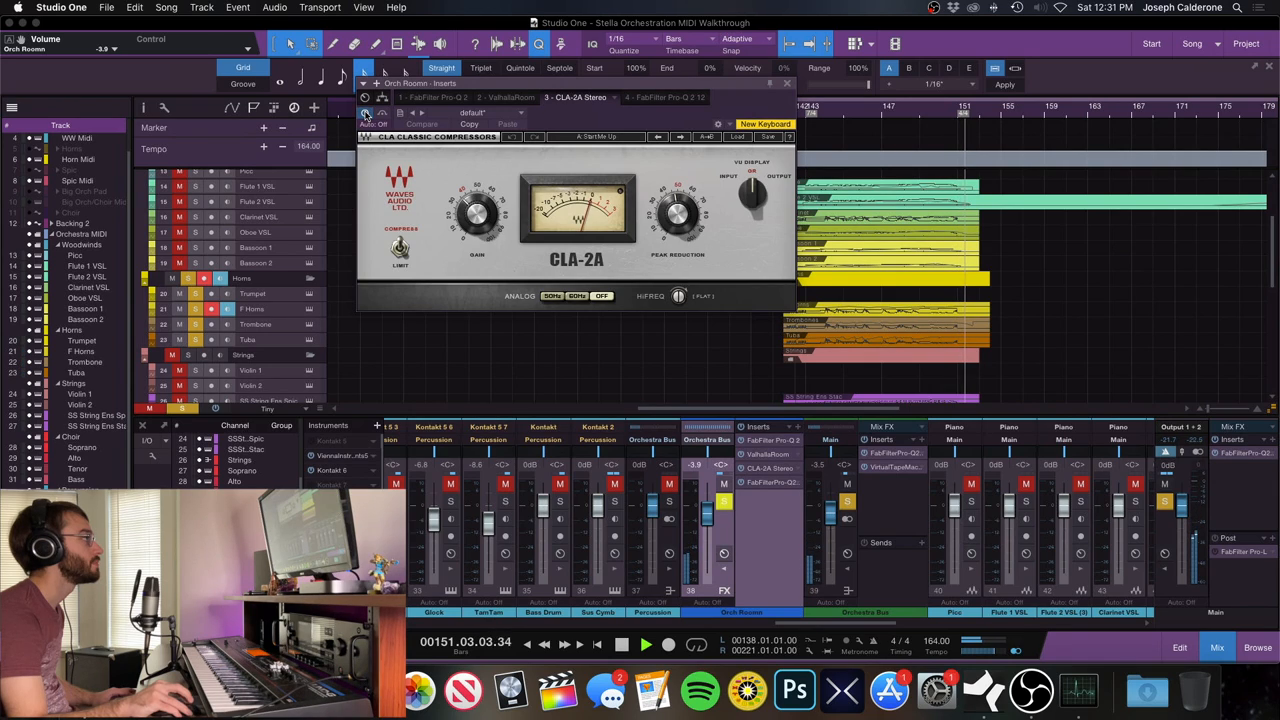
{"action": "left_click", "coordinate": [788, 82]}
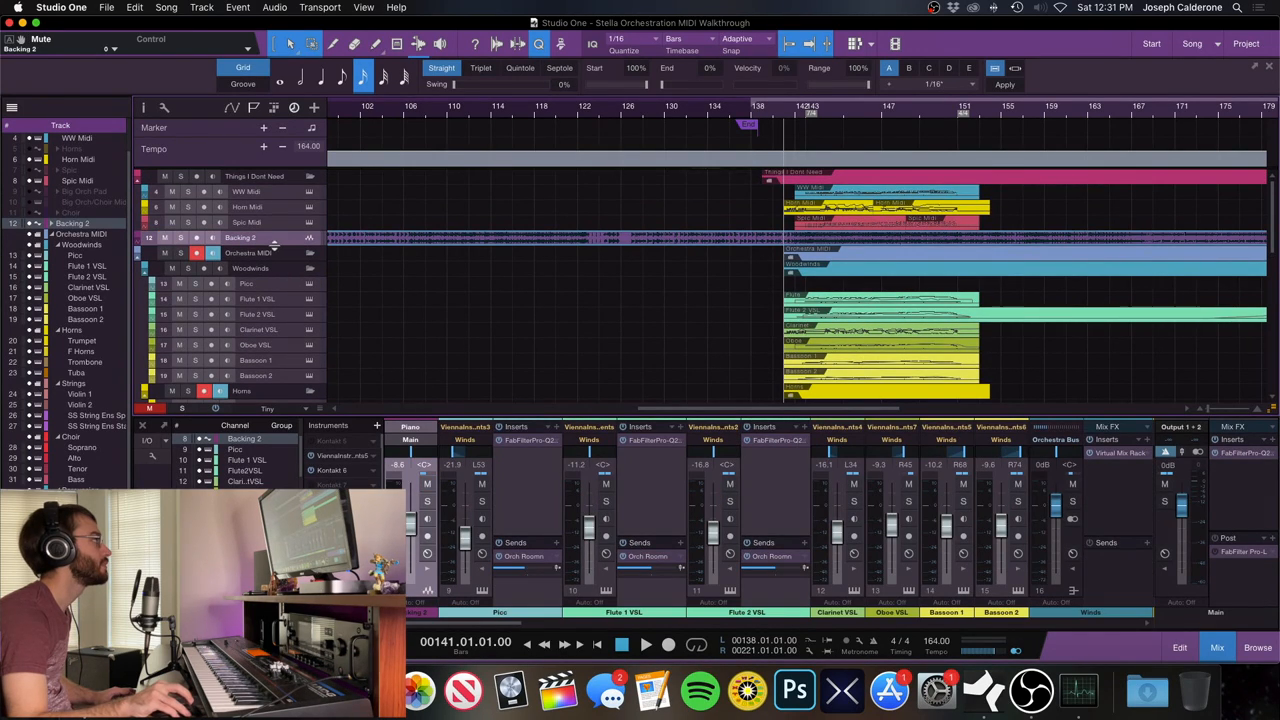
Enlarge the Backing 2 track to show its waveform while the song plays.
{"action": "left_click", "coordinate": [646, 644]}
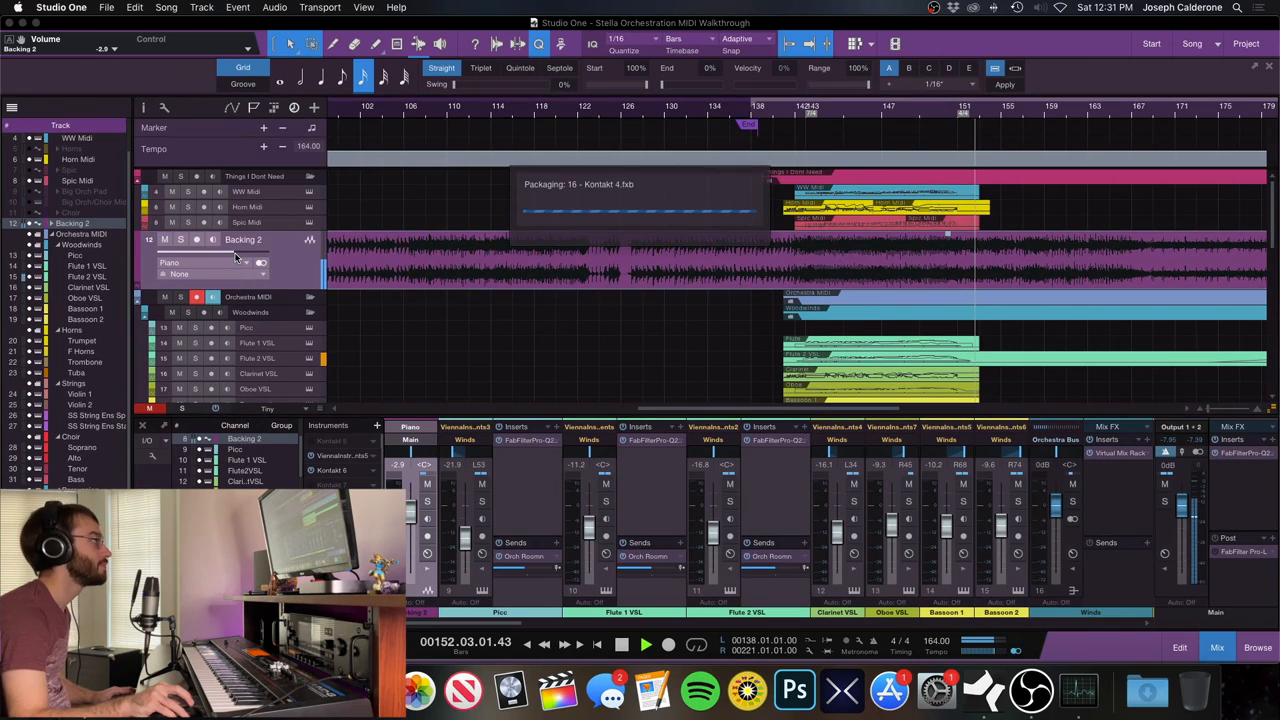
{"action": "left_click", "coordinate": [645, 644]}
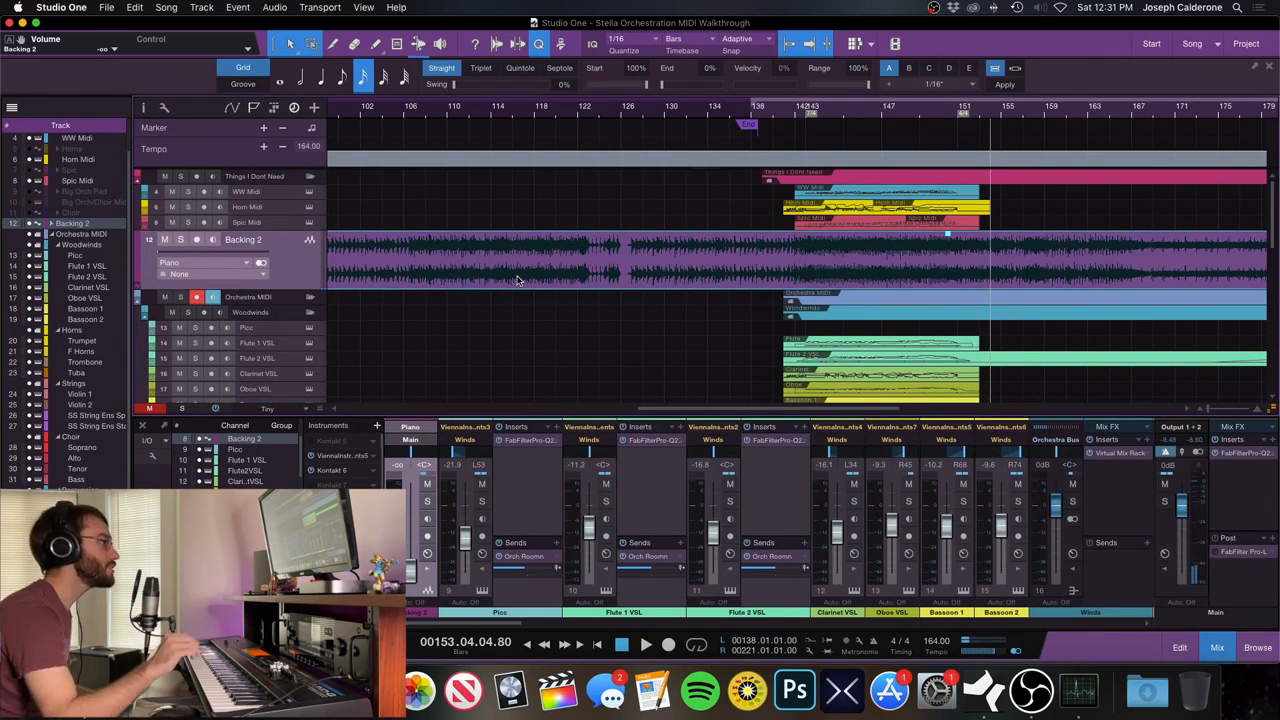
Scroll to the woodwind, horn and string parts past bar 151.
{"action": "scroll", "scroll_direction": "right", "scroll_amount": 3}
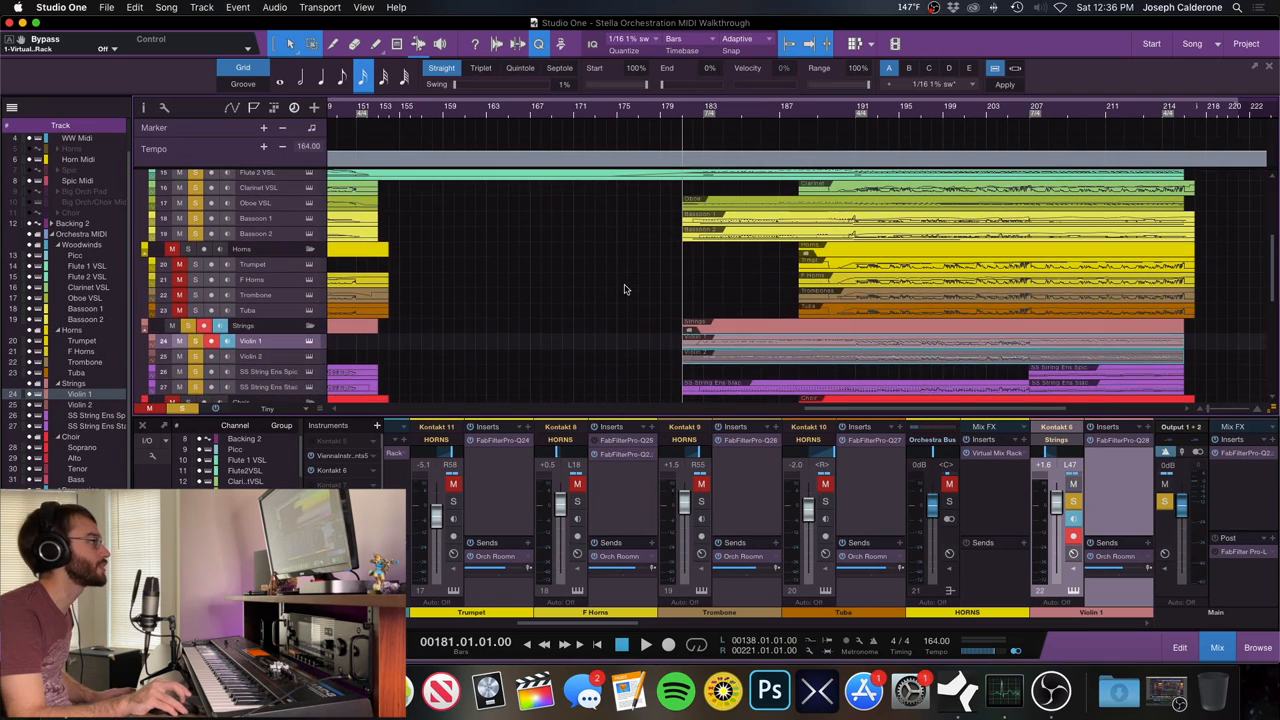
Solo Backing 2 with the woodwinds, at -1.5 dB, and play.
{"action": "left_click", "coordinate": [645, 643]}
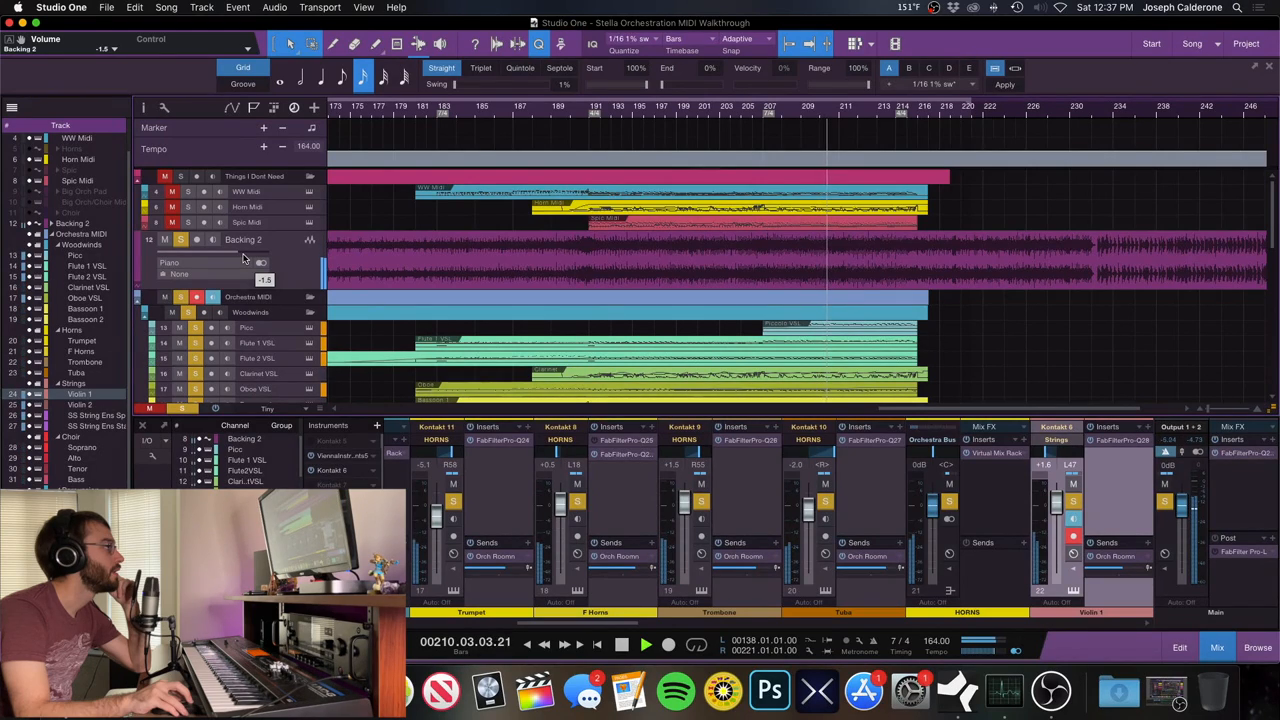
Pull Backing 2's volume down and follow woodwind, horn and string playback to bar 221.
{"action": "left_click_drag", "start_coordinate": [240, 262], "coordinate": [200, 262]}
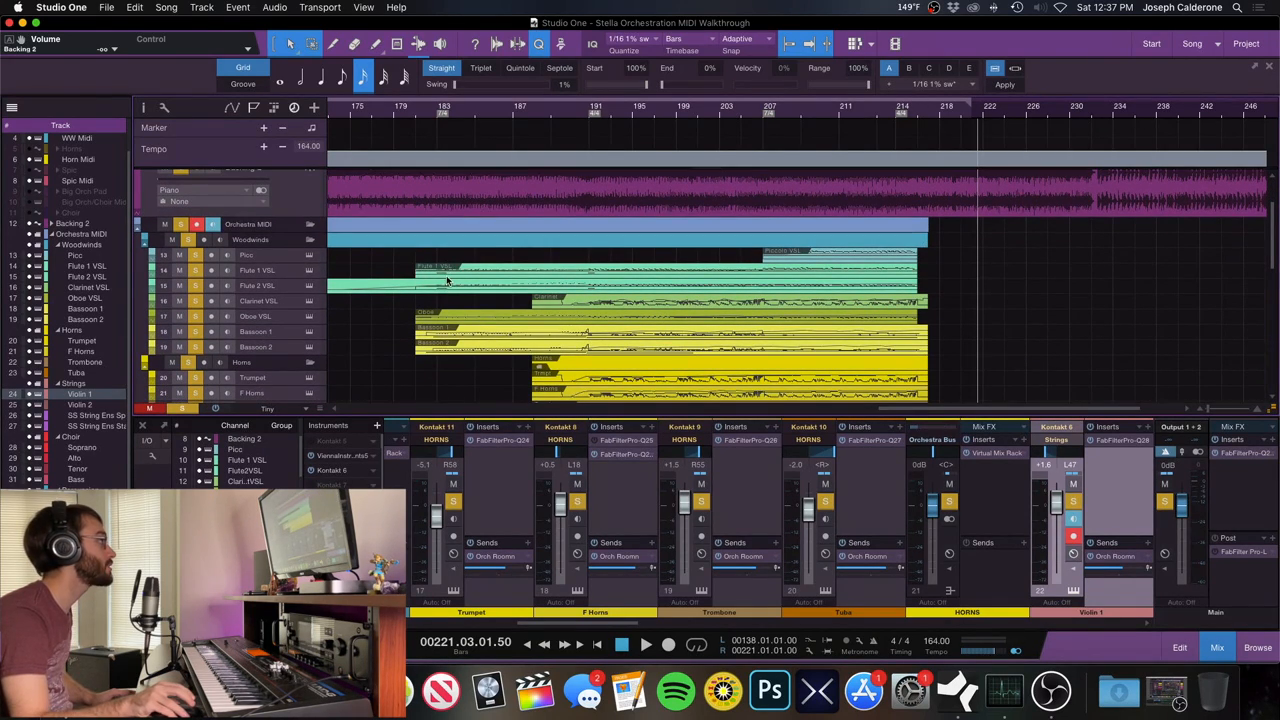
{"action": "scroll", "scroll_direction": "down", "scroll_amount": 3}
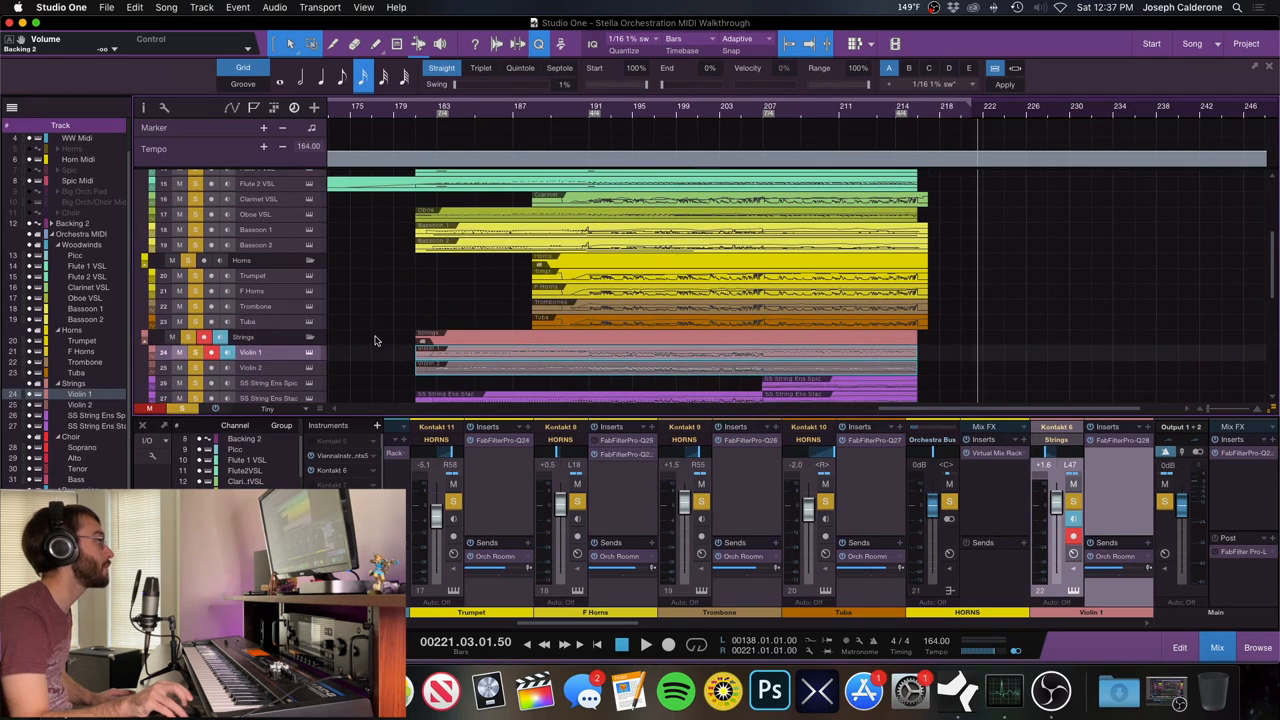
{"action": "scroll", "scroll_direction": "down", "scroll_amount": 3}
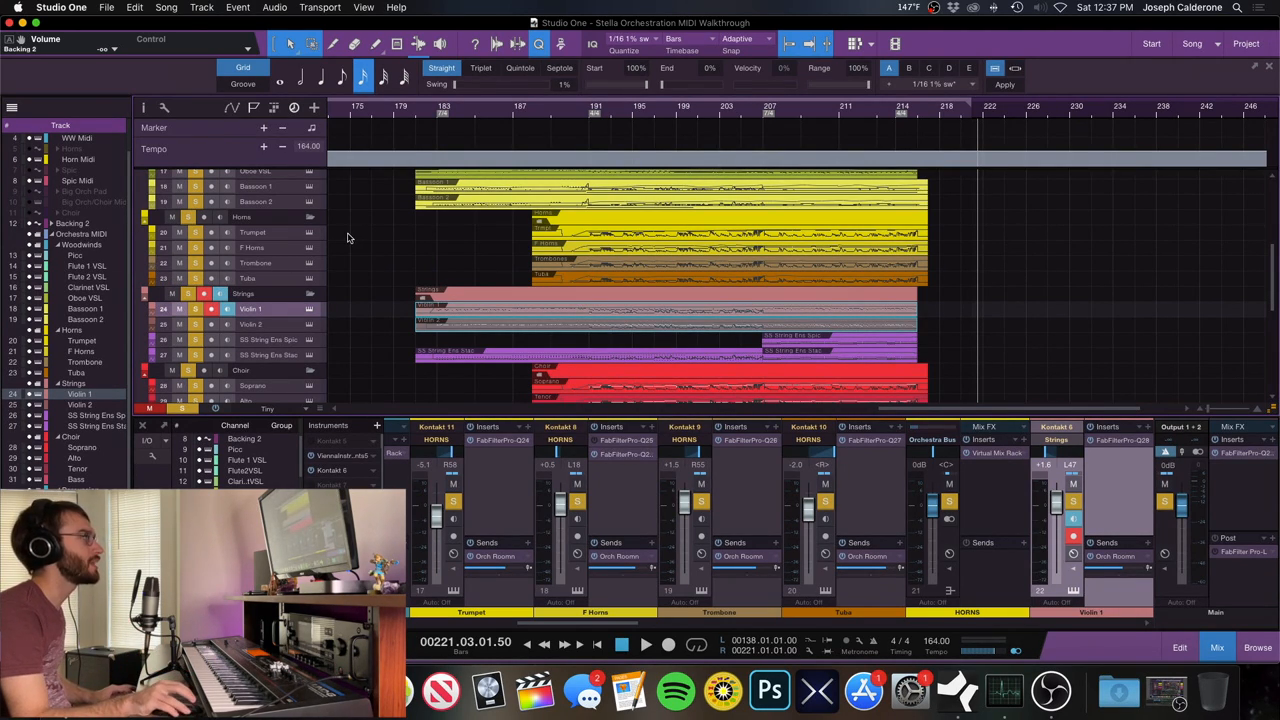
Scroll the arrangement toward the Choir folder's Soprano, Alto, Tenor and Bass tracks.
{"action": "scroll", "scroll_direction": "down", "scroll_amount": 3}
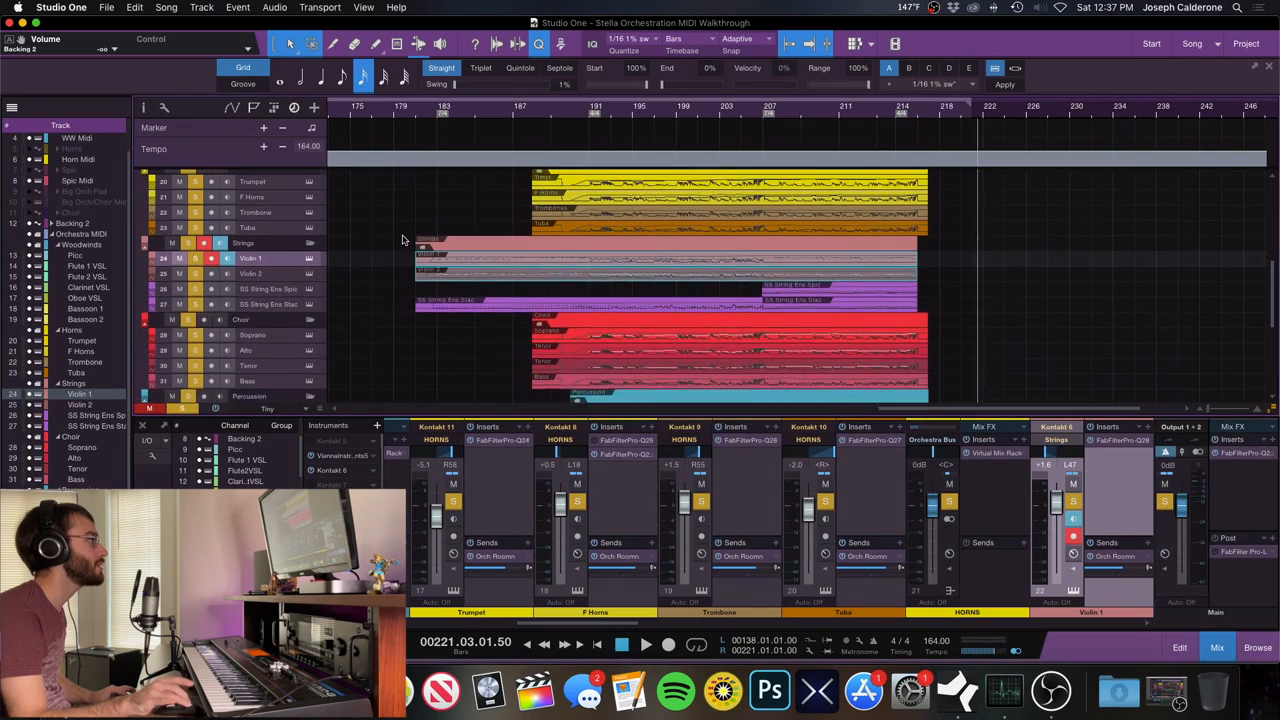
{"action": "scroll", "scroll_direction": "down", "scroll_amount": 3}
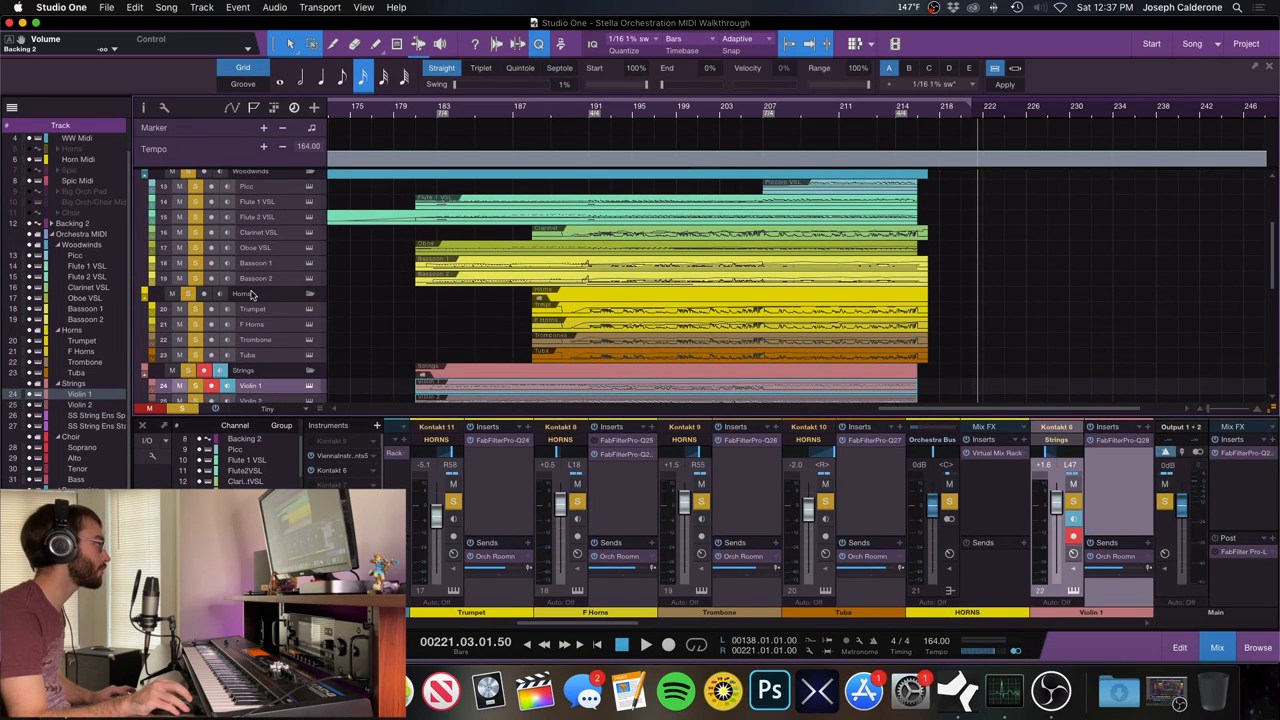
{"action": "mouse_move", "coordinate": [285, 347]}
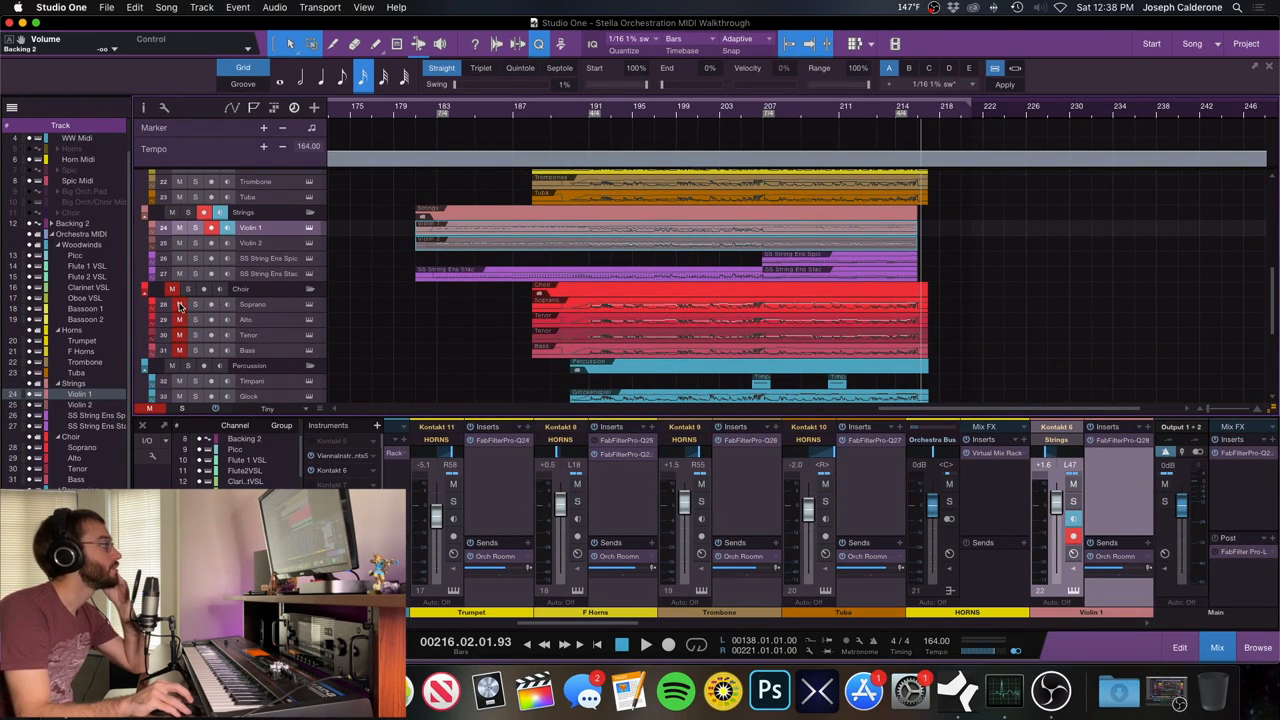
Scroll through the tracks while the soloed Choir plays from bar 207.
{"action": "scroll", "scroll_direction": "down", "scroll_amount": 3}
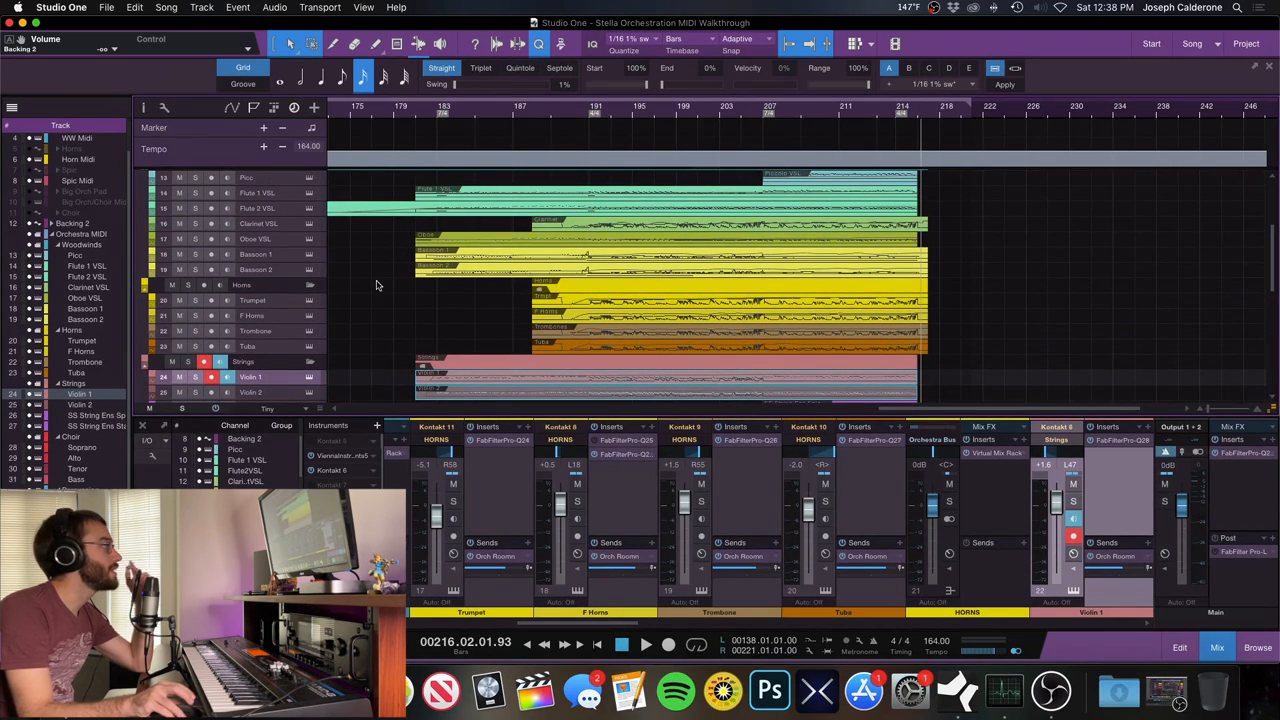
{"action": "scroll", "scroll_direction": "down", "scroll_amount": 3}
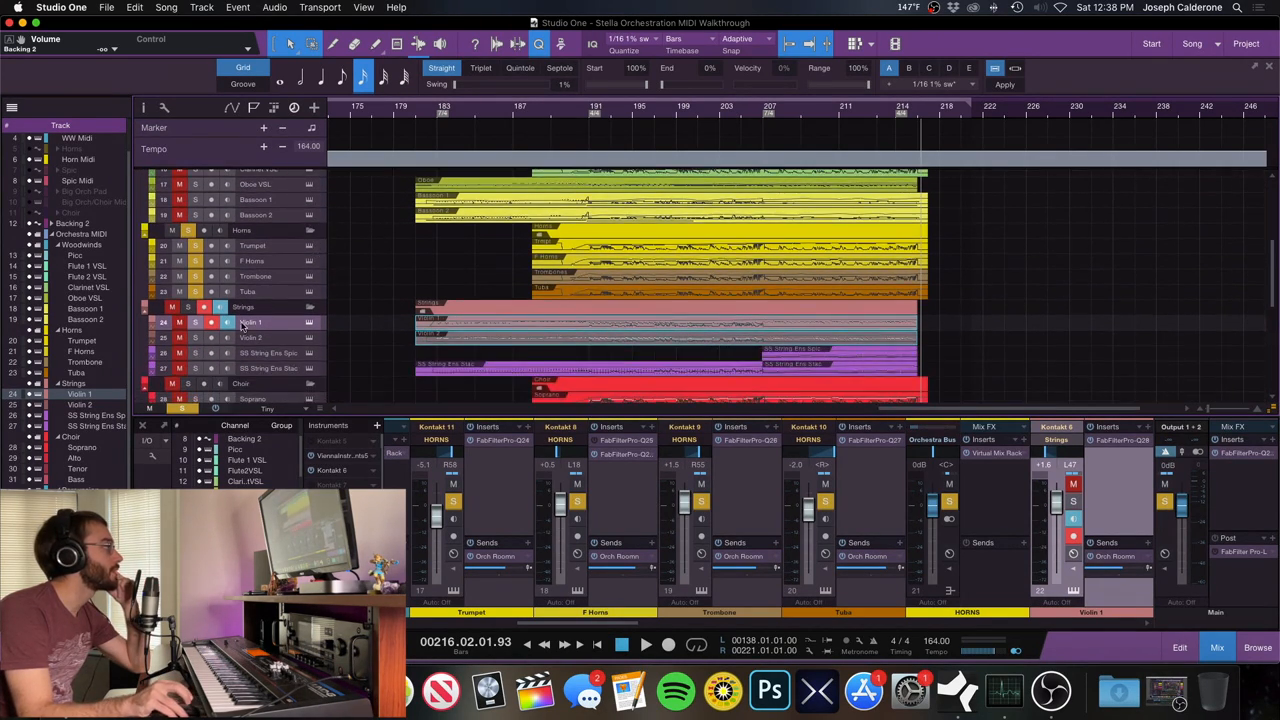
{"action": "scroll", "scroll_direction": "down", "scroll_amount": 3}
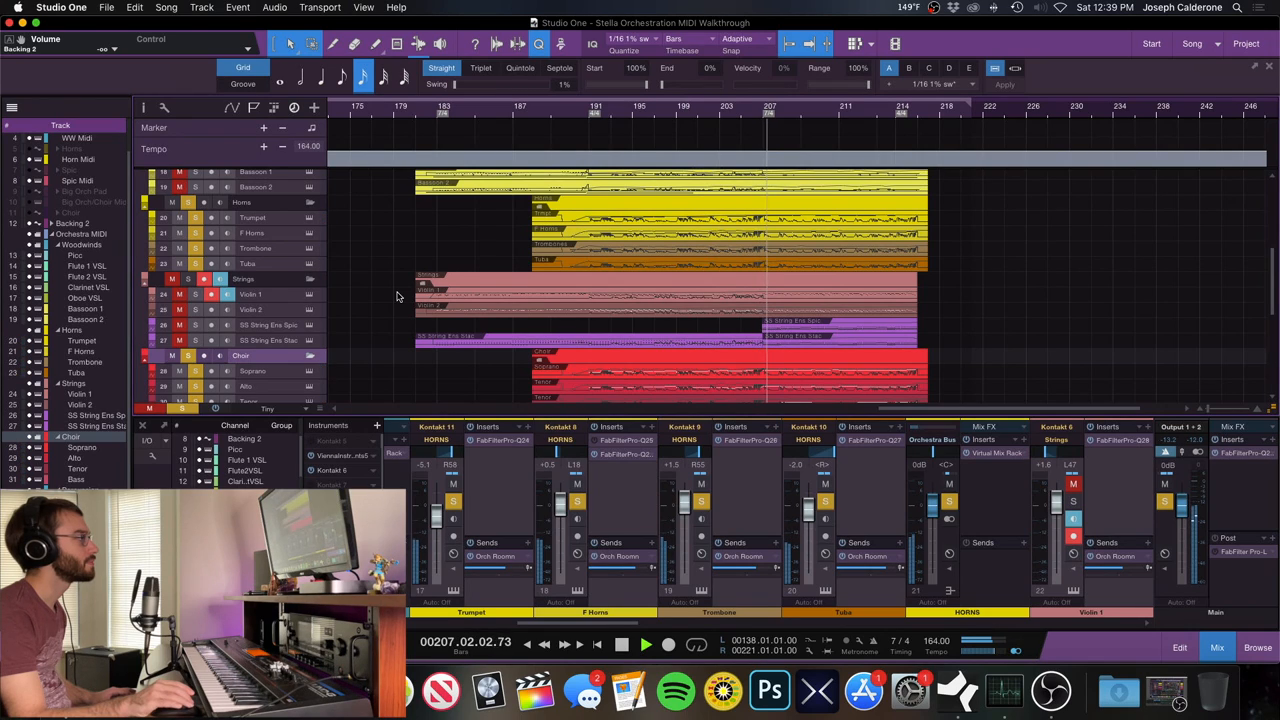
Stop playback at bar 207 and solo the Orchestra MIDI folder.
{"action": "scroll", "scroll_direction": "down", "scroll_amount": 3}
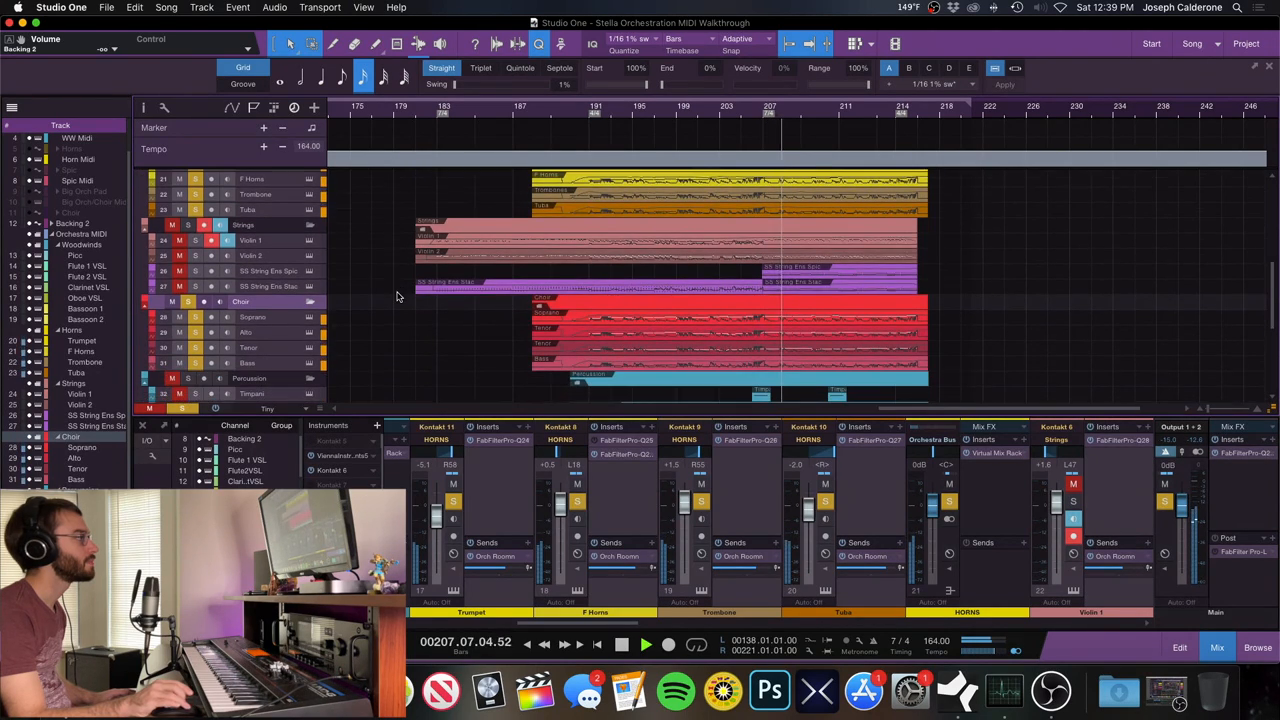
{"action": "left_click", "coordinate": [646, 644]}
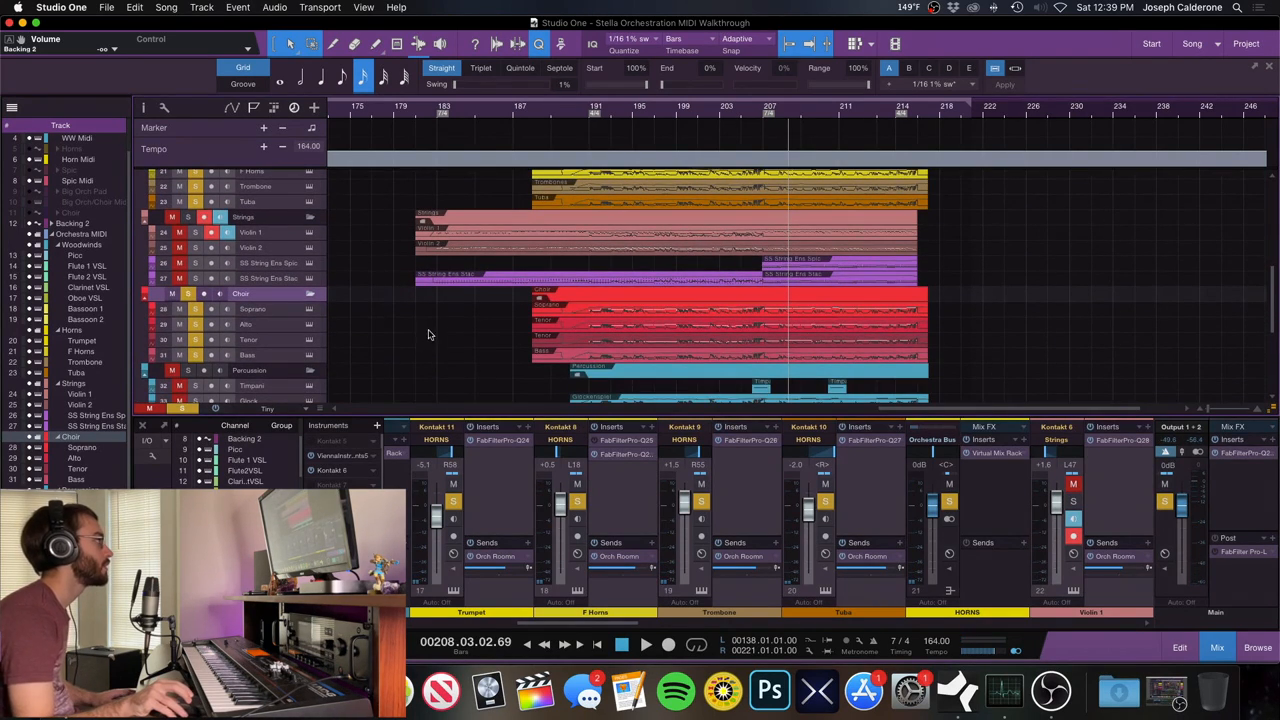
{"action": "mouse_move", "coordinate": [307, 312]}
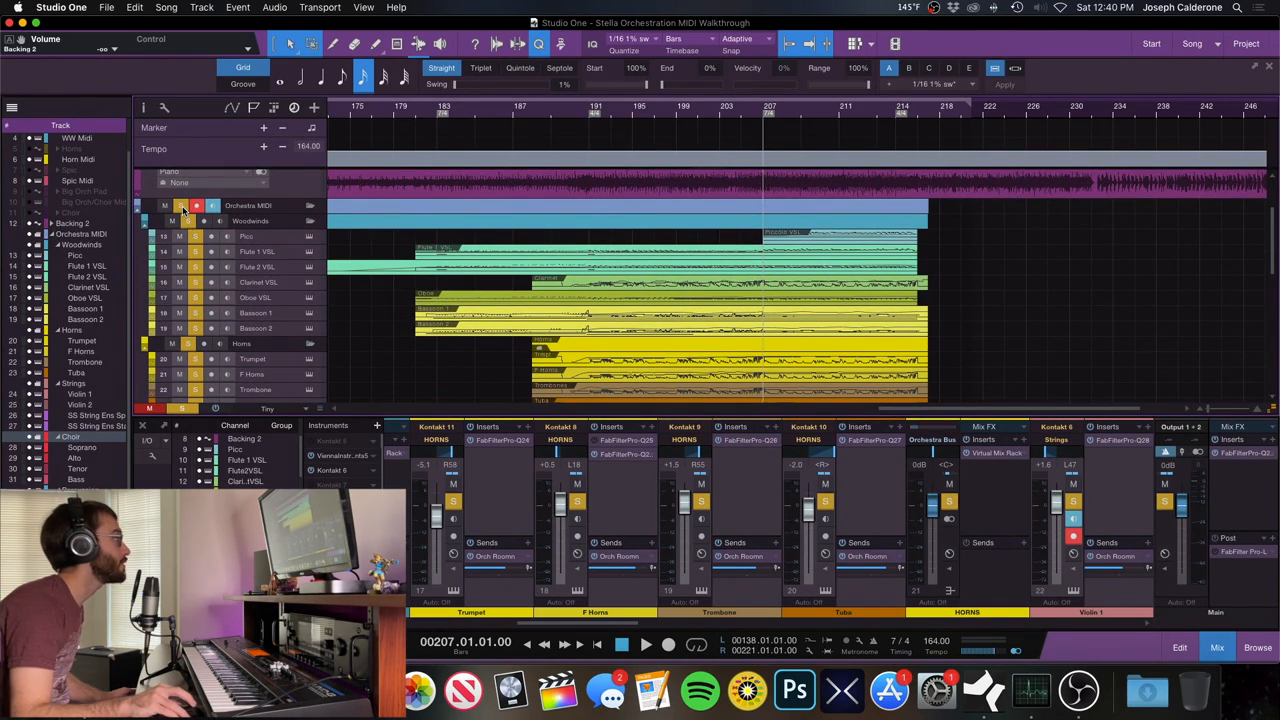
{"action": "mouse_move", "coordinate": [658, 216]}
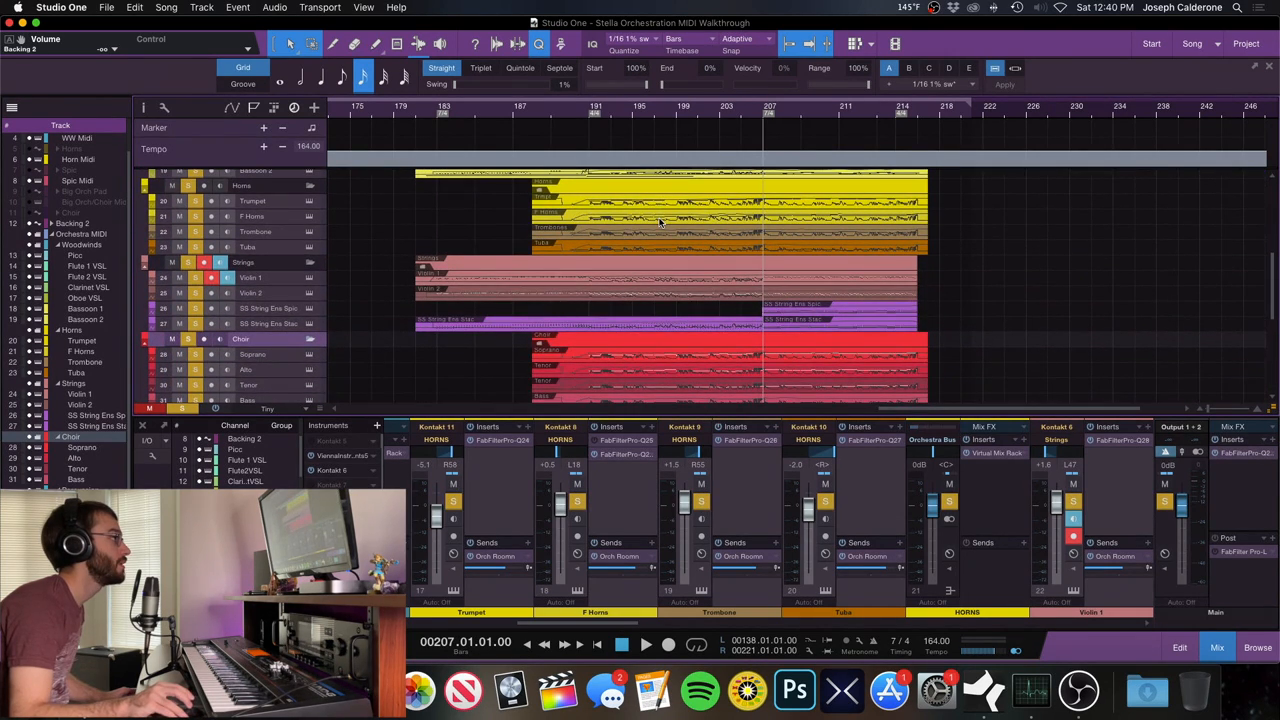
{"action": "scroll", "scroll_direction": "down", "scroll_amount": 3}
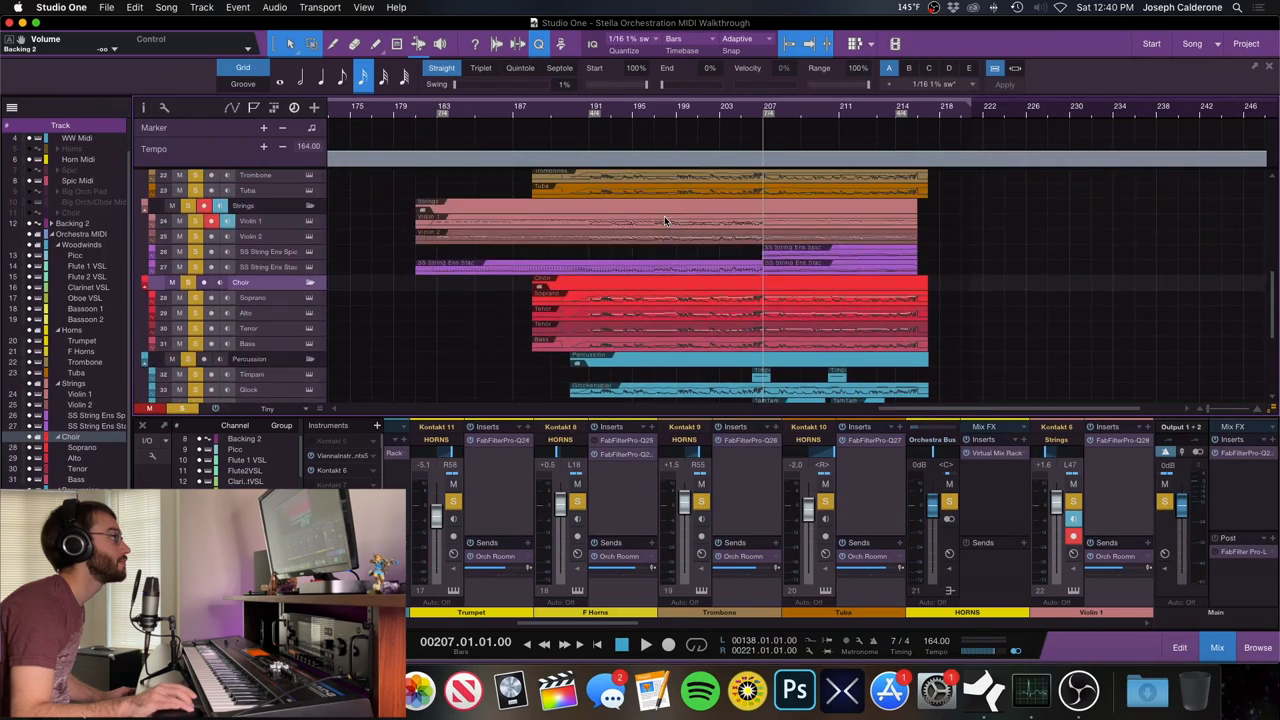